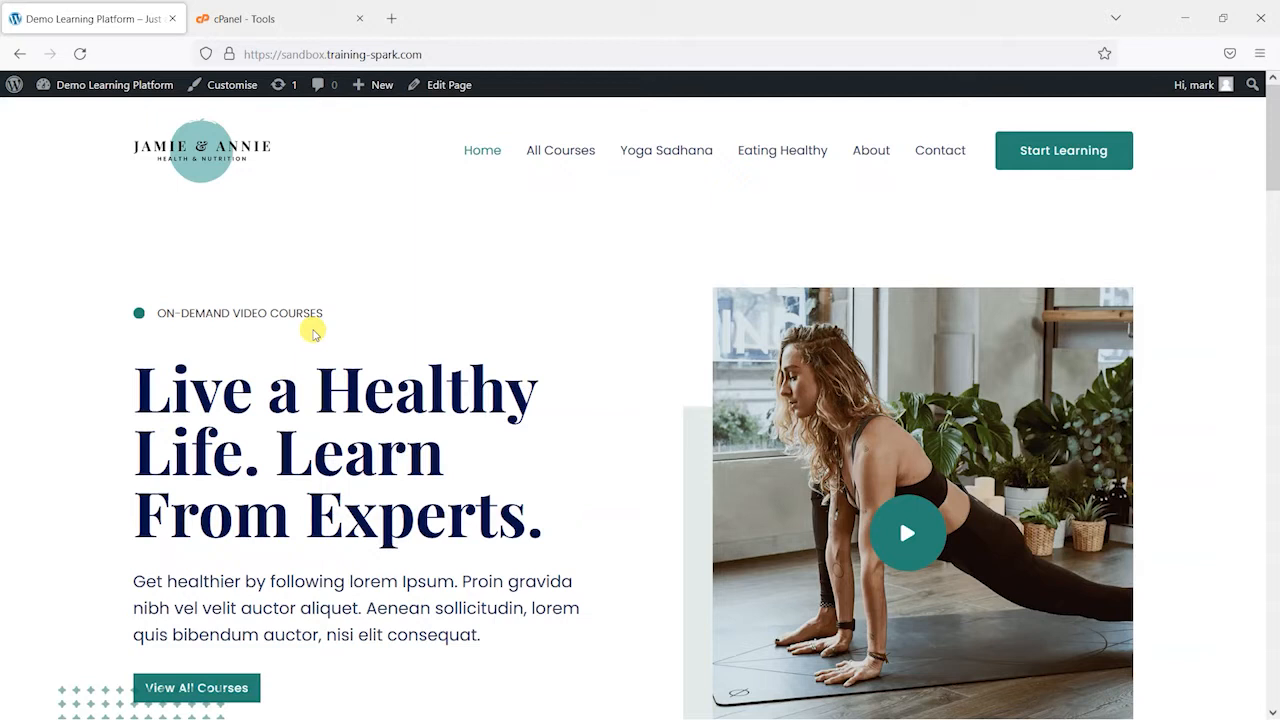
Step: Browse the cPanel Tools Files section with its Backup and Backup Wizard tools
left_click(280, 18)
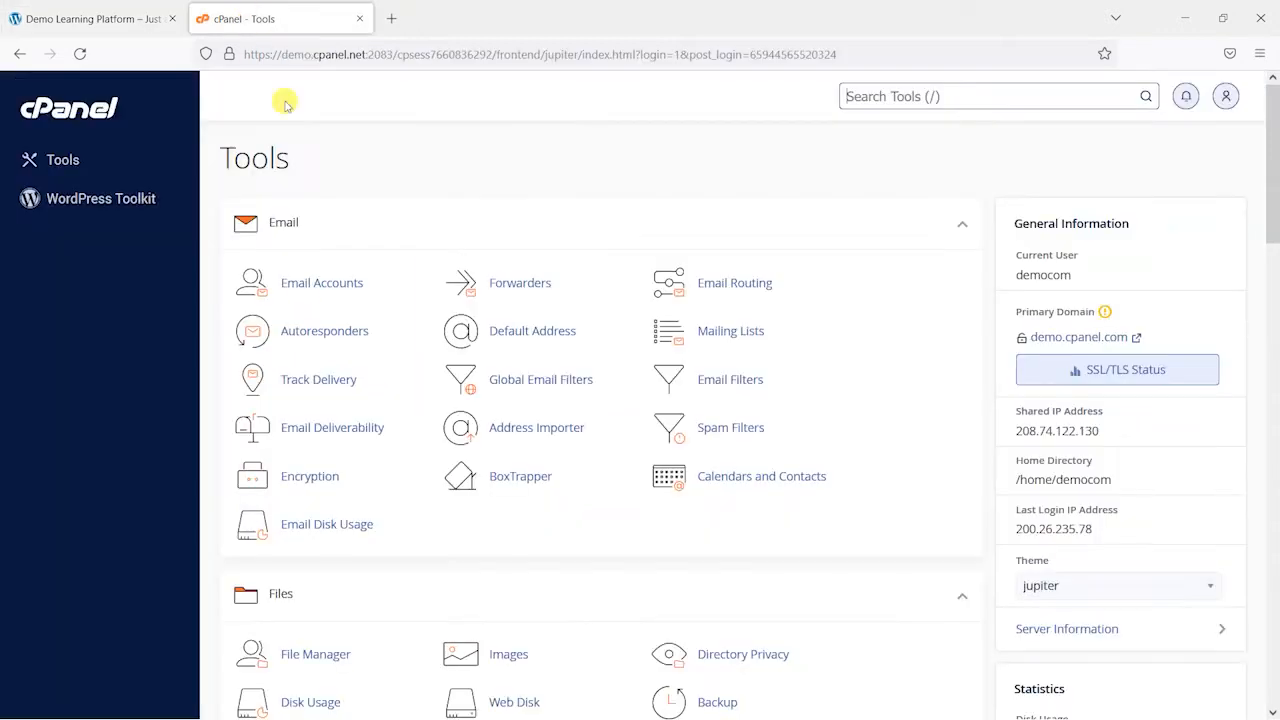
mouse_move(893, 417)
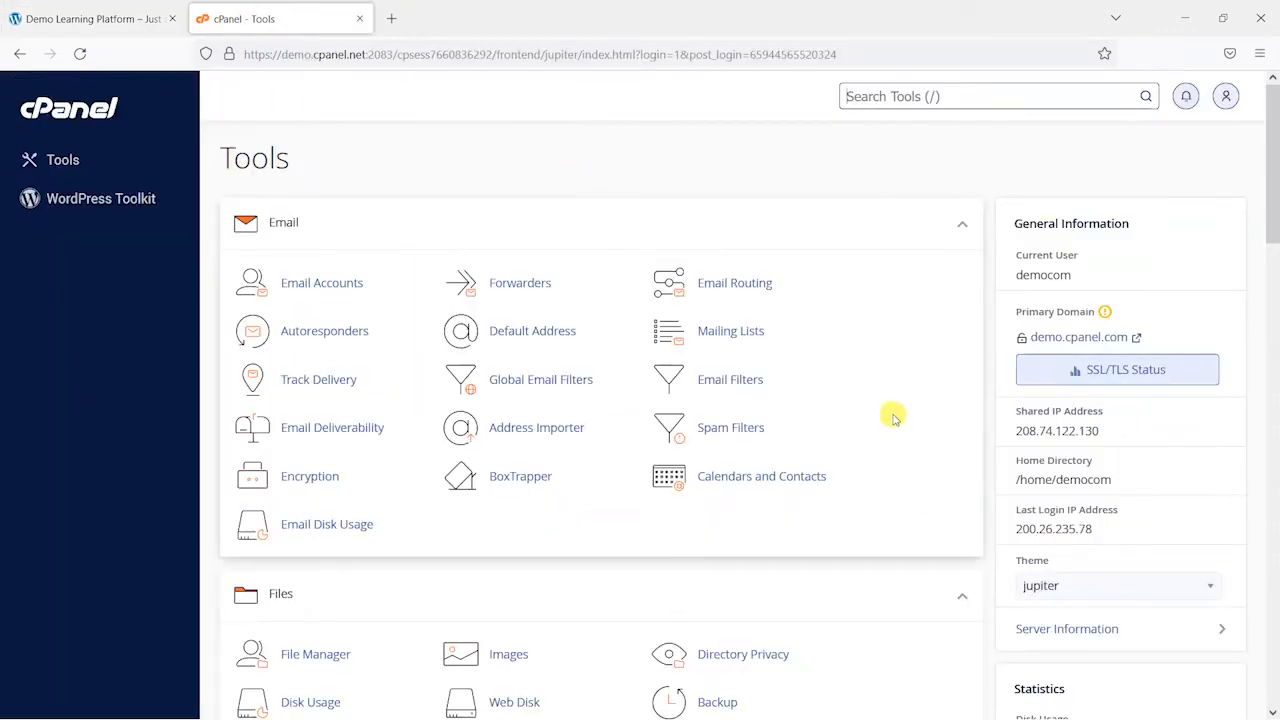
mouse_move(730, 427)
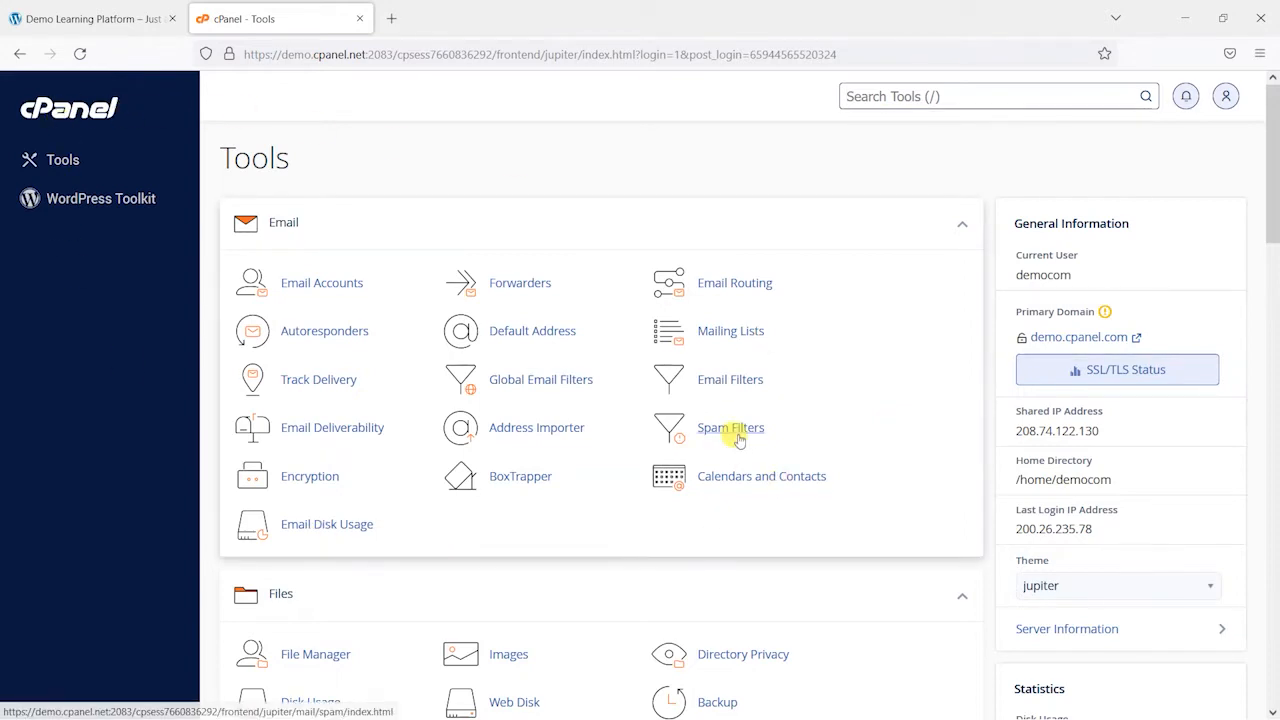
scroll("down", 3)
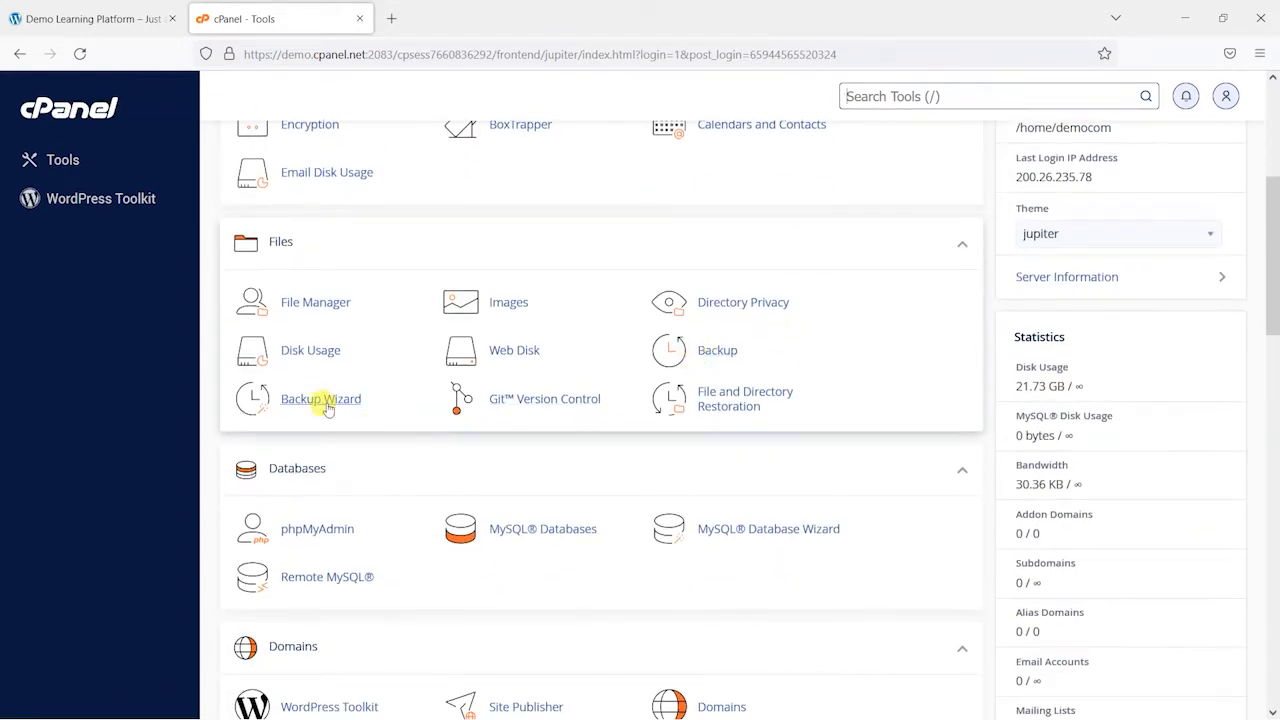
mouse_move(298, 420)
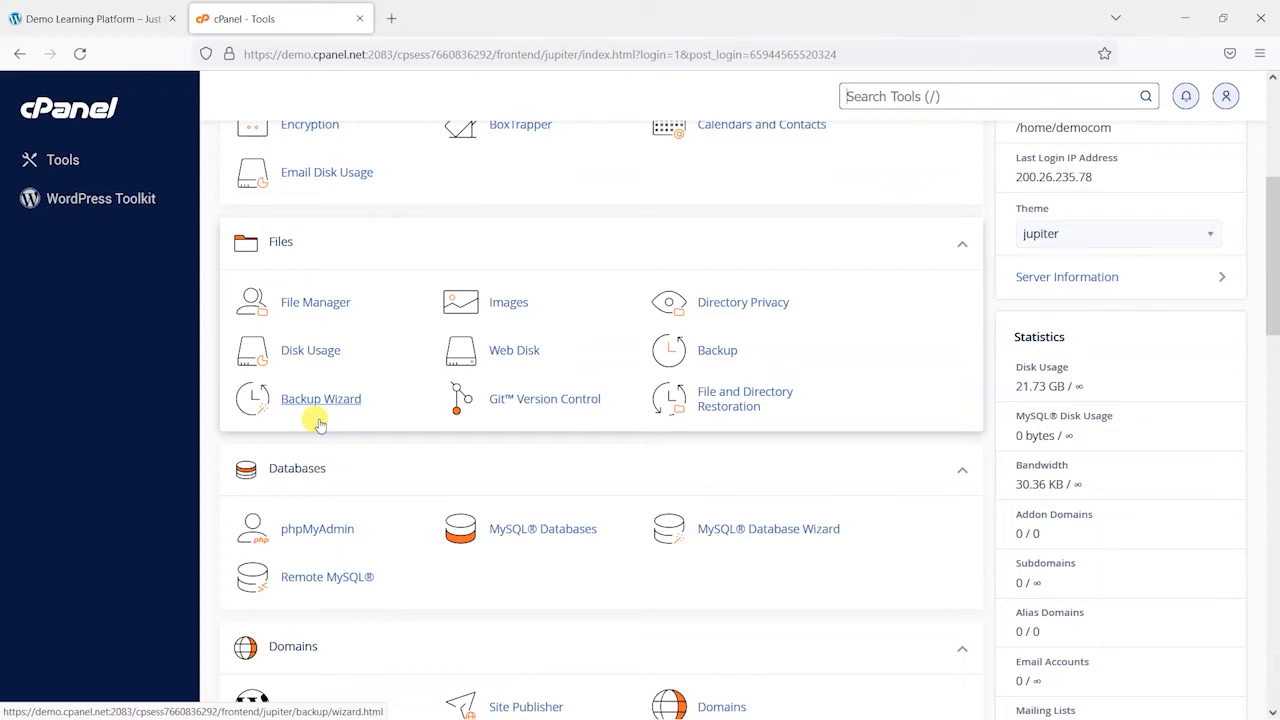
scroll("up", 3)
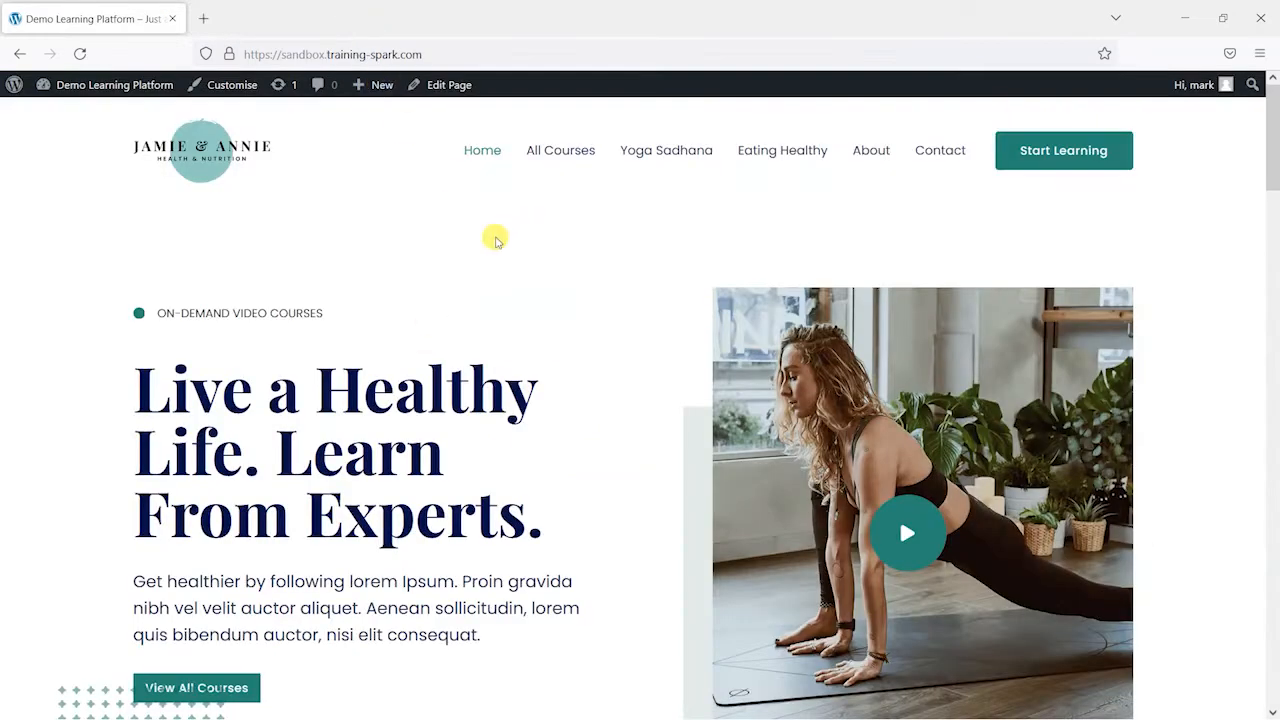
mouse_move(497, 277)
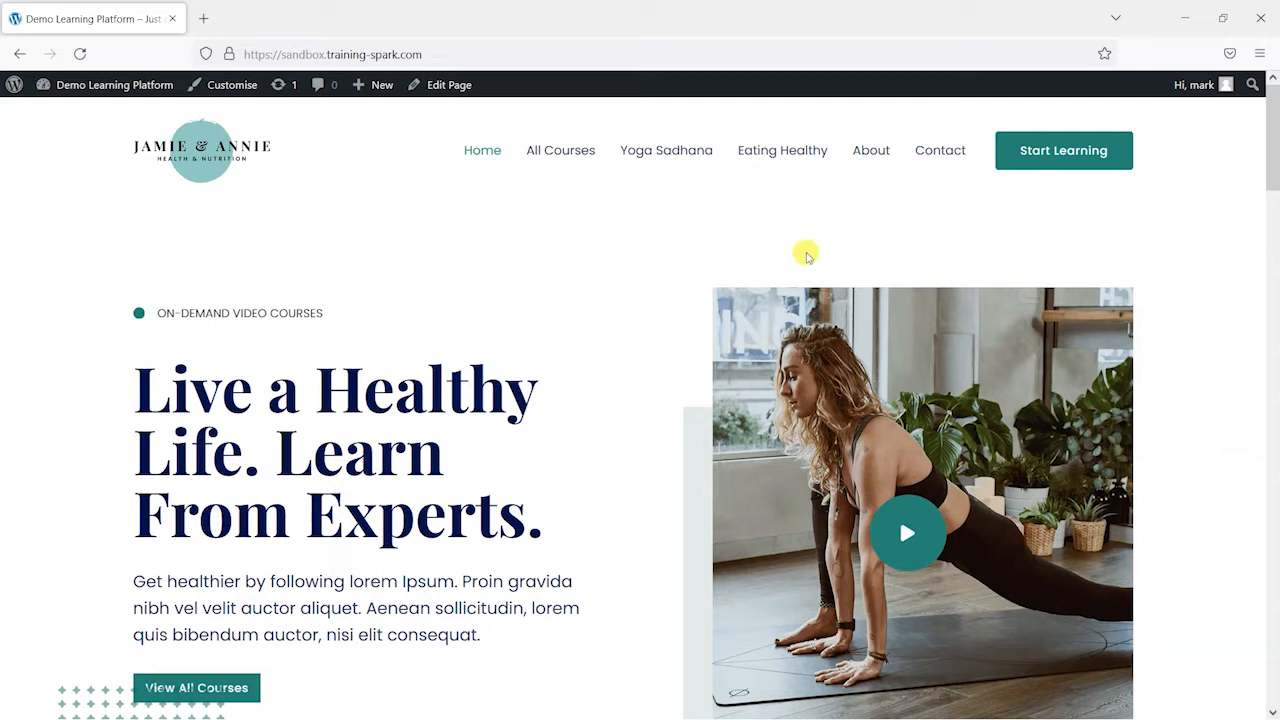
Step: Go from the homepage to the Dashboard, then Installed Plugins, then Add New
left_click(114, 84)
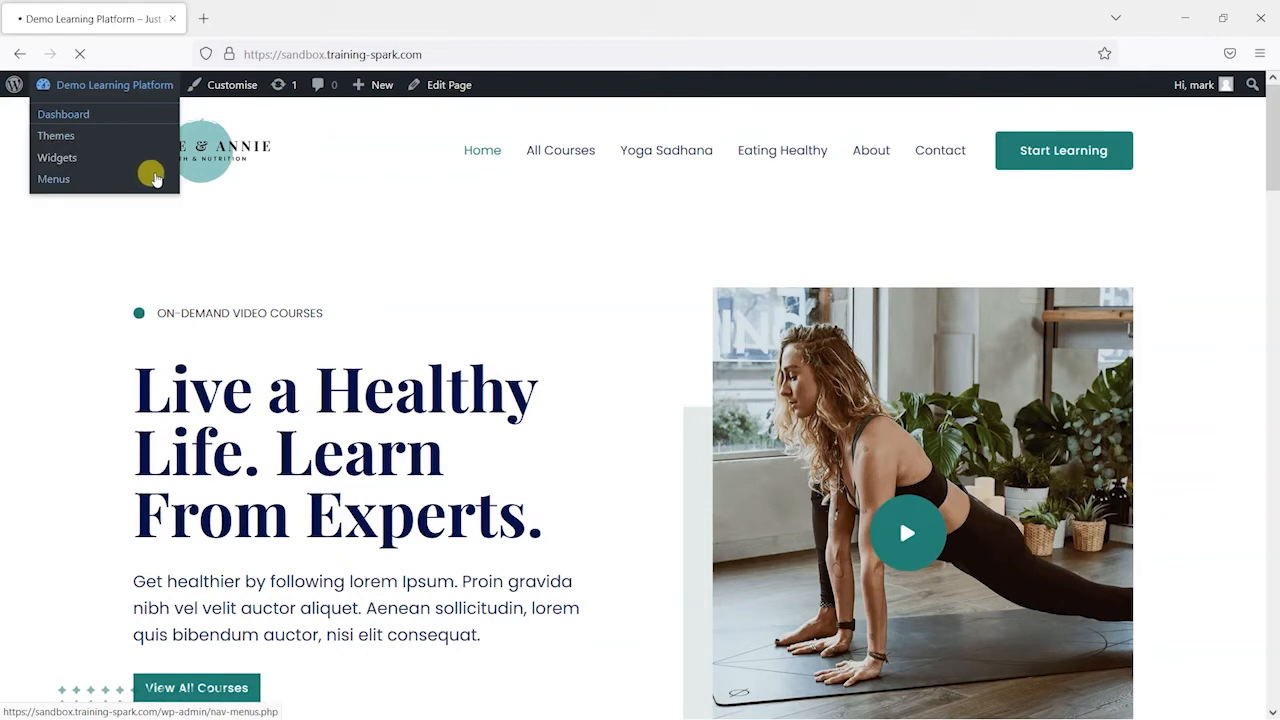
left_click(63, 113)
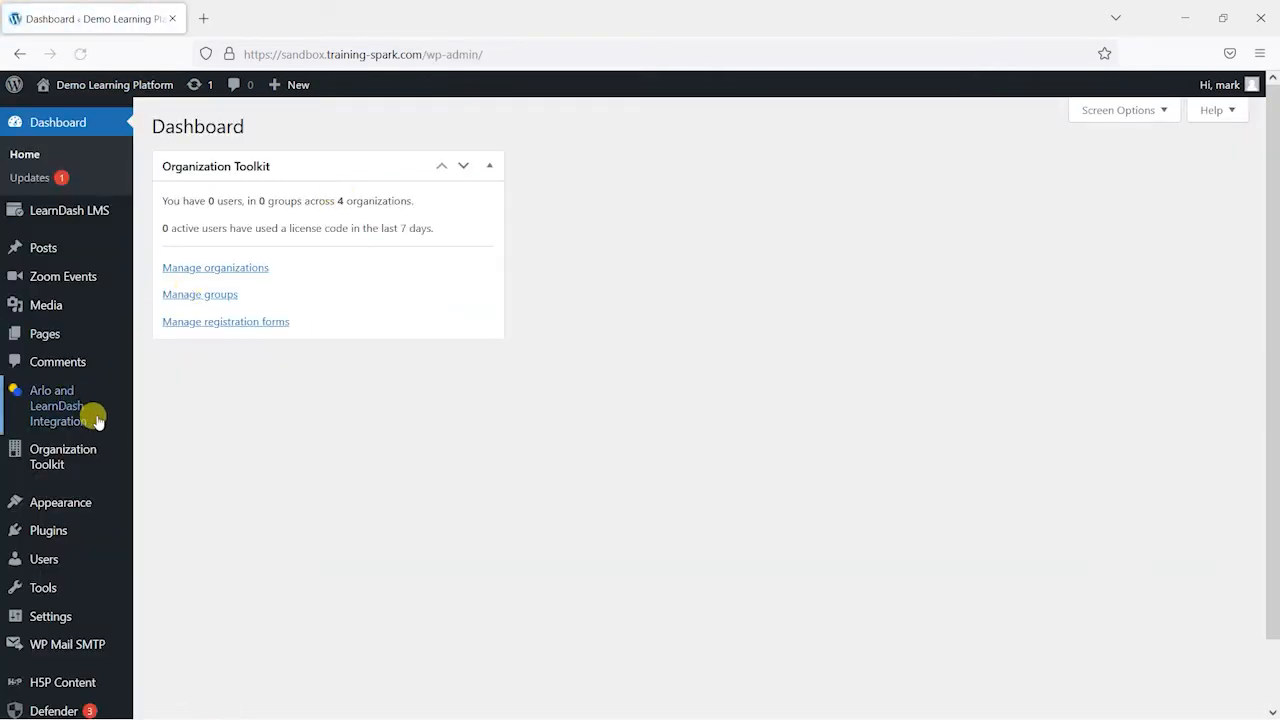
left_click(48, 458)
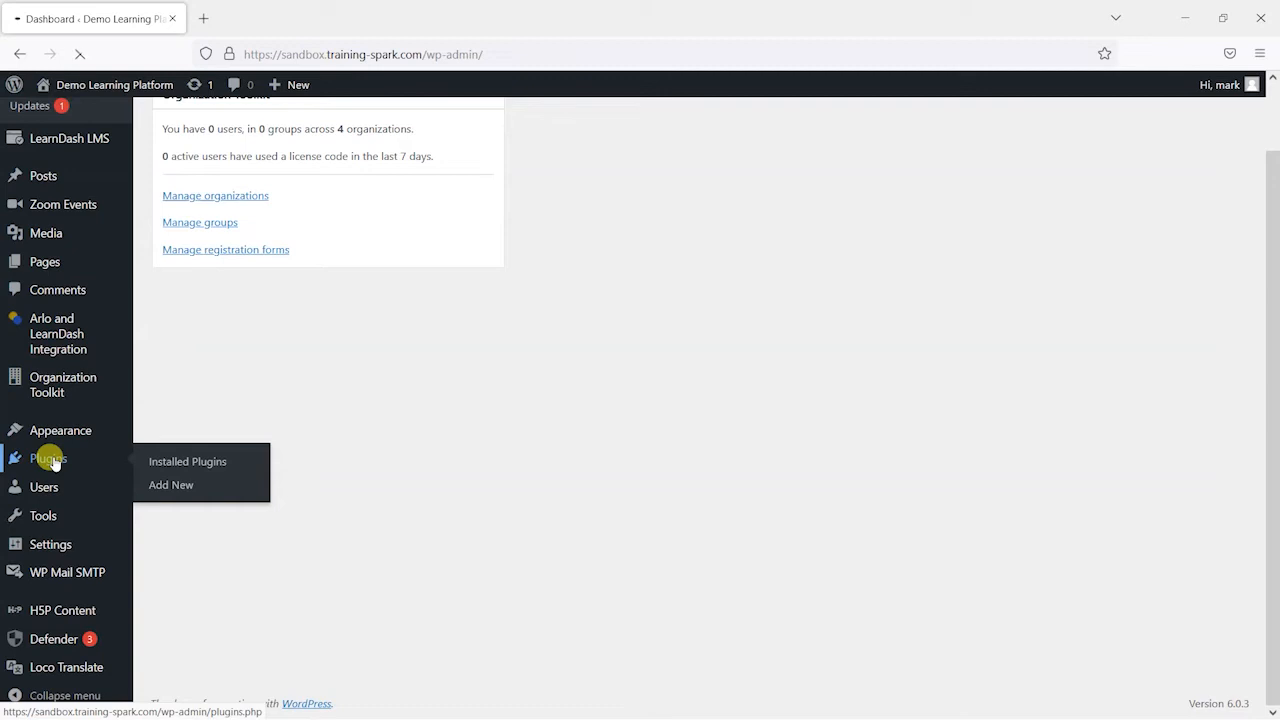
left_click(187, 461)
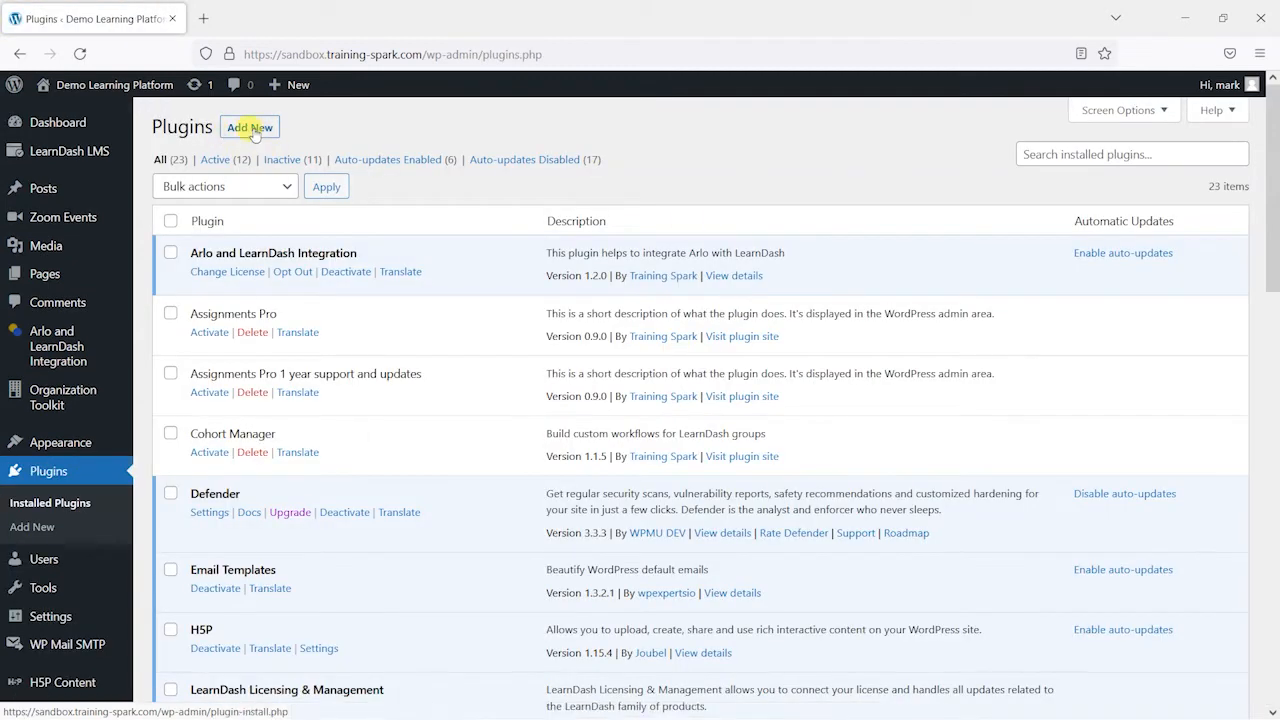
left_click(249, 127)
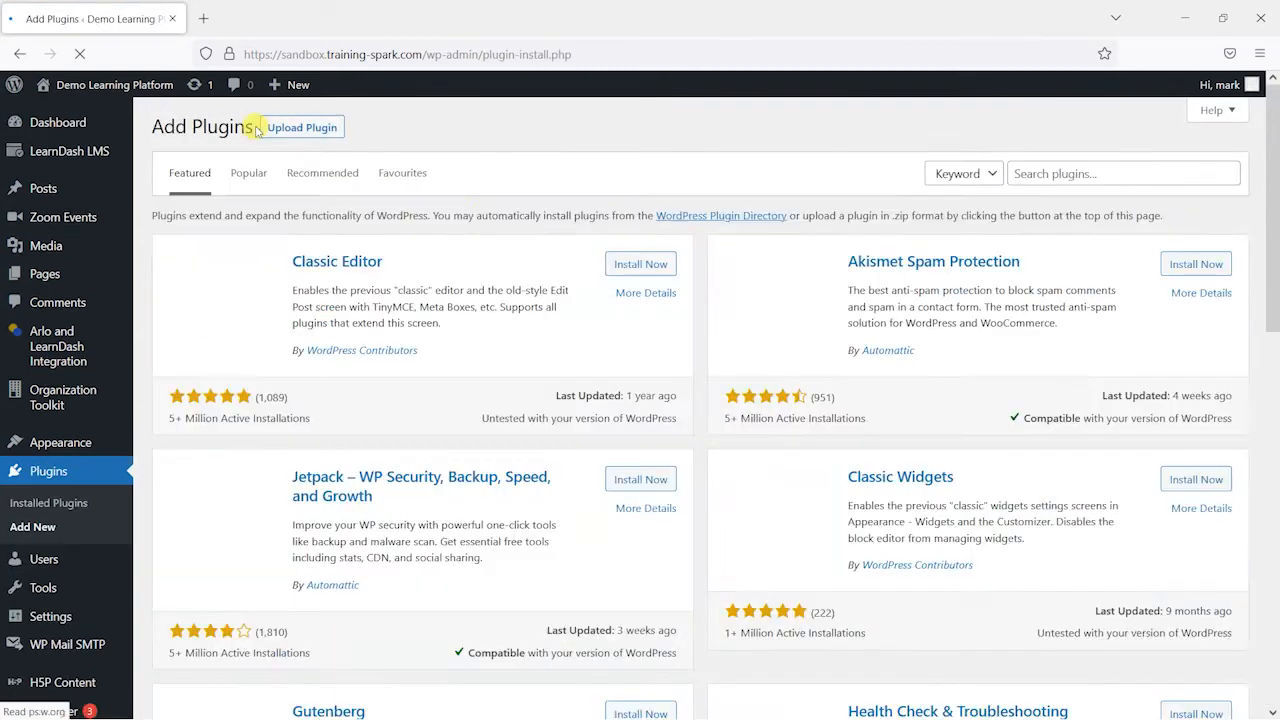
Step: Search for 'Updraft Plus', then install and activate UpdraftPlus WordPress Backup Plugin
left_click(1123, 173)
type("Upd")
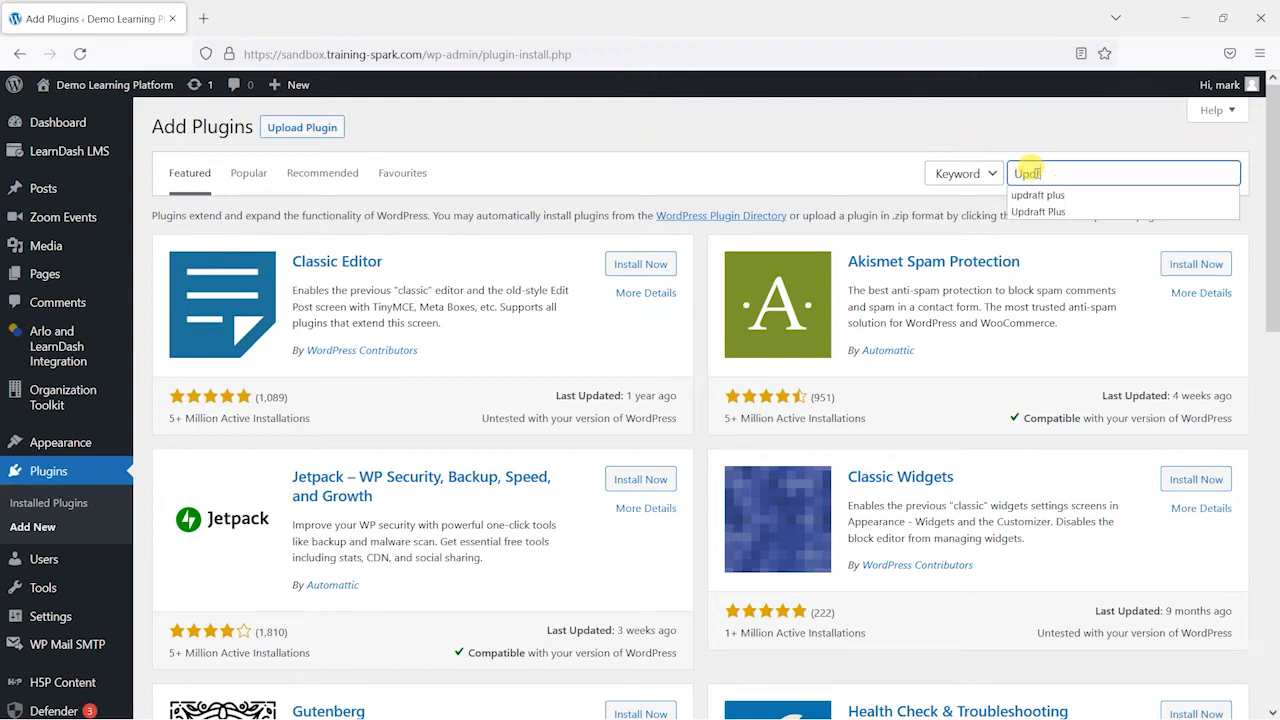
type("raft Plus")
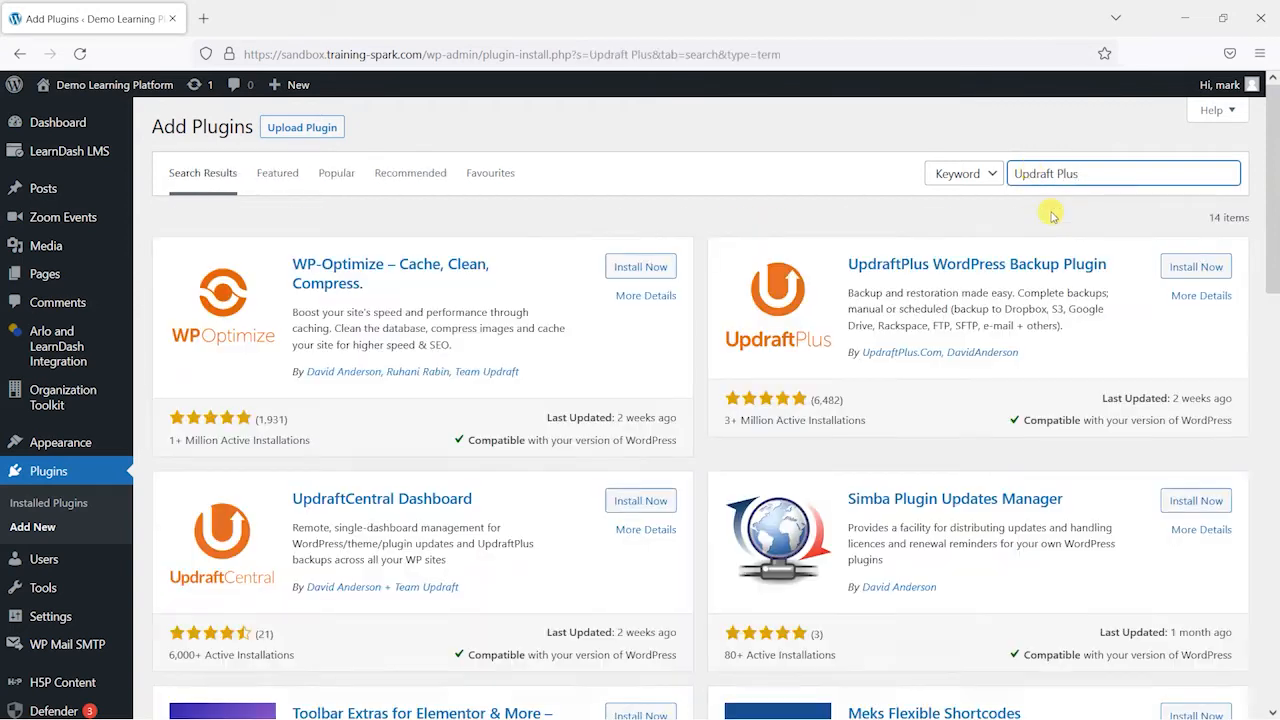
mouse_move(940, 270)
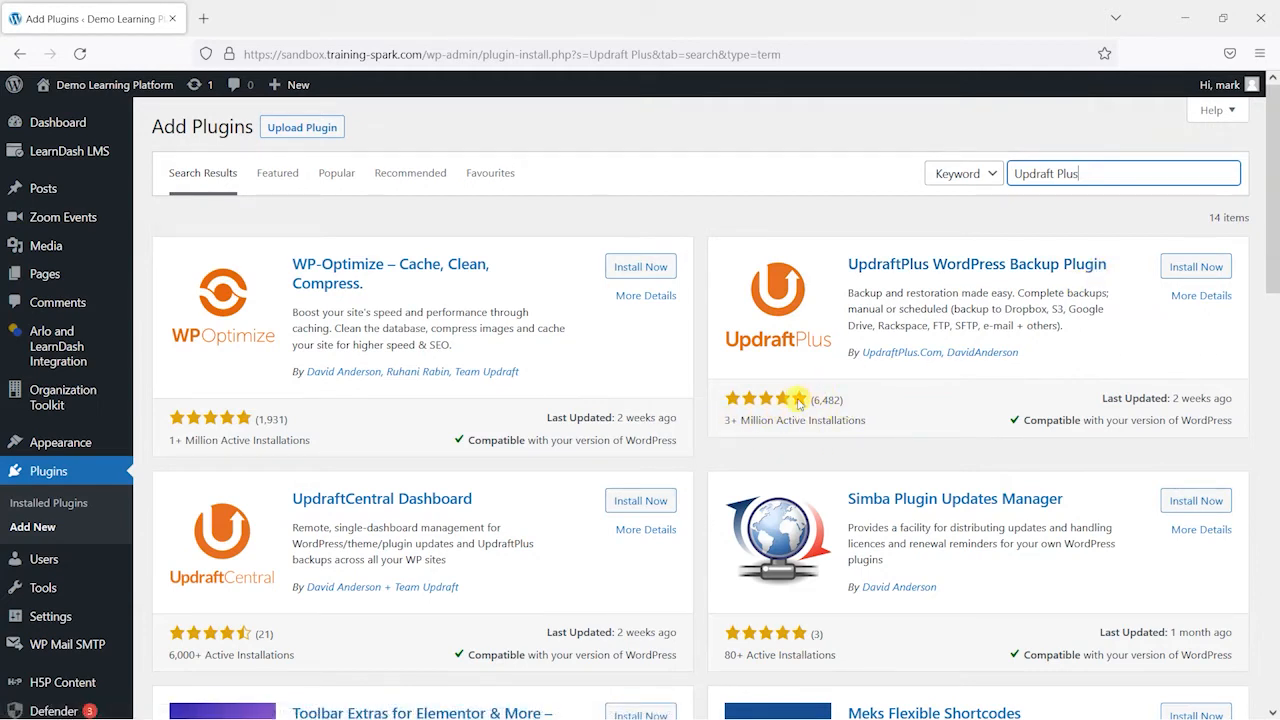
mouse_move(1157, 388)
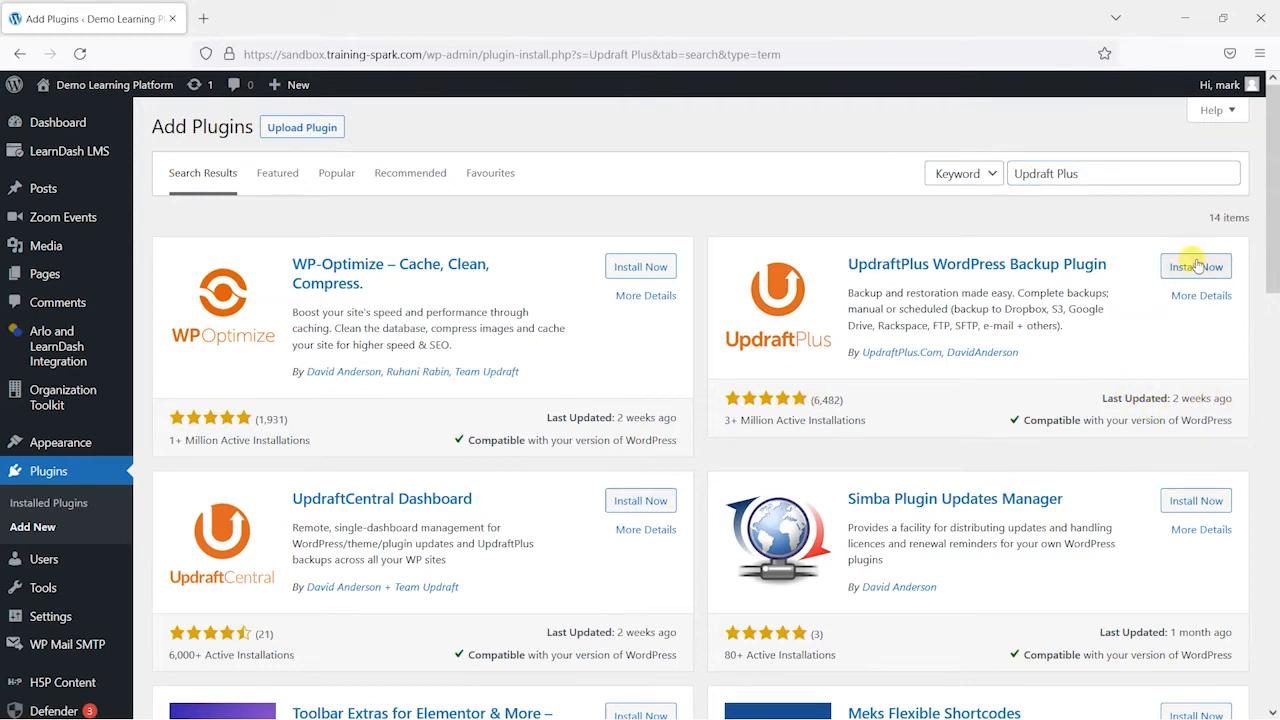
left_click(1195, 266)
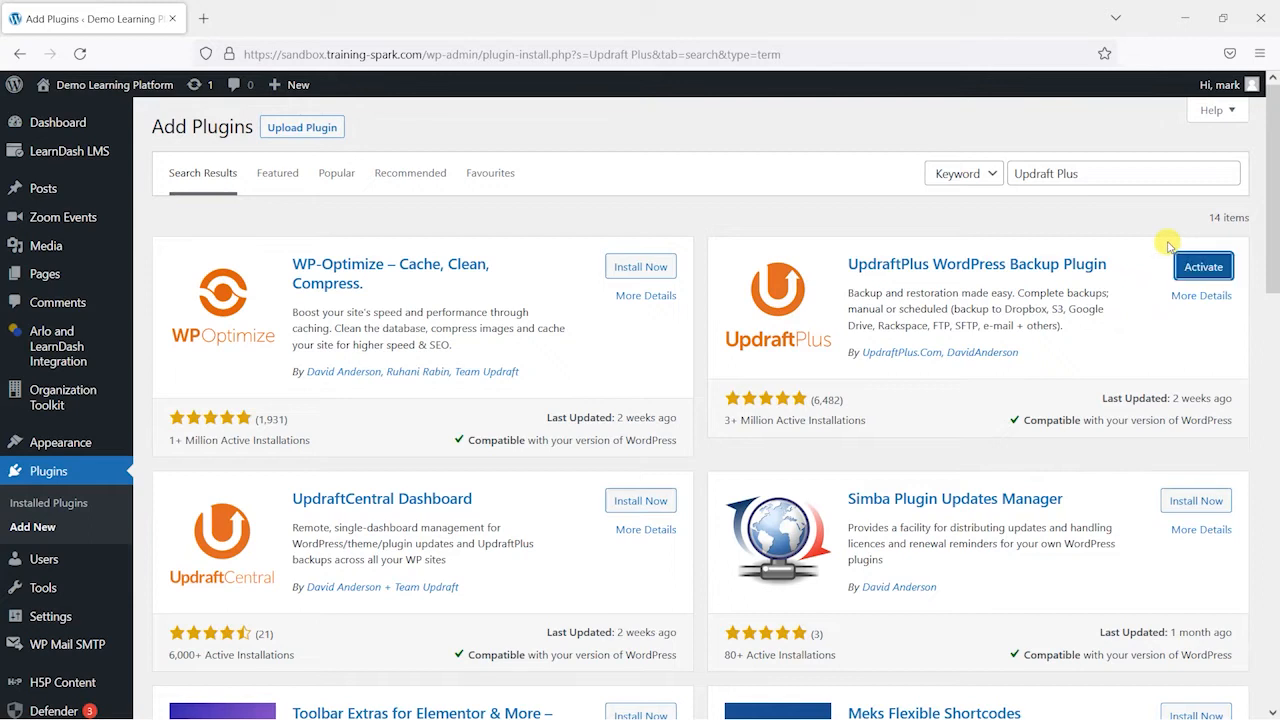
left_click(1202, 266)
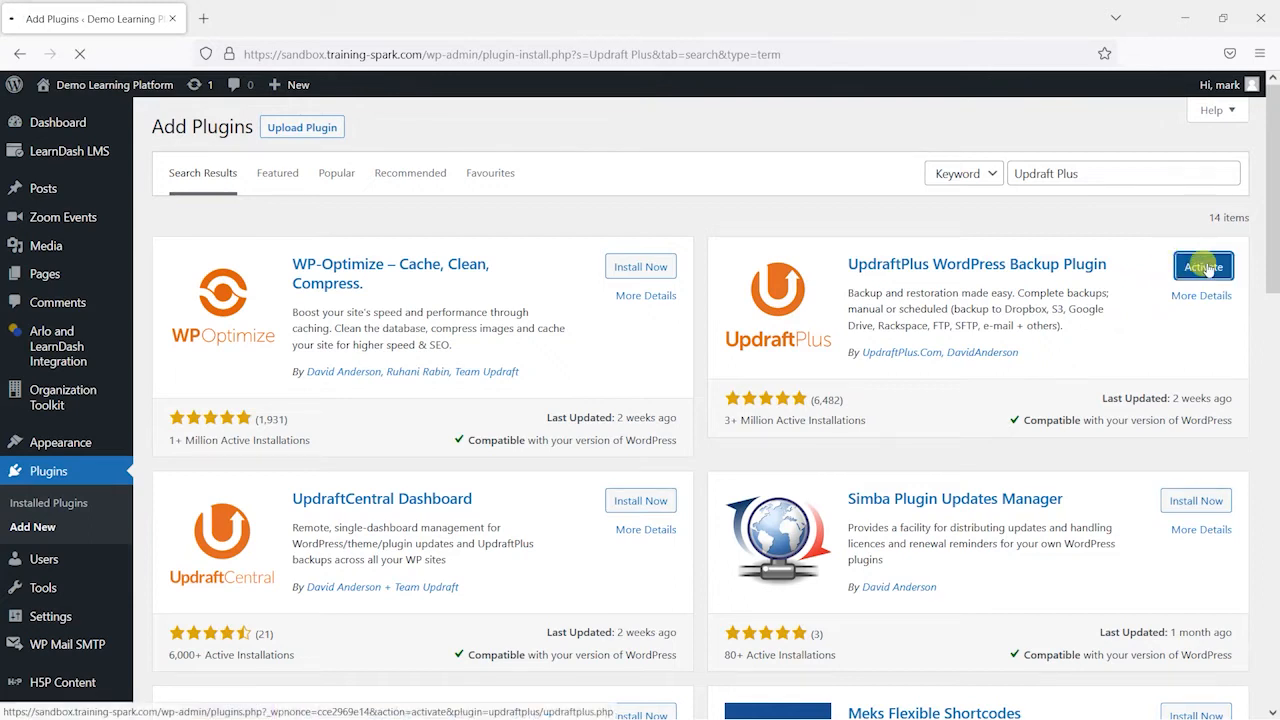
left_click(1203, 266)
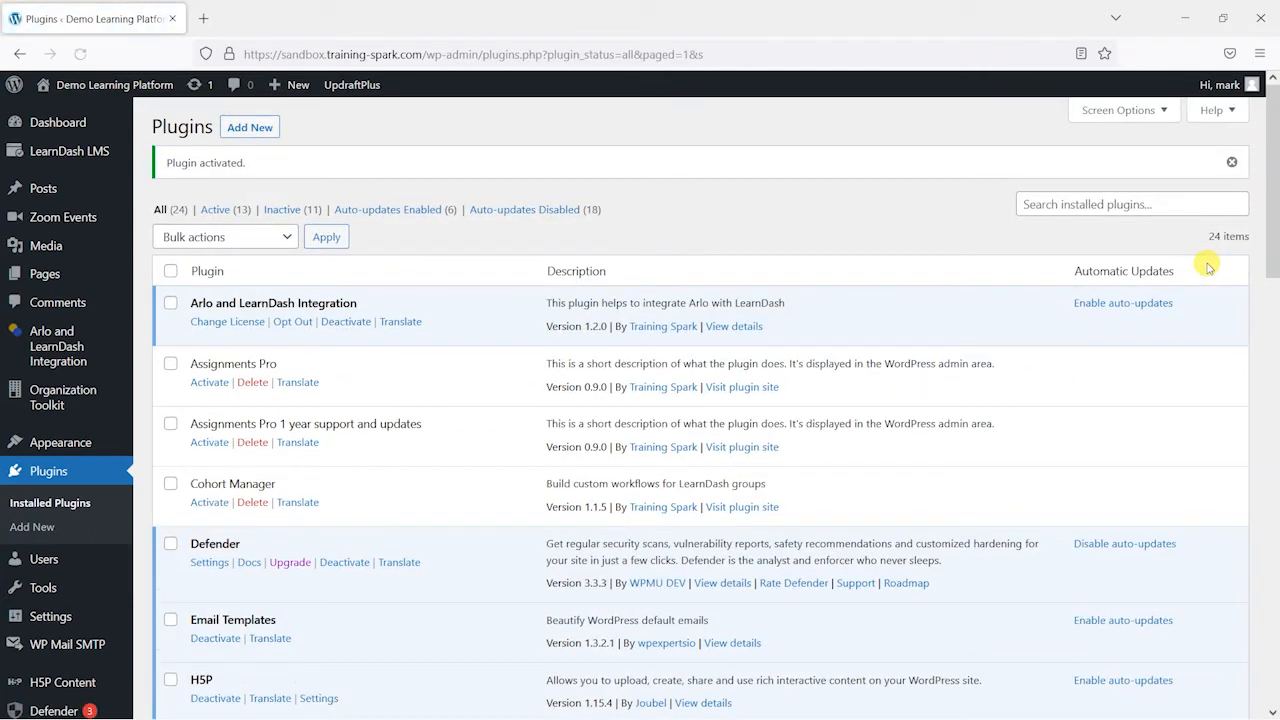
scroll("down", 3)
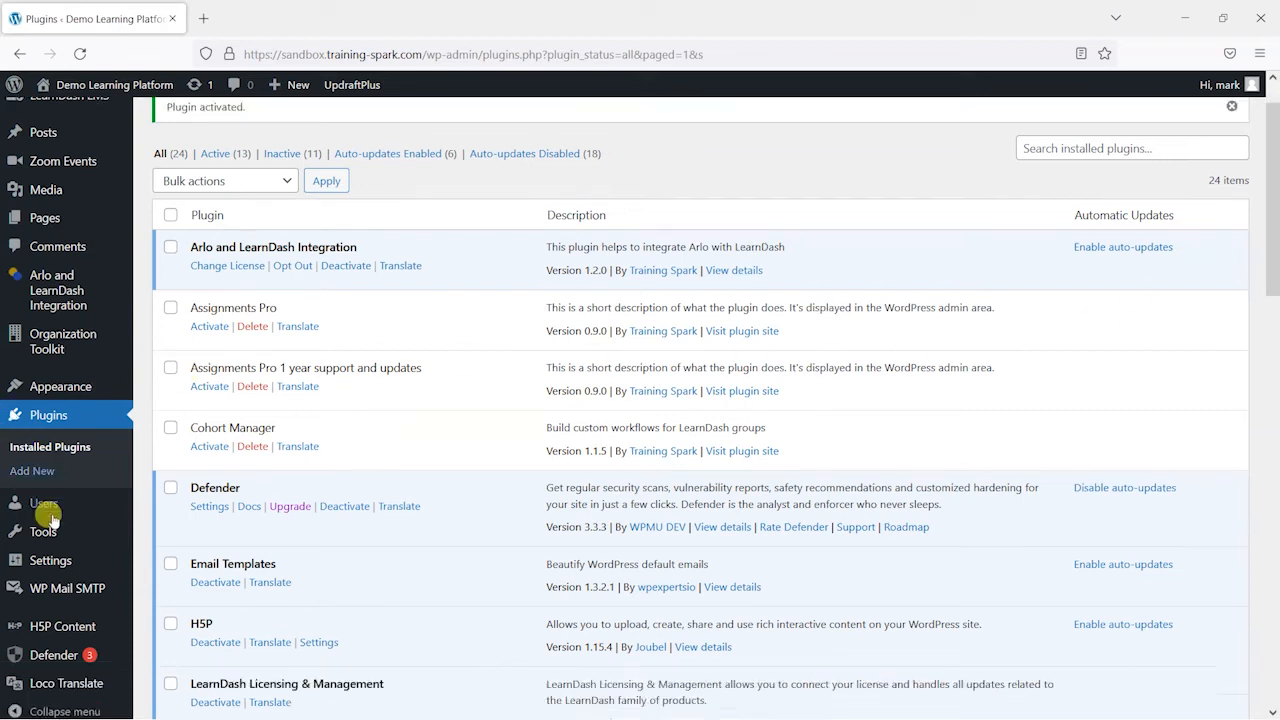
scroll("up", 3)
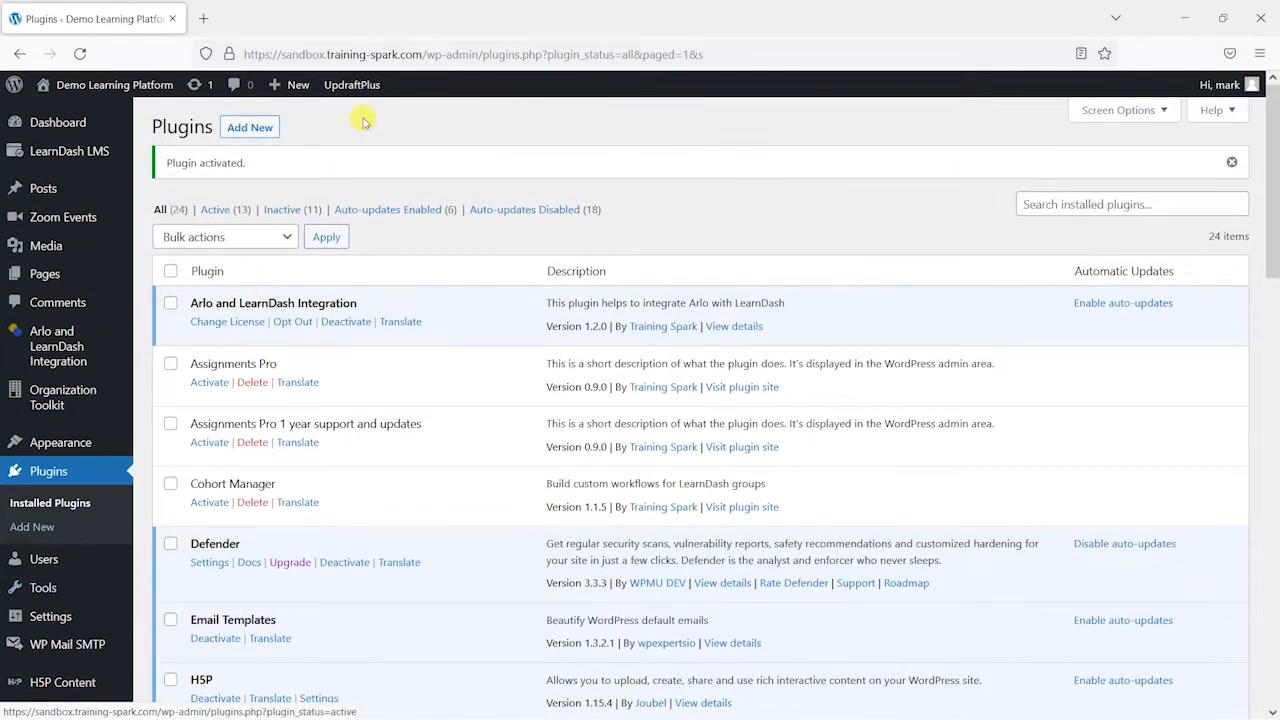
Step: Open UpdraftPlus Settings from the admin bar and dismiss the Welcome to UpdraftPlus notice
left_click(351, 84)
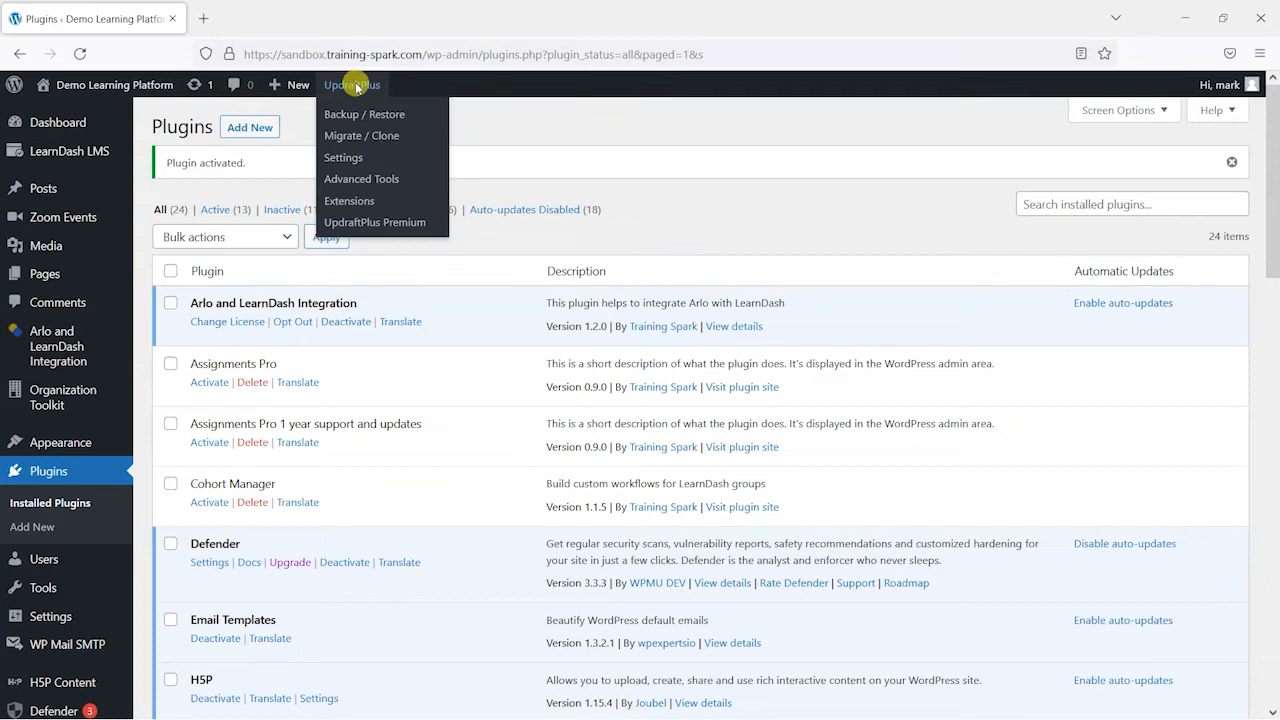
mouse_move(361, 135)
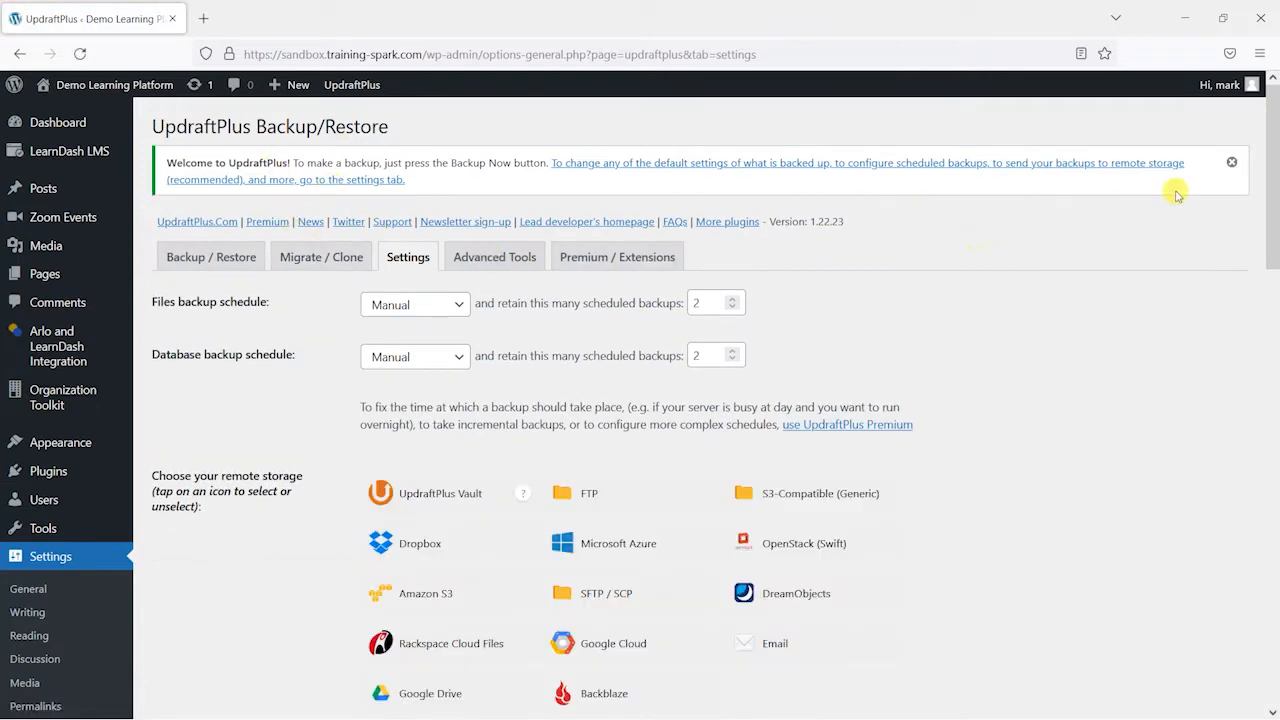
left_click(1231, 162)
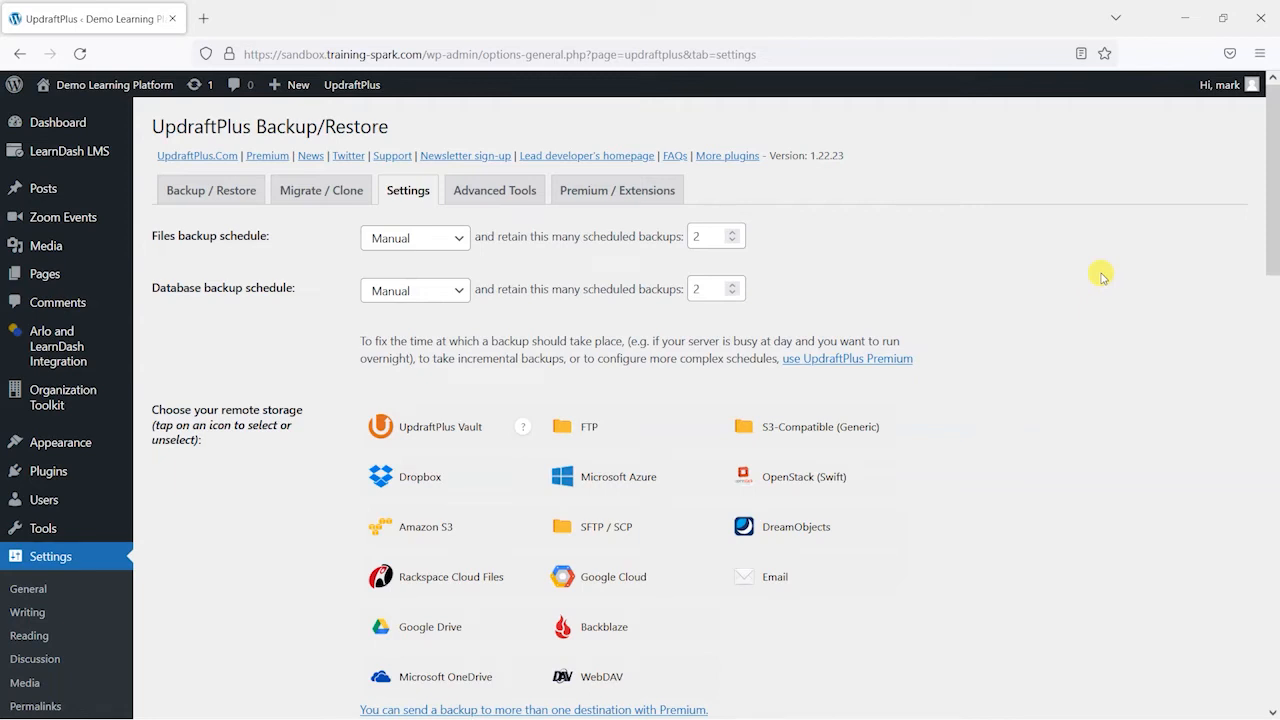
mouse_move(167, 225)
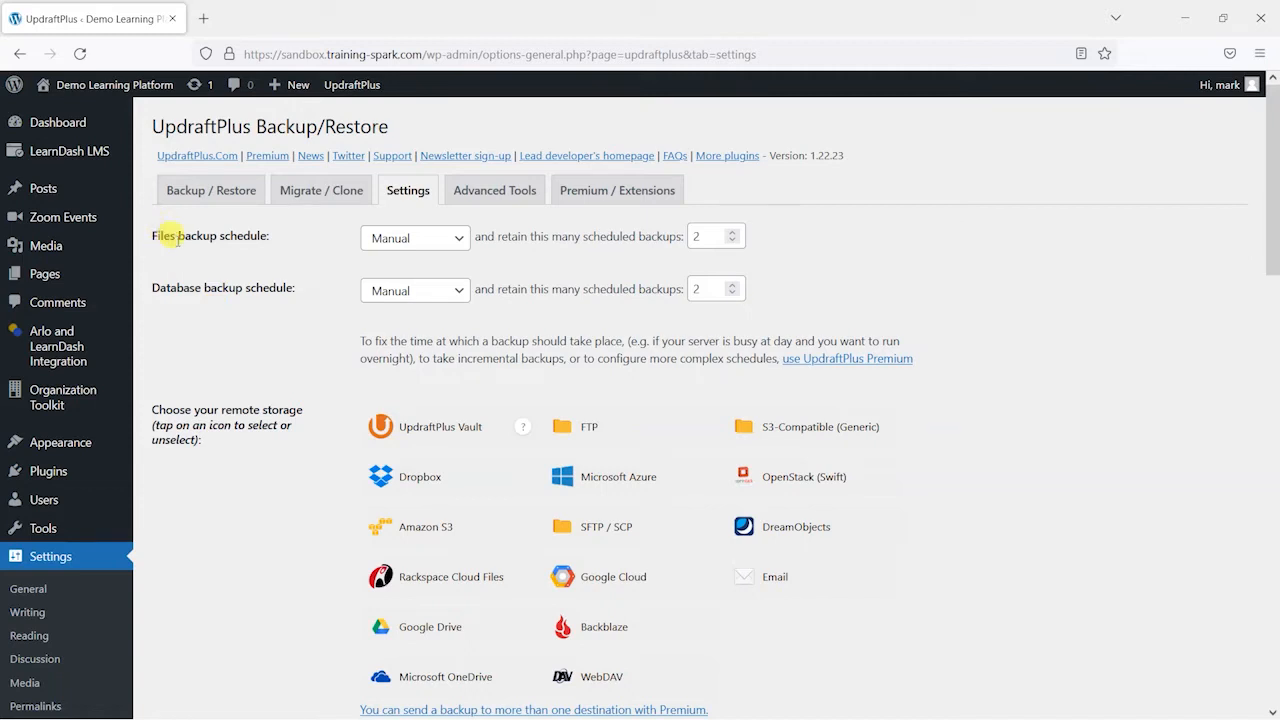
mouse_move(213, 330)
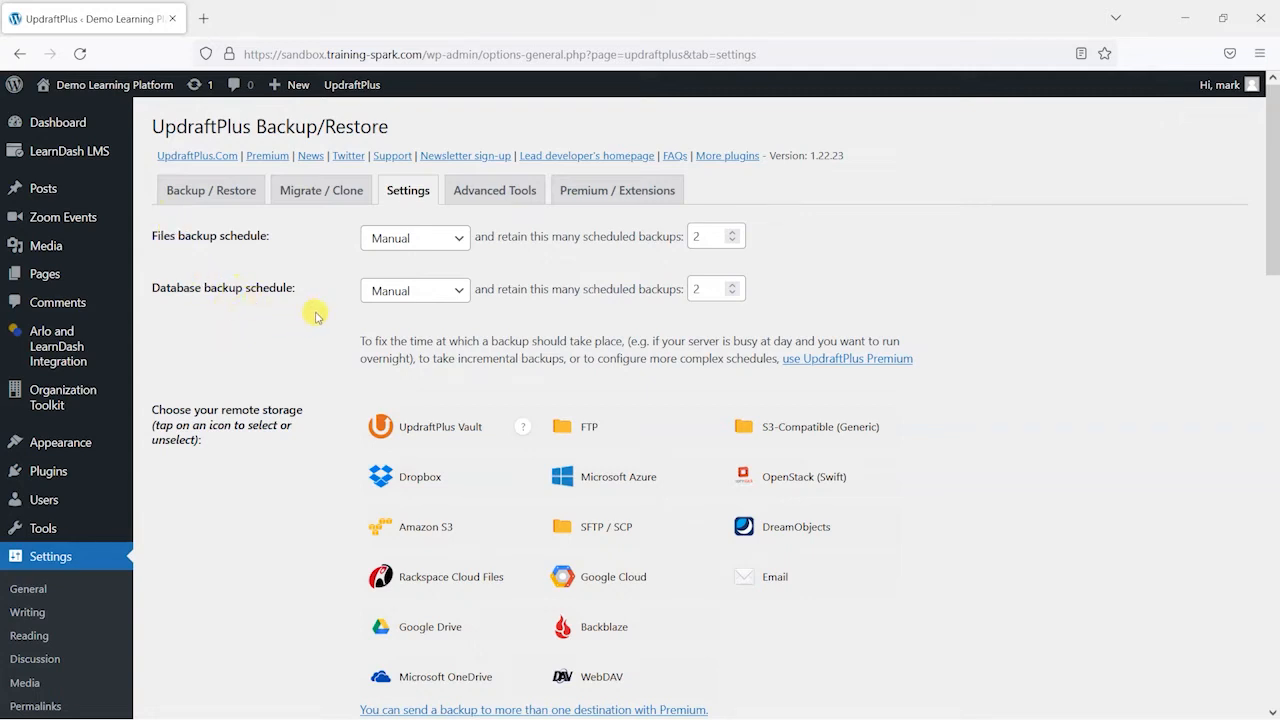
mouse_move(233, 277)
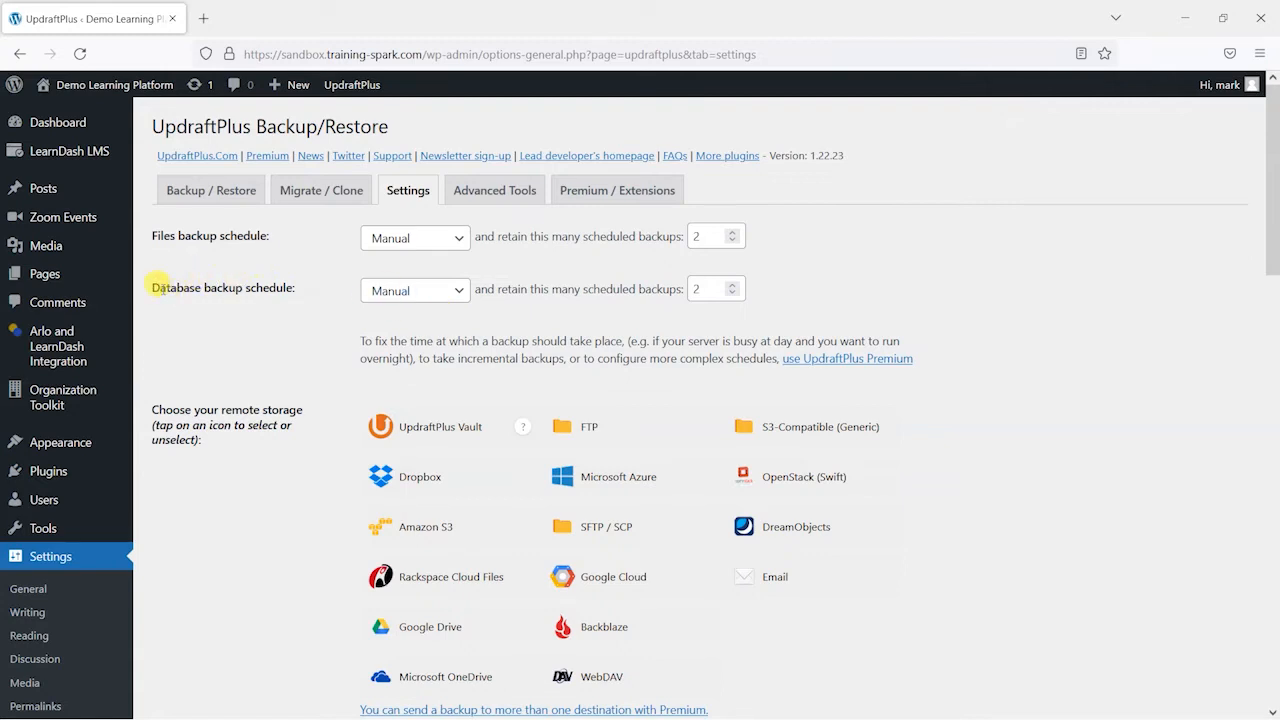
mouse_move(313, 248)
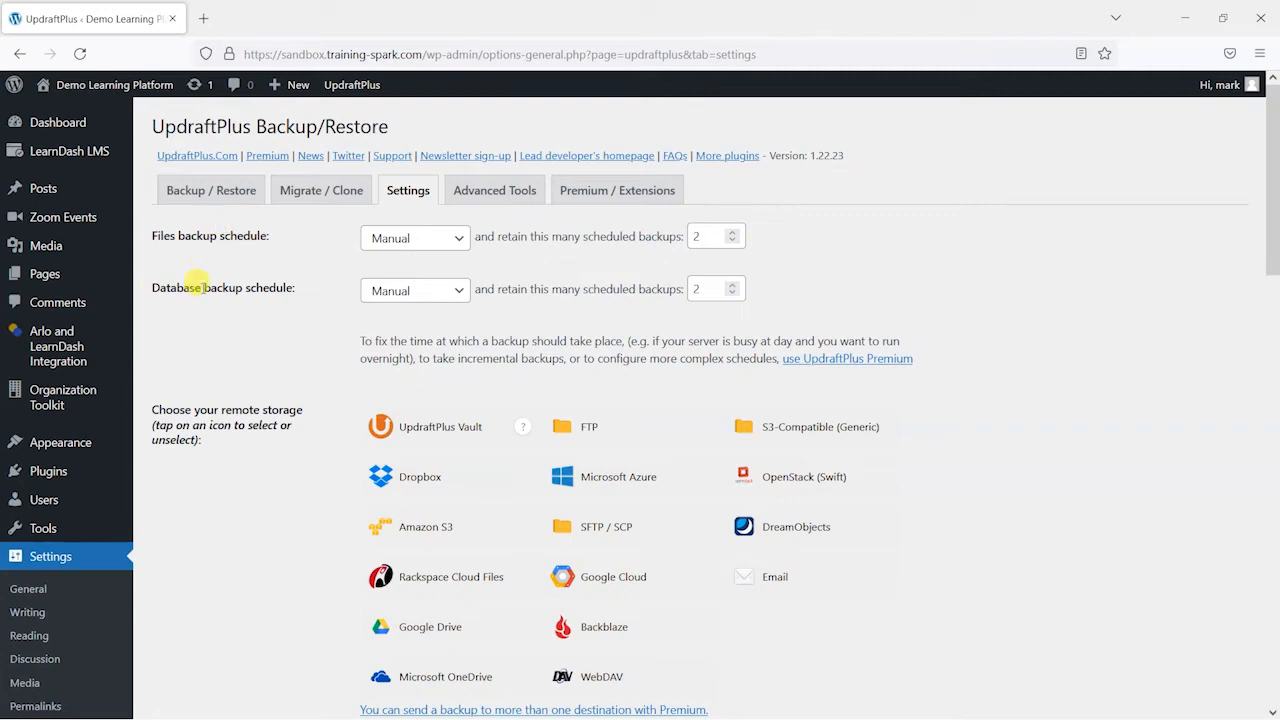
mouse_move(185, 228)
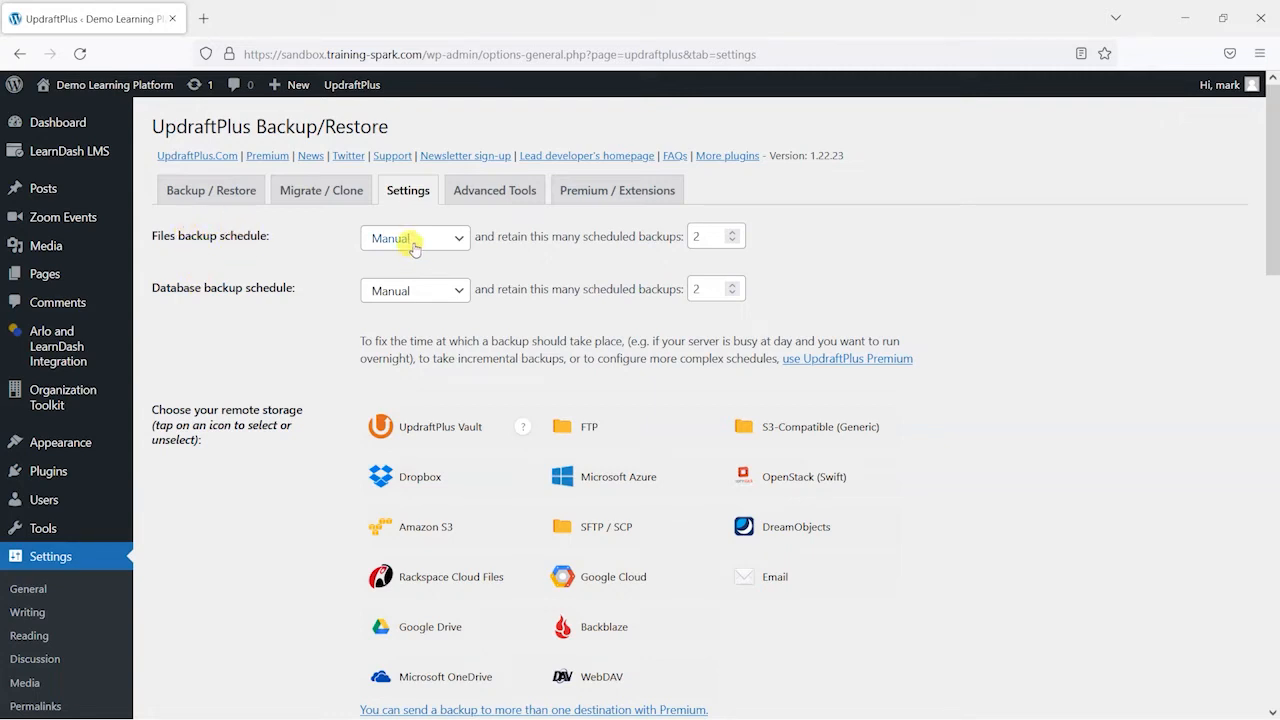
Step: Schedule file backups weekly and database backups every hour, with file retention set to 5
left_click(414, 238)
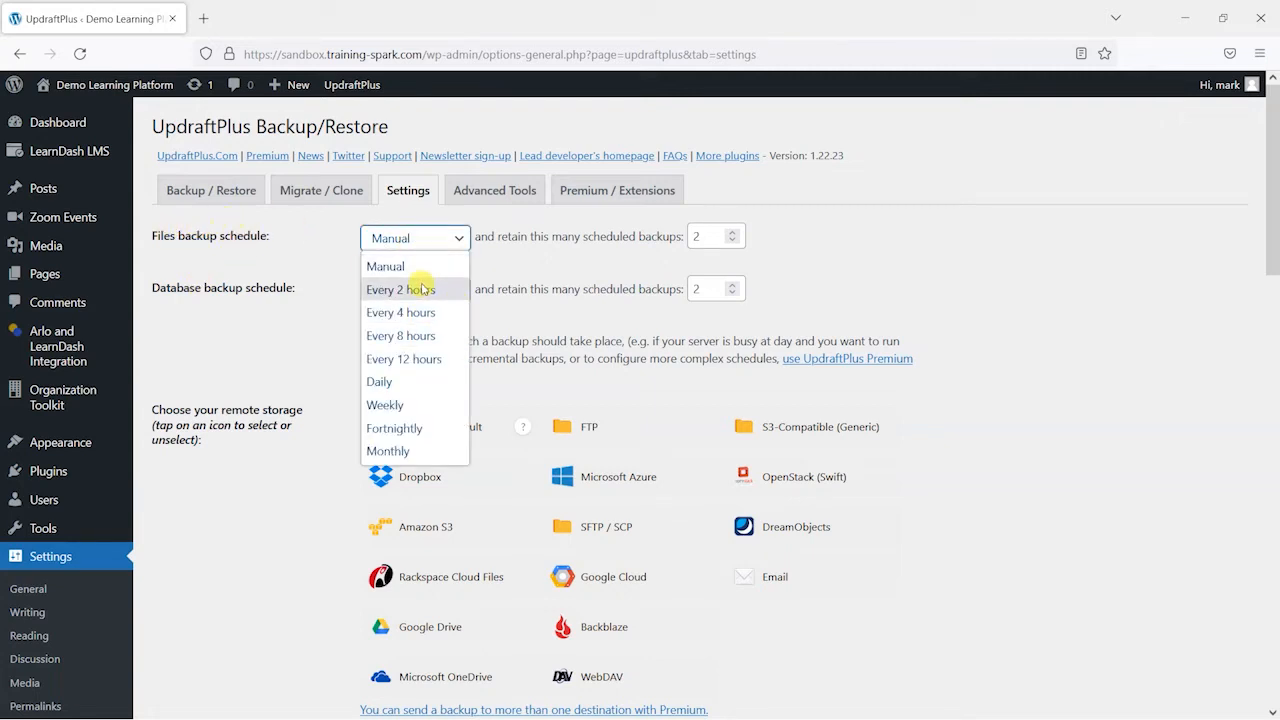
left_click(384, 404)
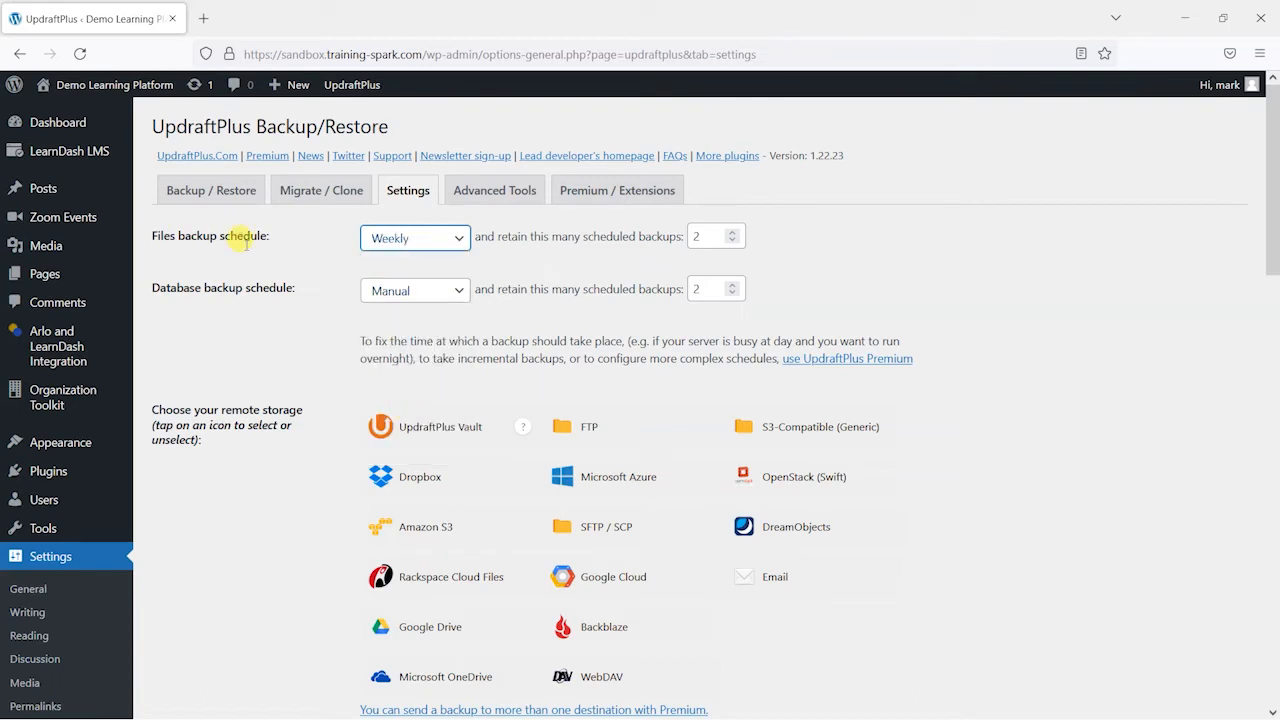
mouse_move(243, 255)
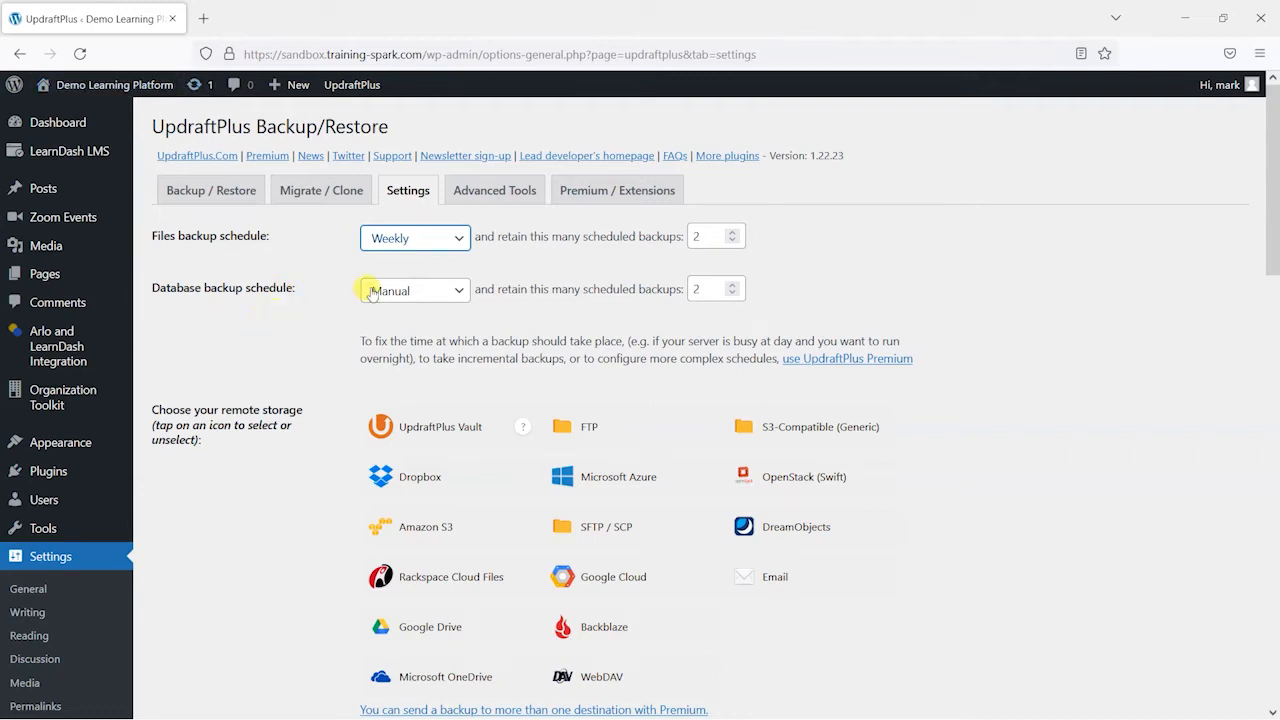
mouse_move(305, 233)
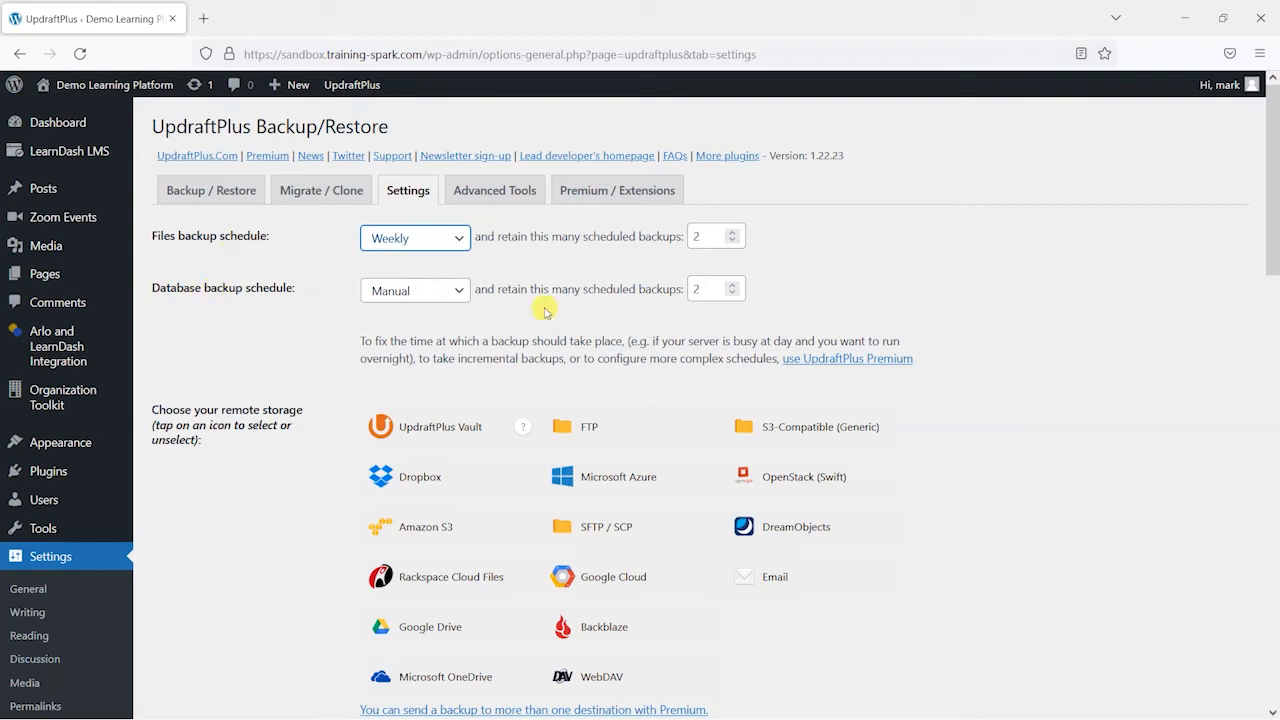
left_click(414, 290)
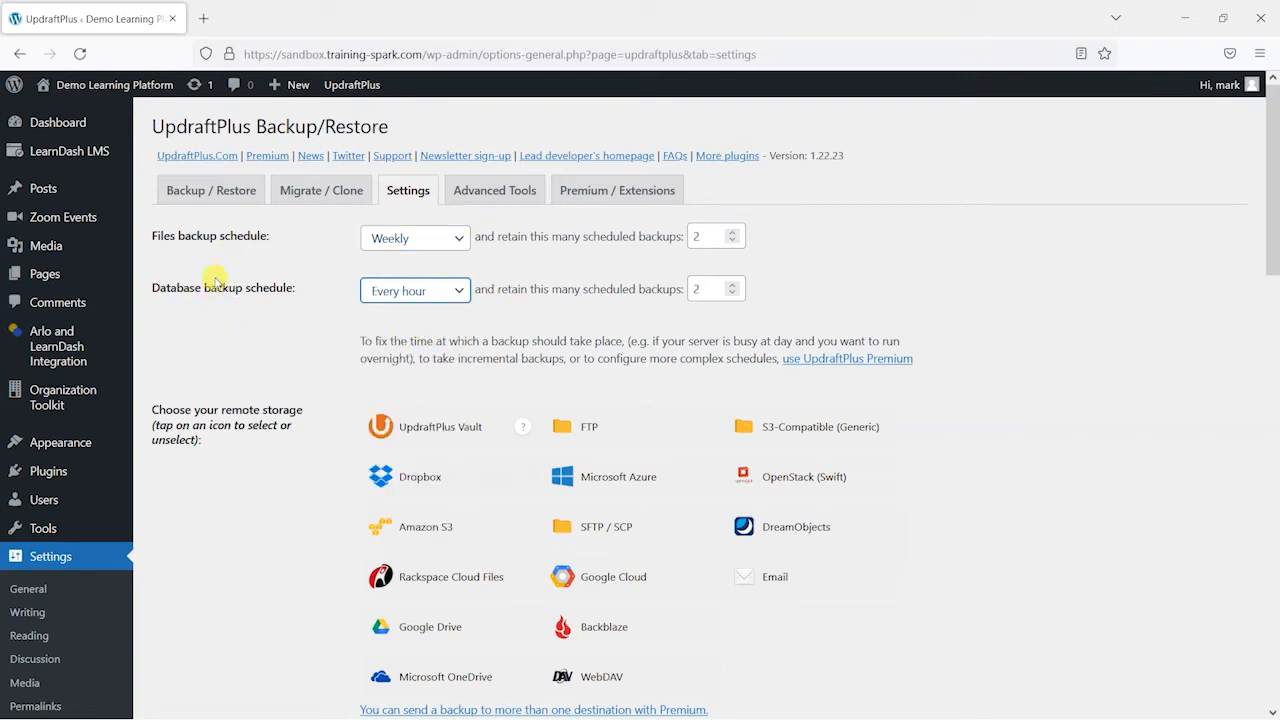
mouse_move(255, 313)
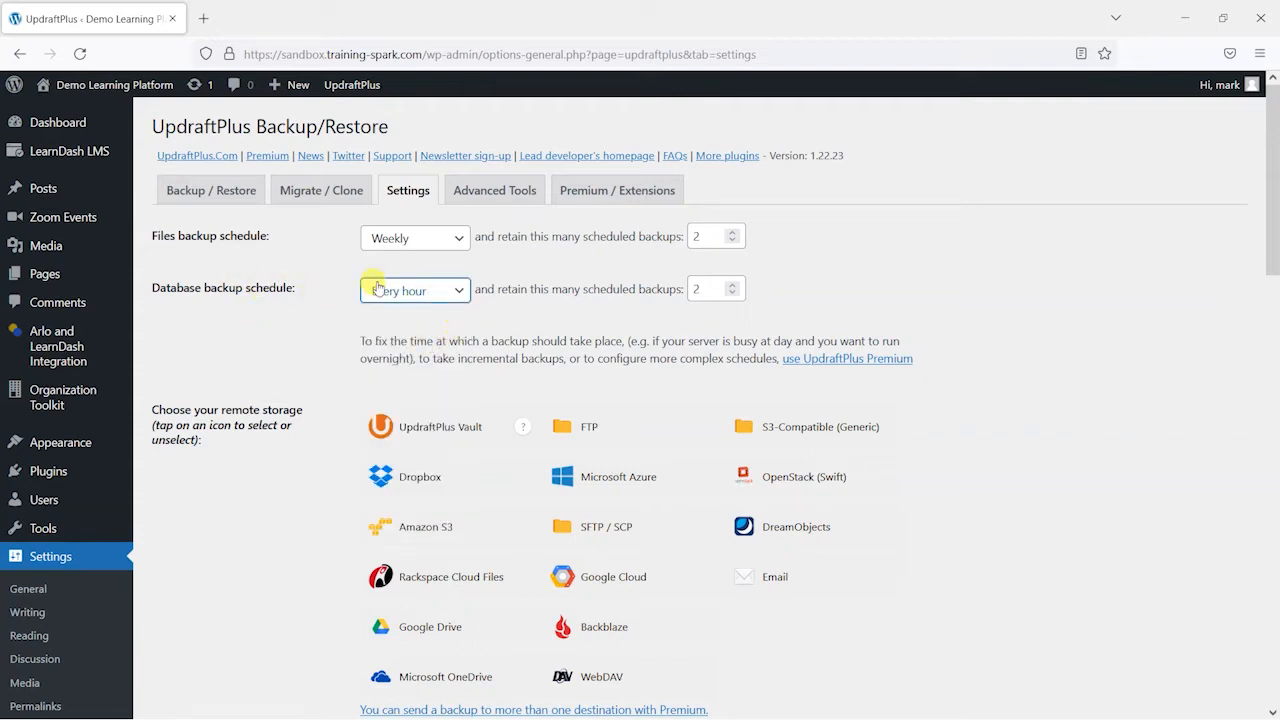
mouse_move(560, 308)
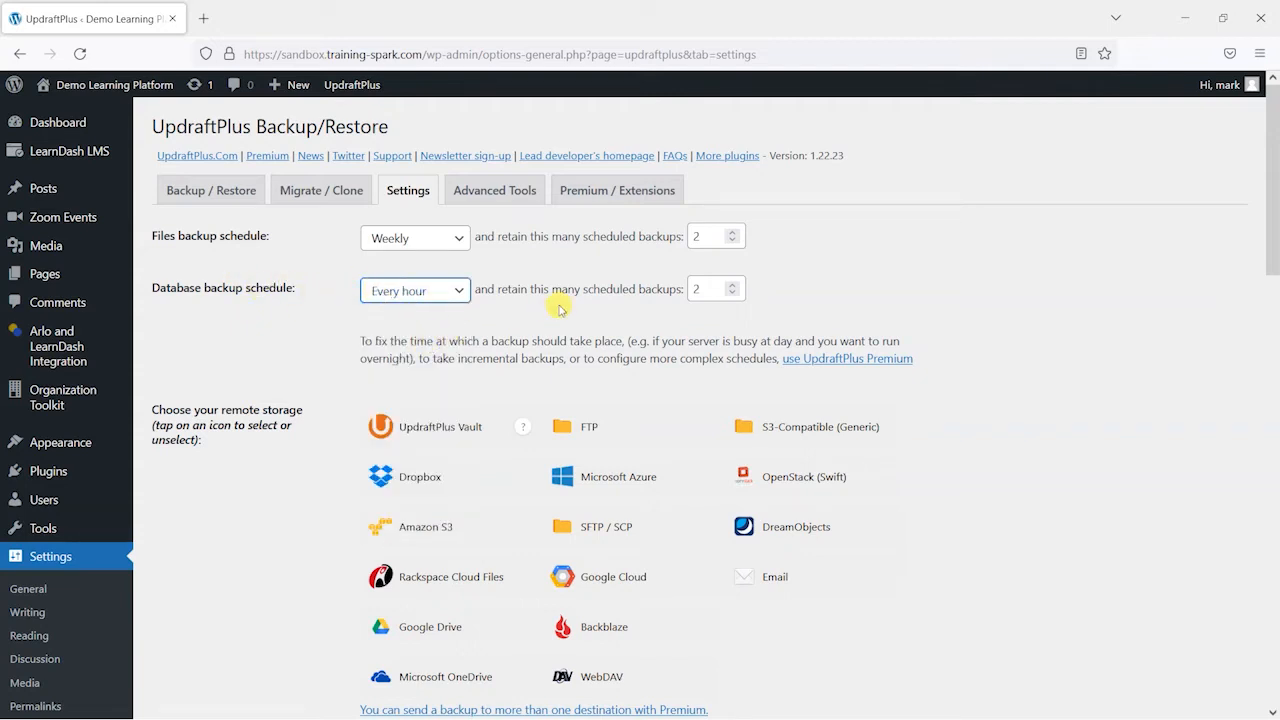
mouse_move(305, 230)
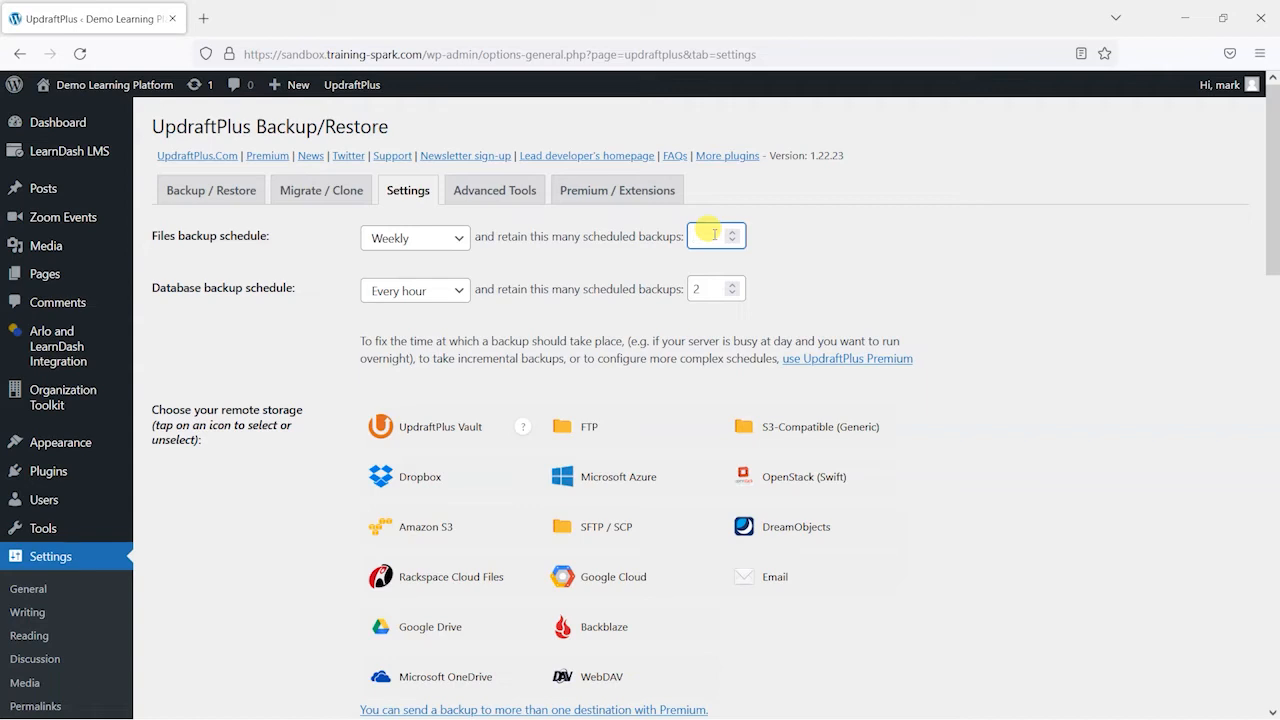
type("5")
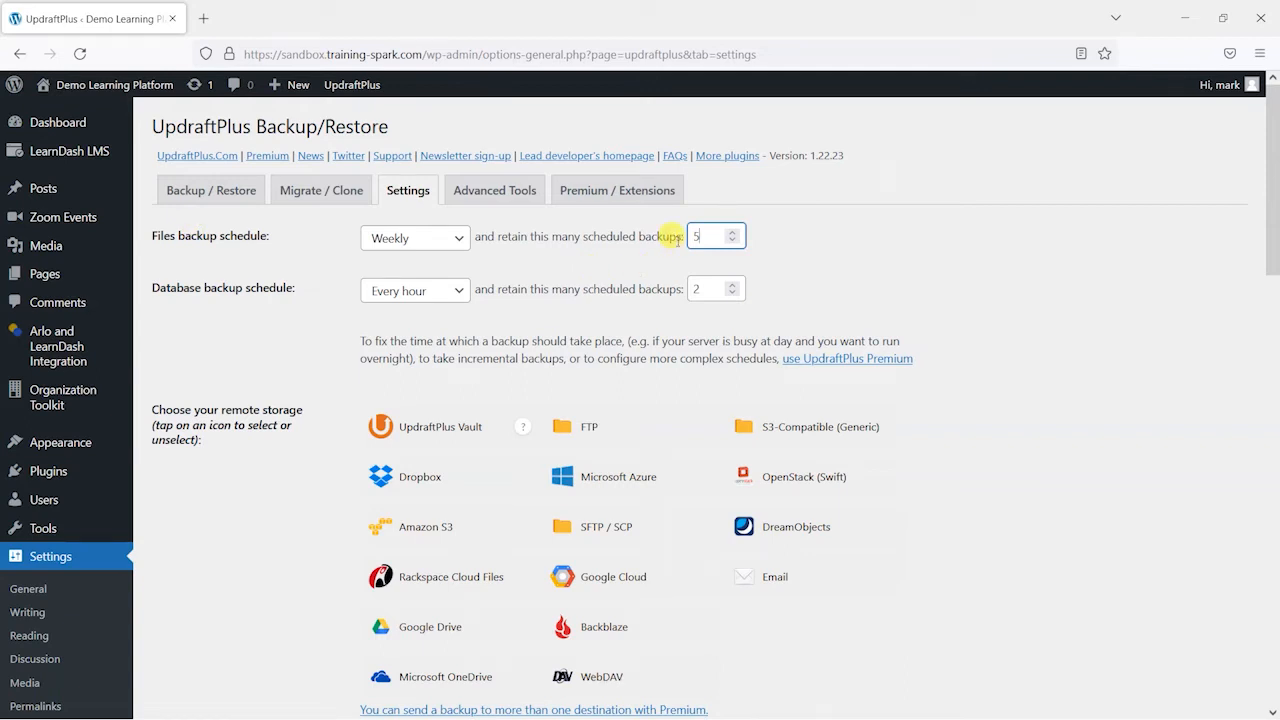
mouse_move(588, 211)
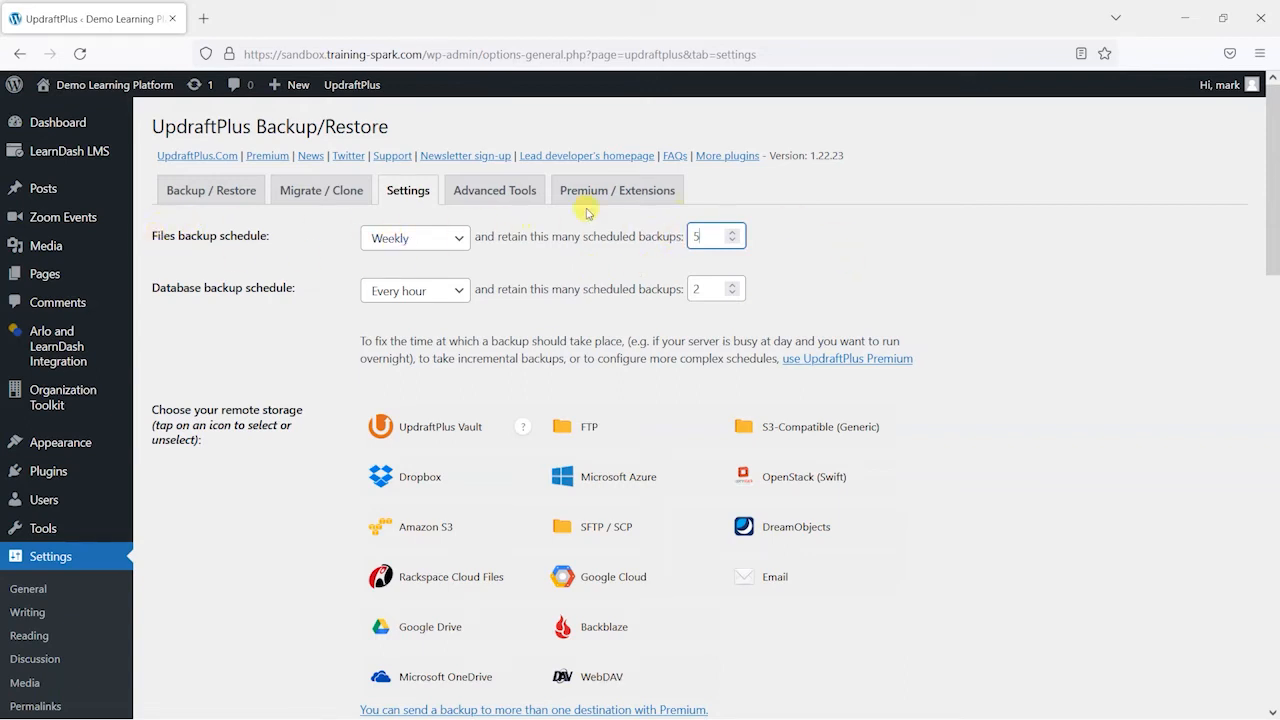
mouse_move(258, 252)
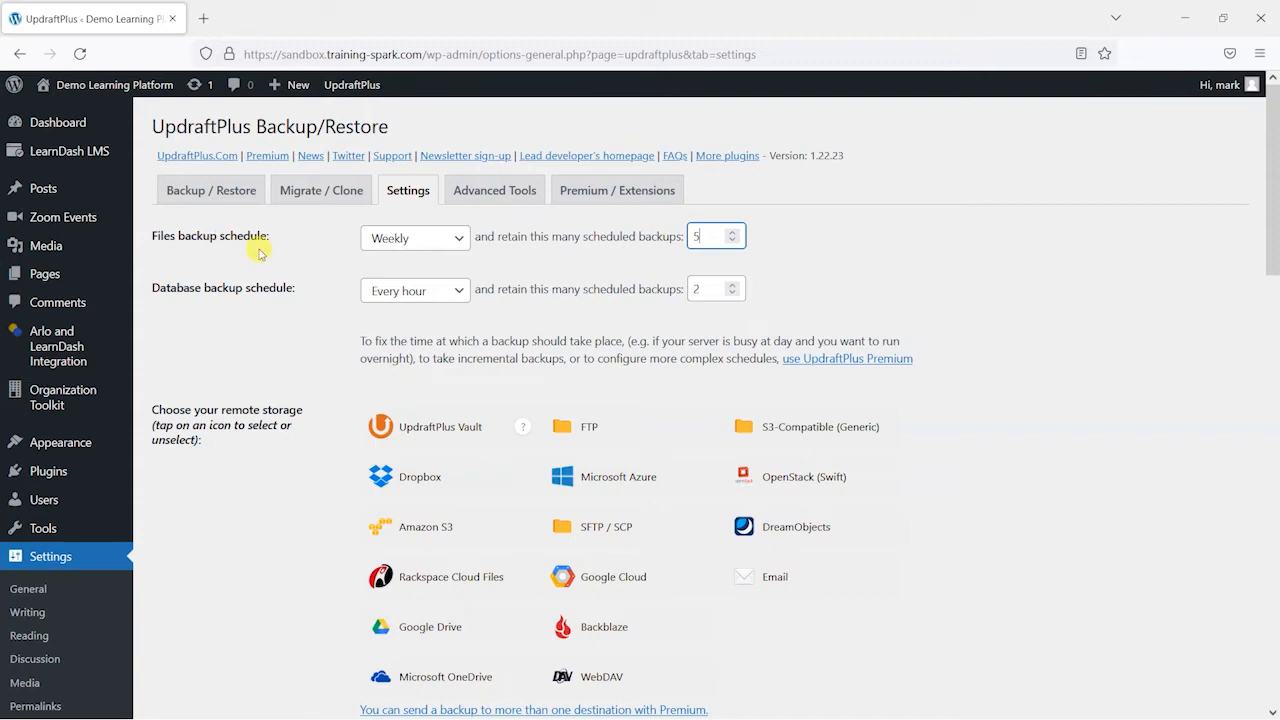
mouse_move(414, 238)
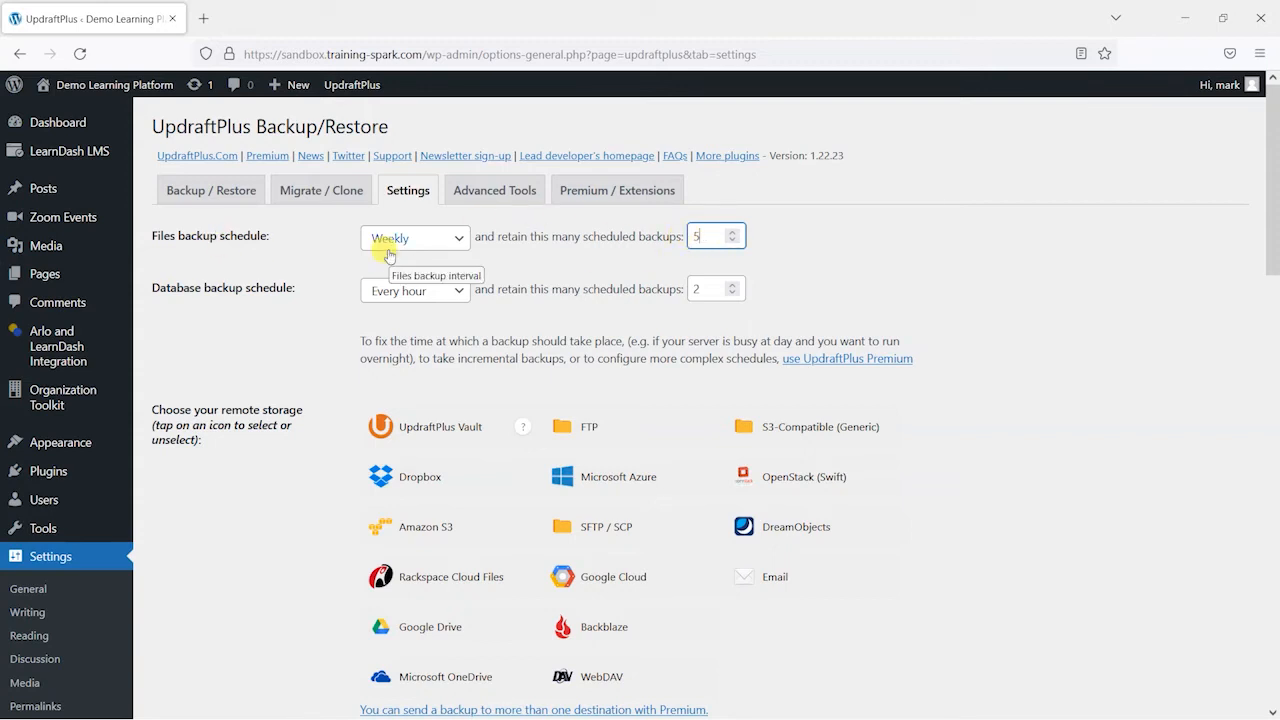
mouse_move(672, 221)
type("50")
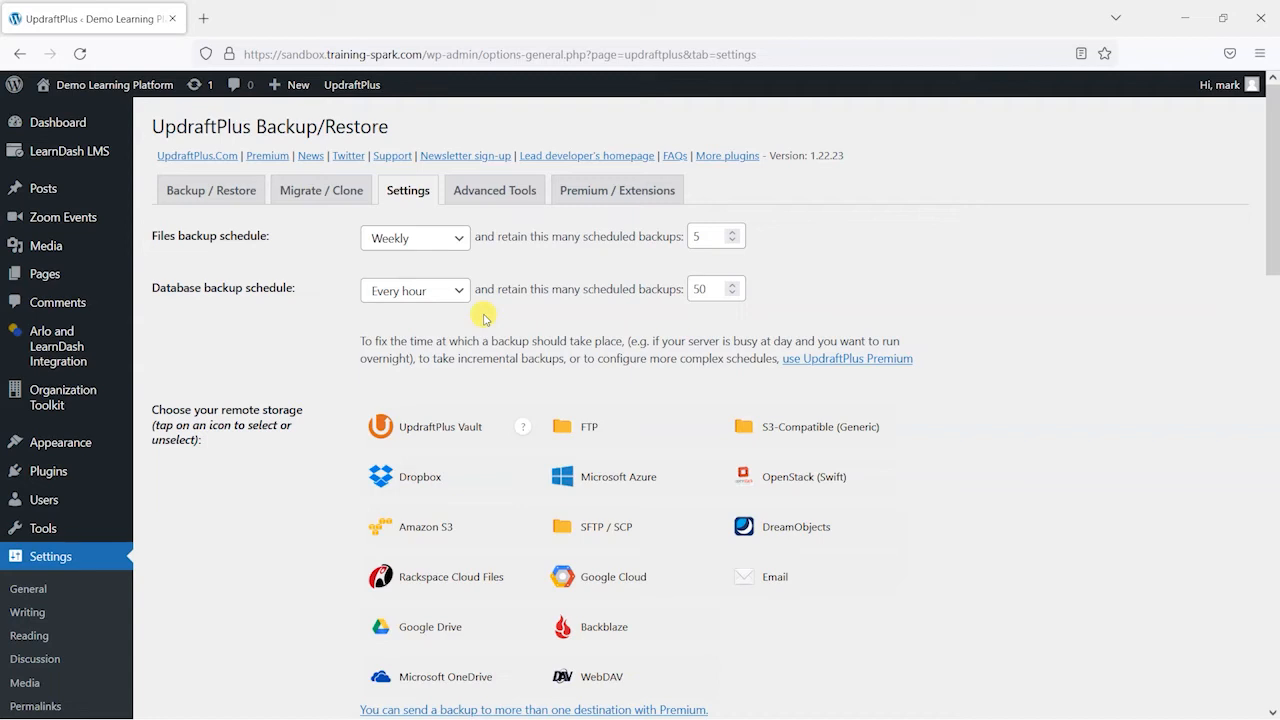
mouse_move(324, 314)
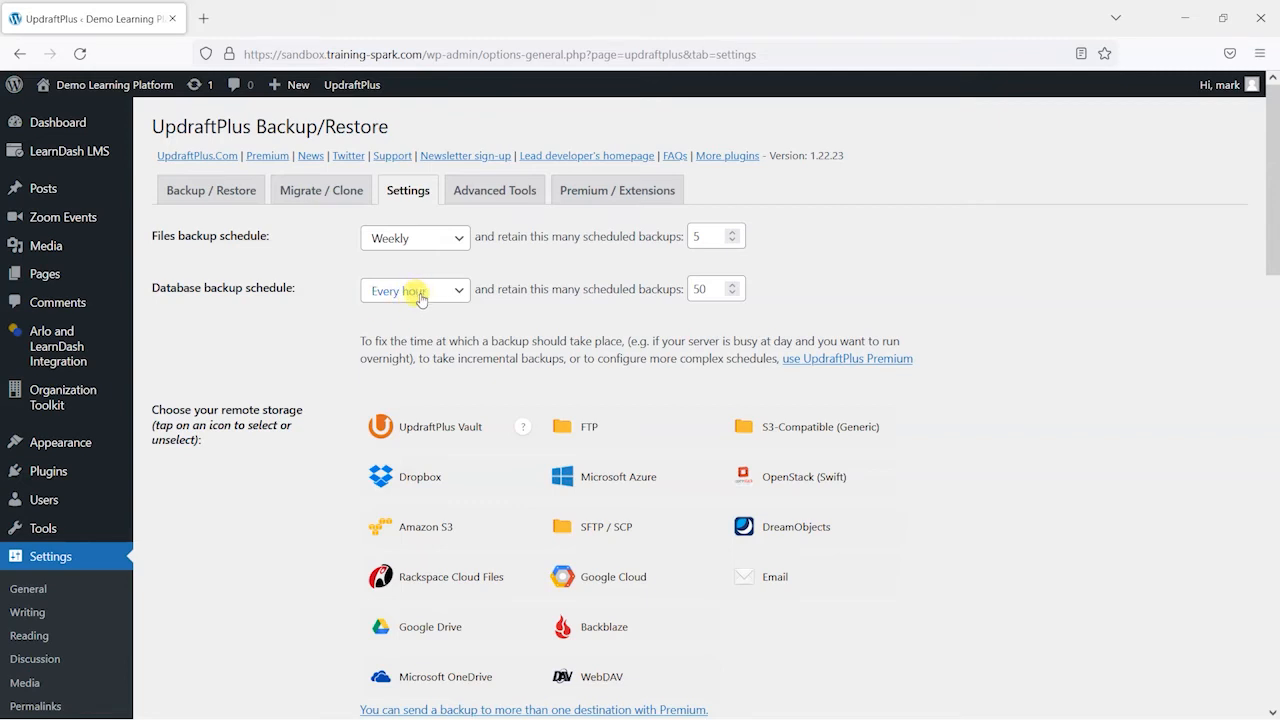
mouse_move(414, 289)
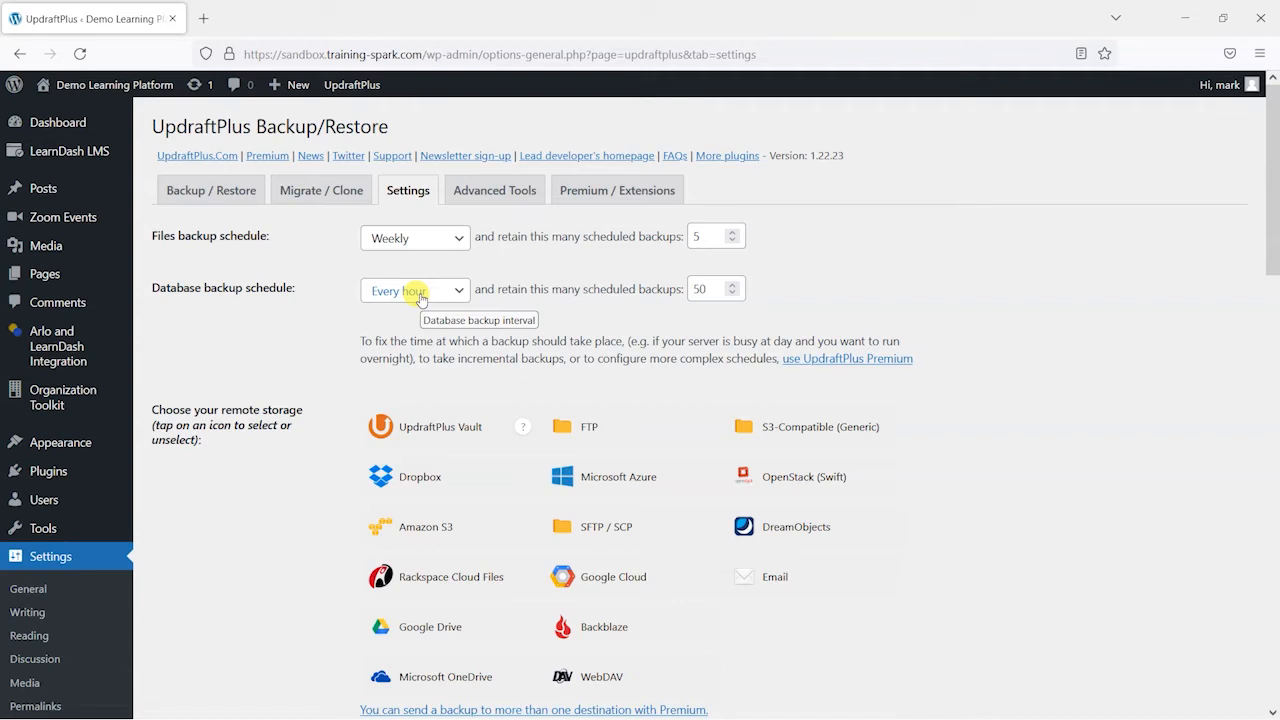
mouse_move(363, 385)
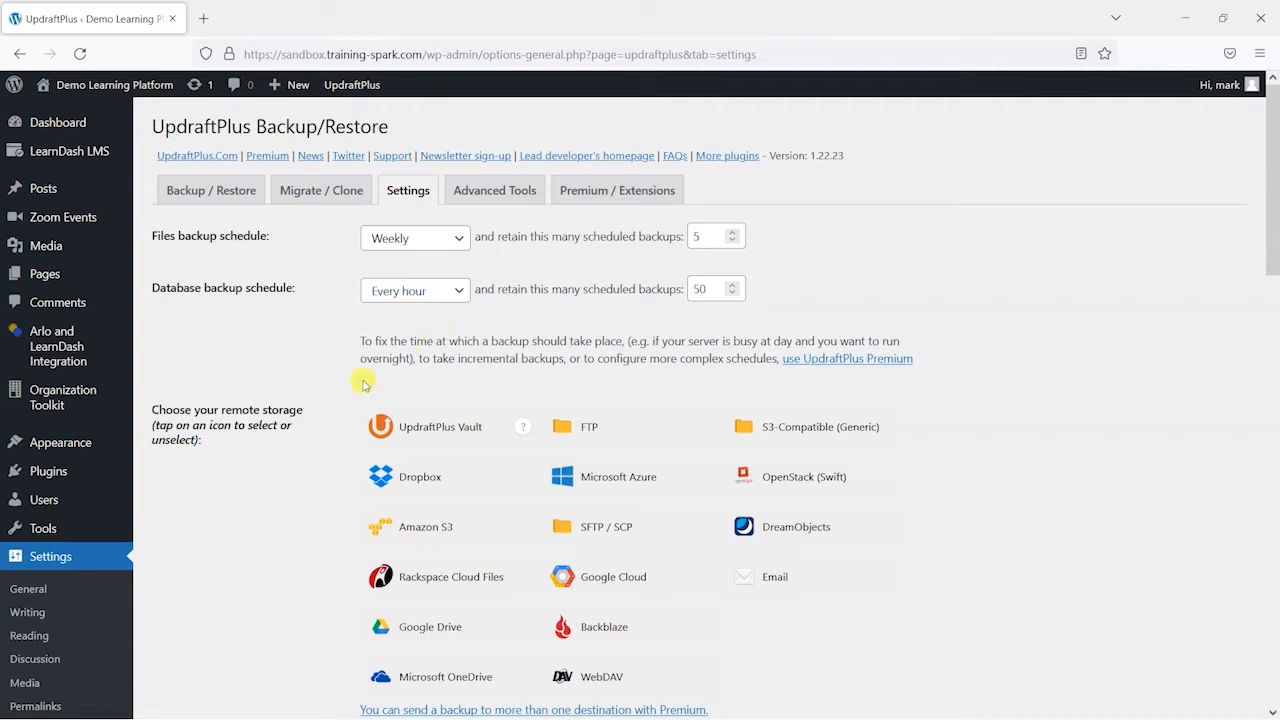
scroll("down", 3)
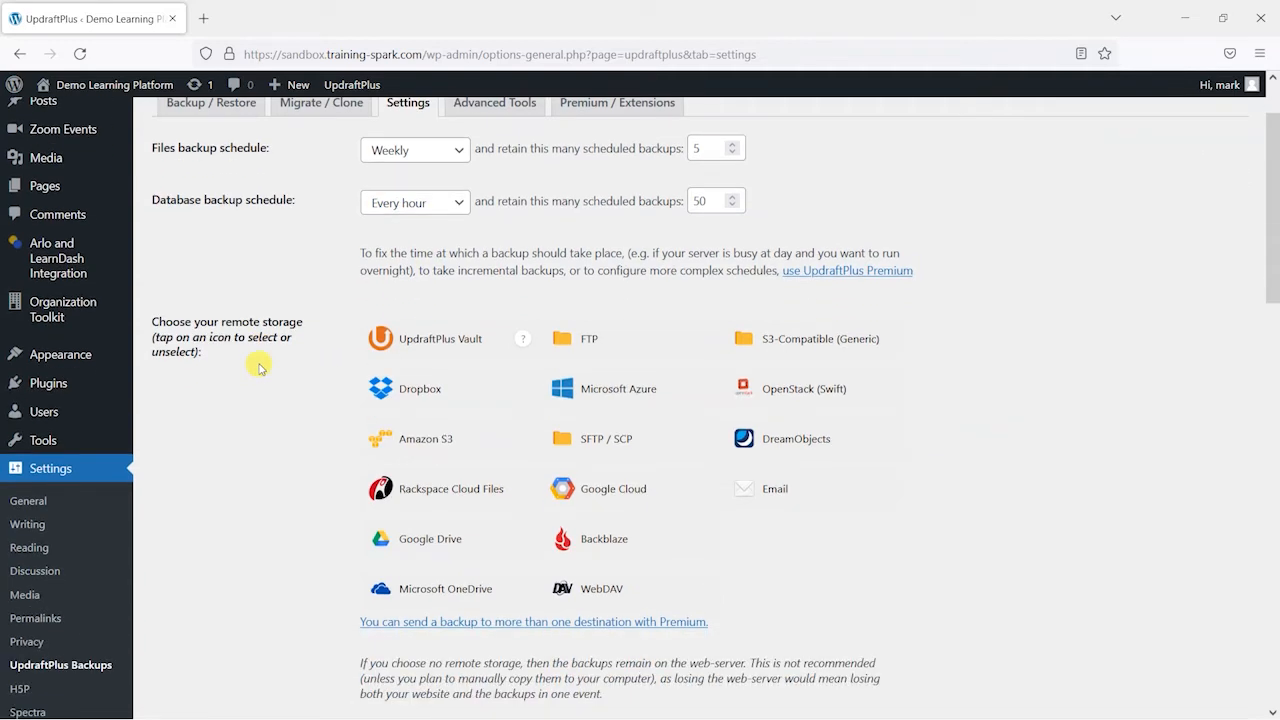
mouse_move(244, 337)
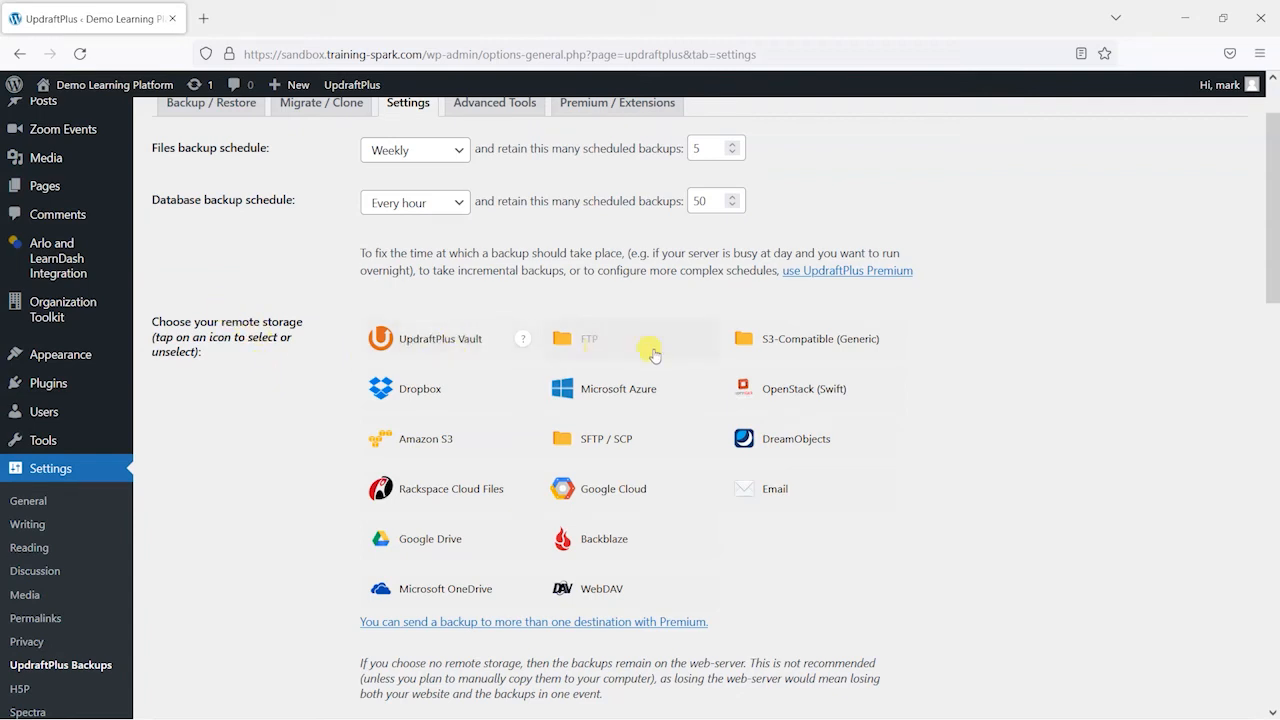
mouse_move(560, 418)
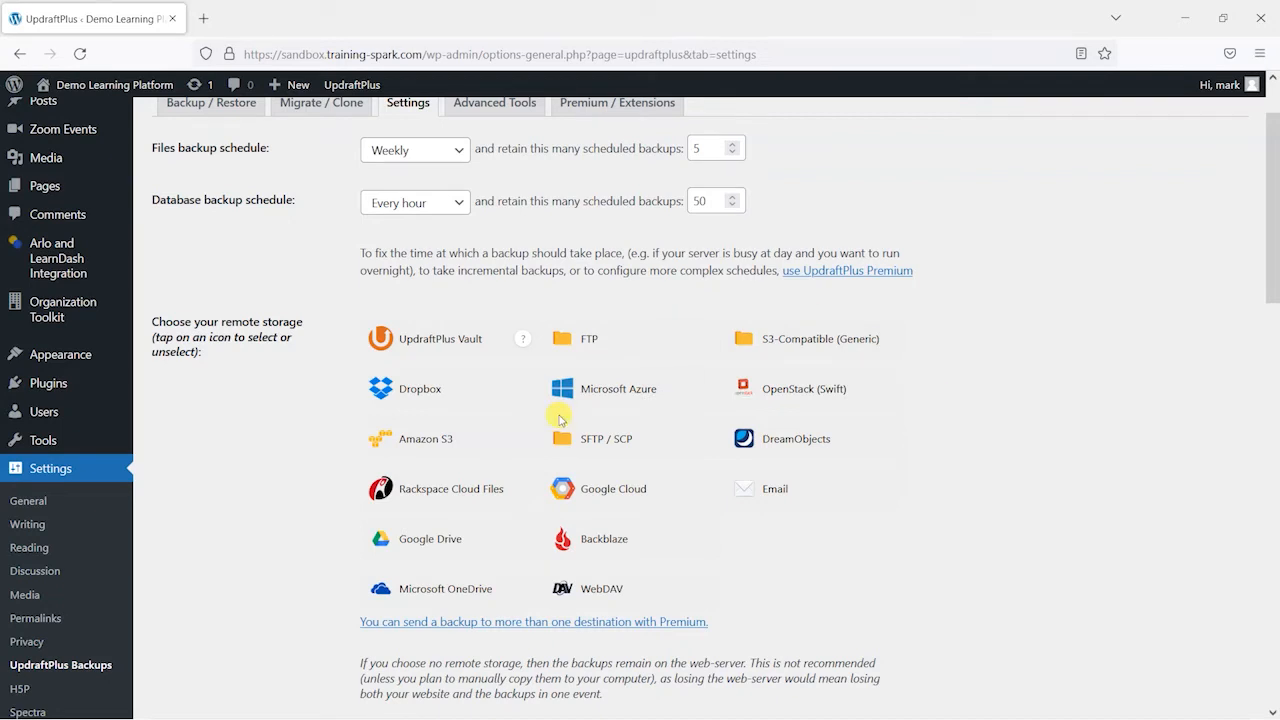
mouse_move(588, 306)
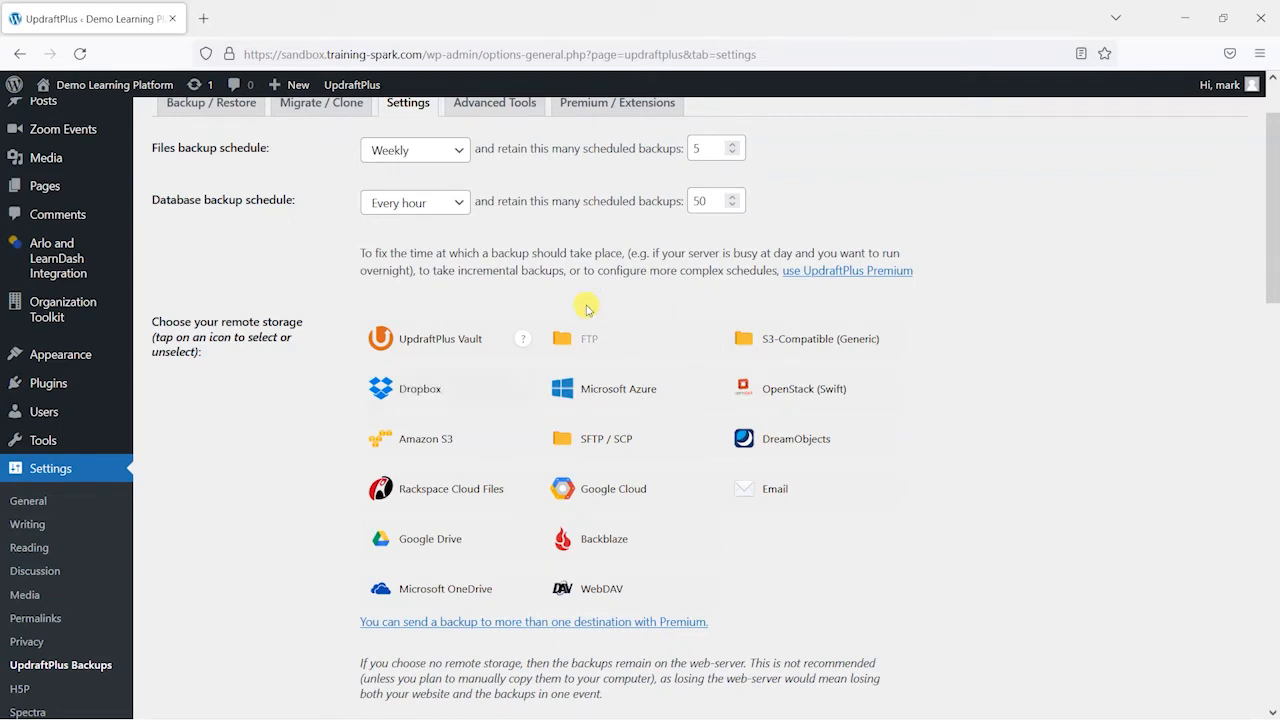
mouse_move(828, 250)
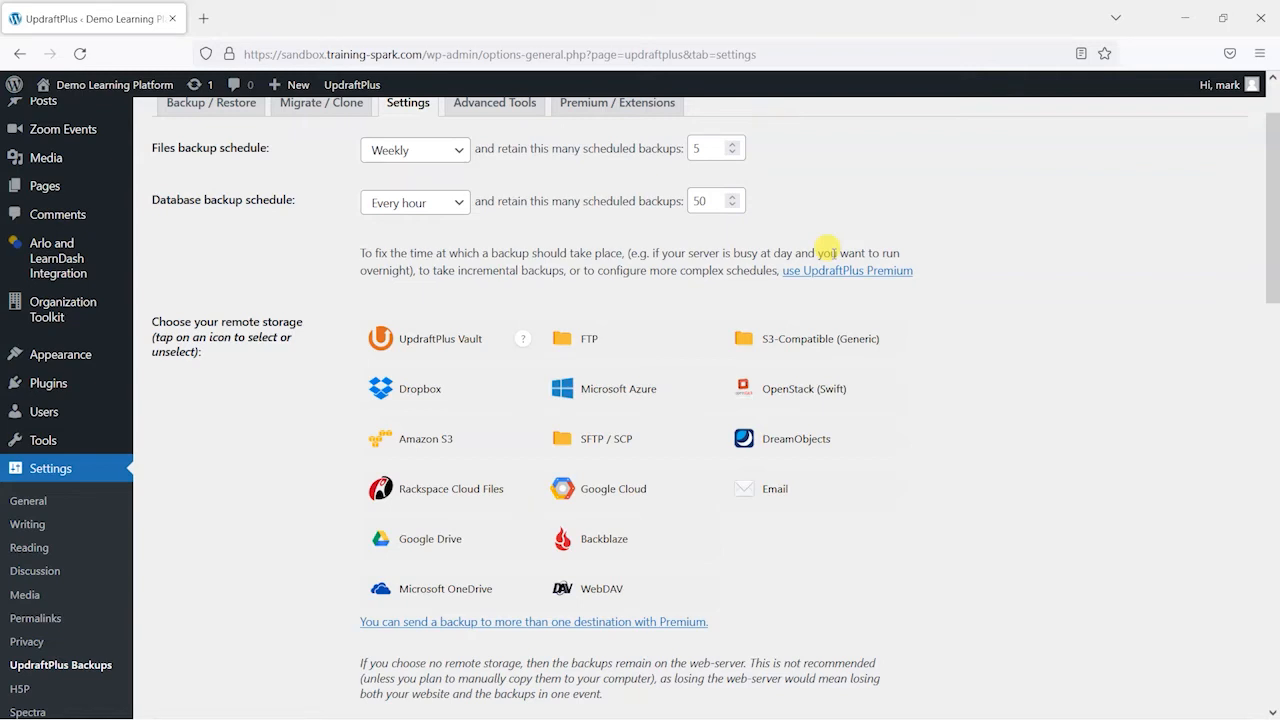
mouse_move(610, 412)
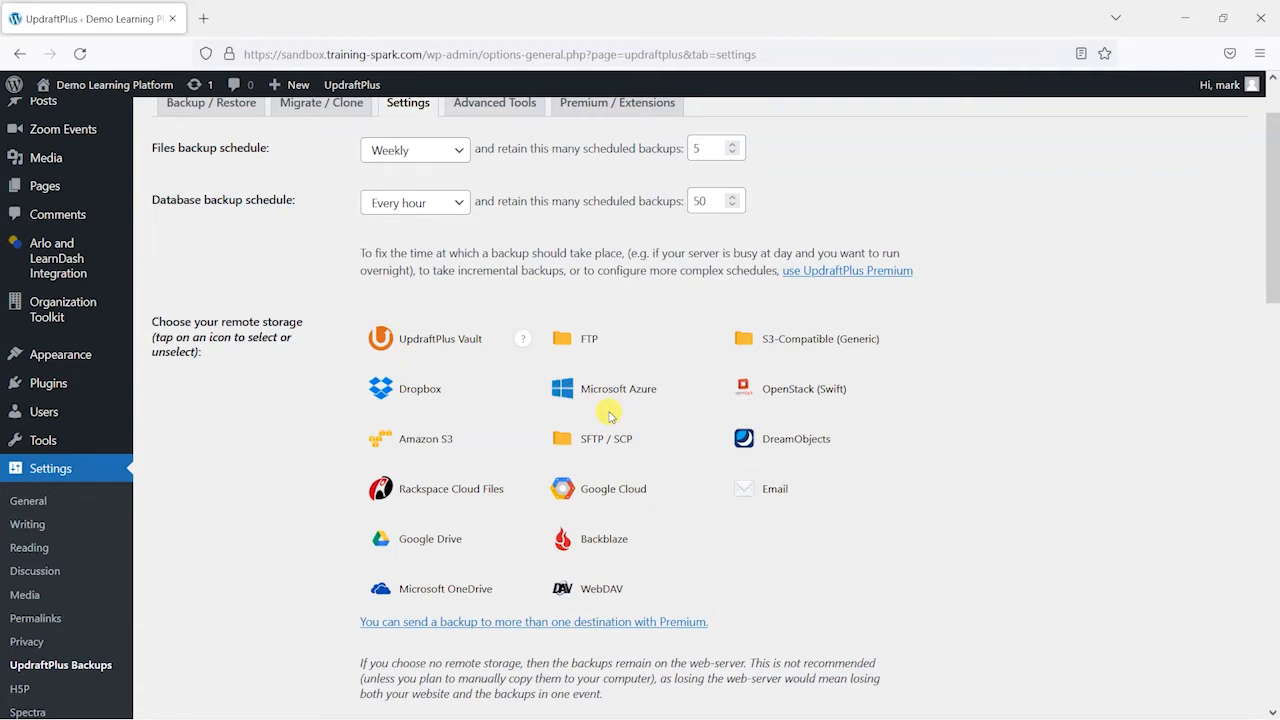
mouse_move(783, 347)
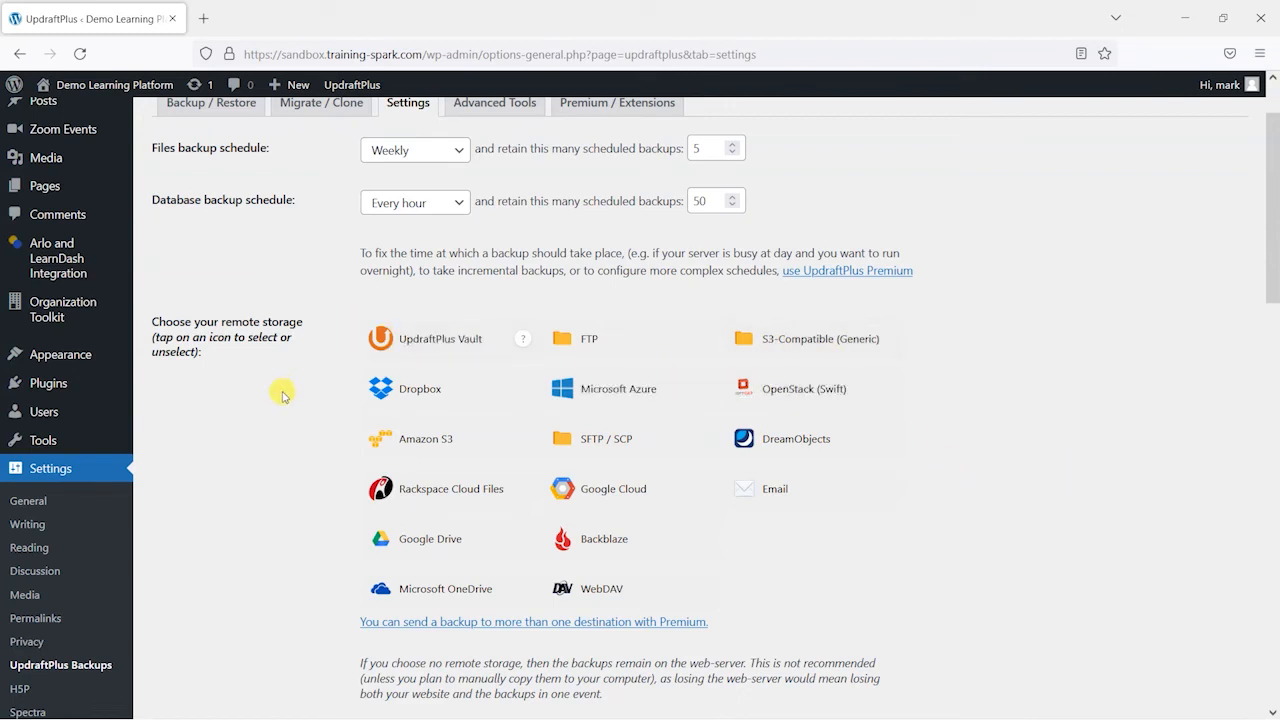
scroll("down", 3)
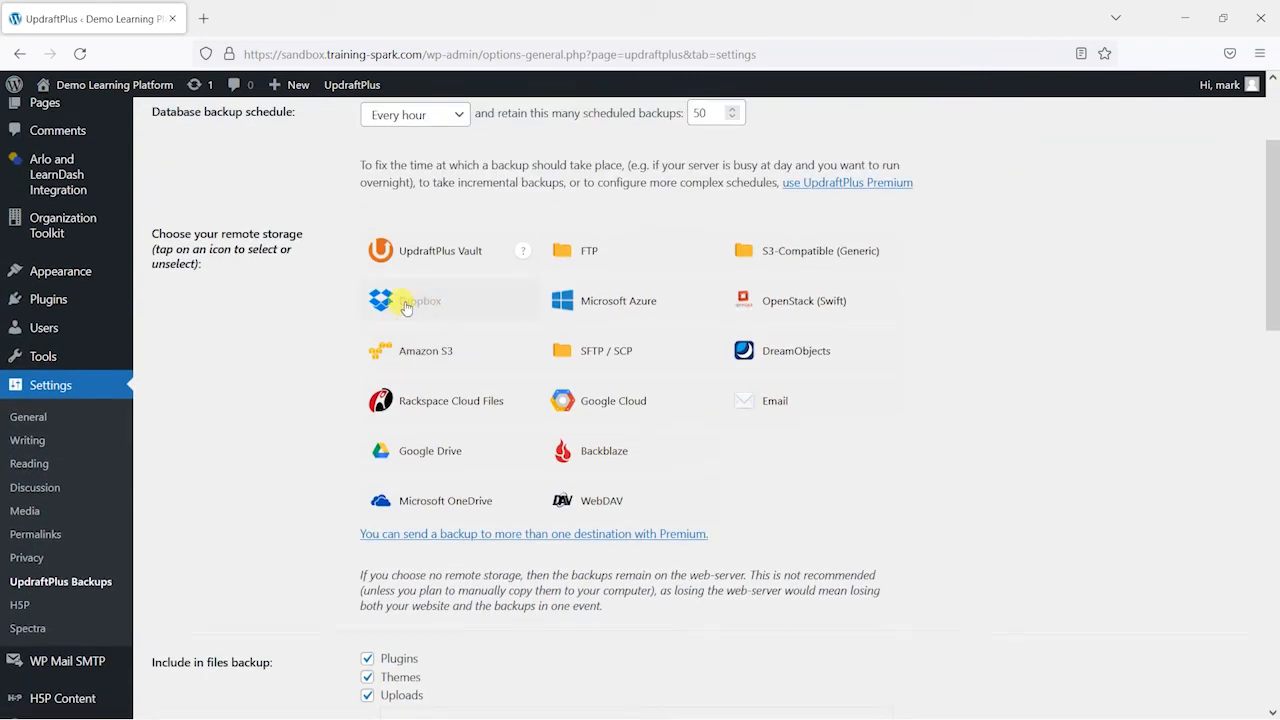
Step: Try Dropbox, Google Drive and Amazon S3 as remote storage, ending on Dropbox
left_click(420, 300)
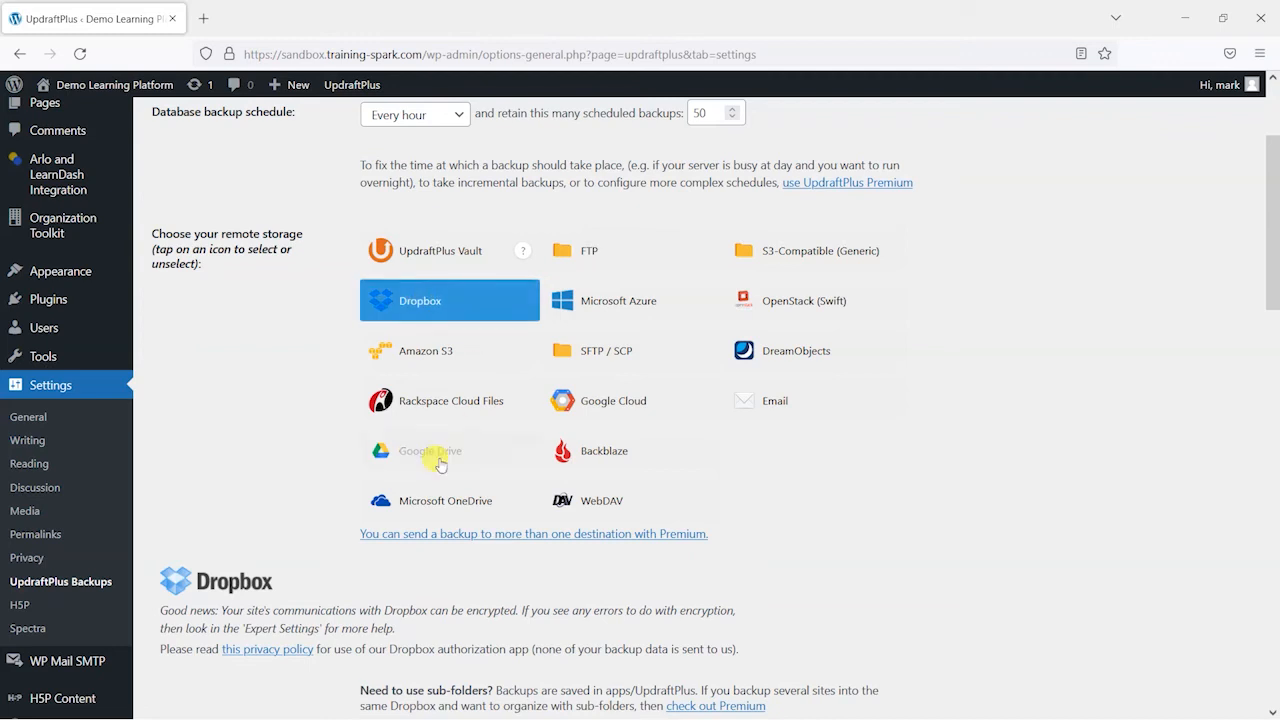
left_click(430, 450)
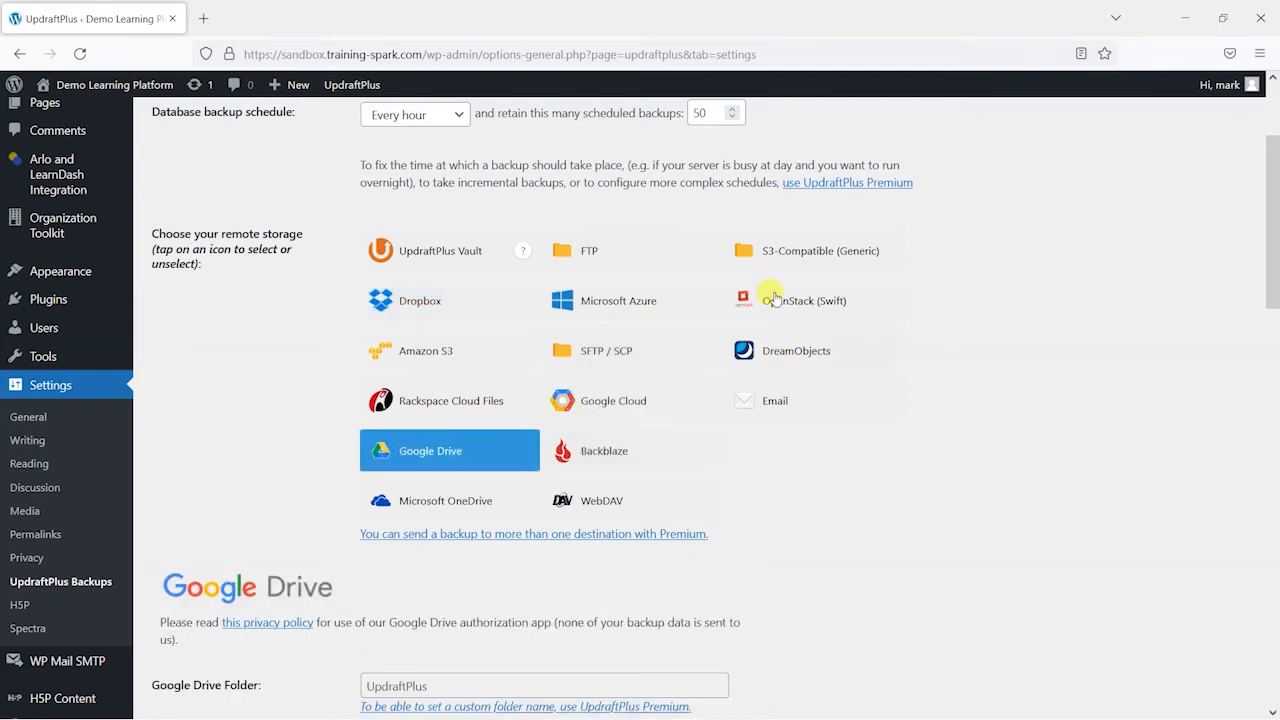
mouse_move(560, 340)
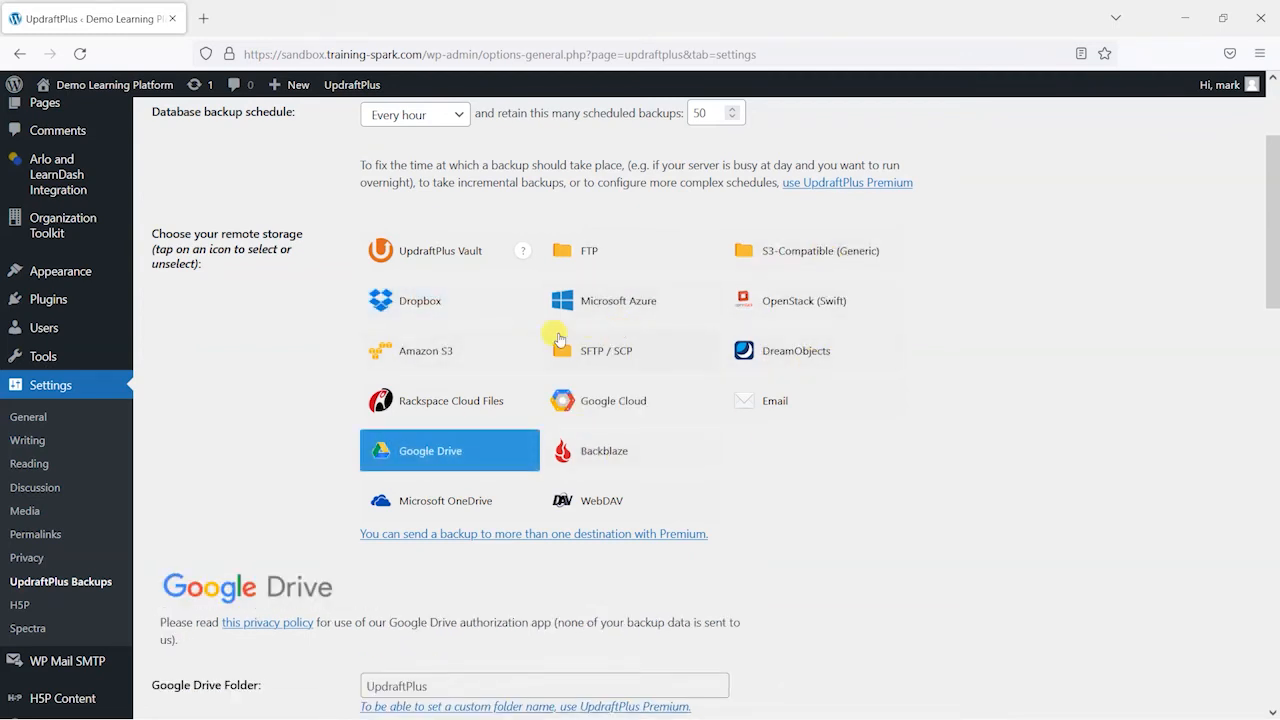
left_click(425, 350)
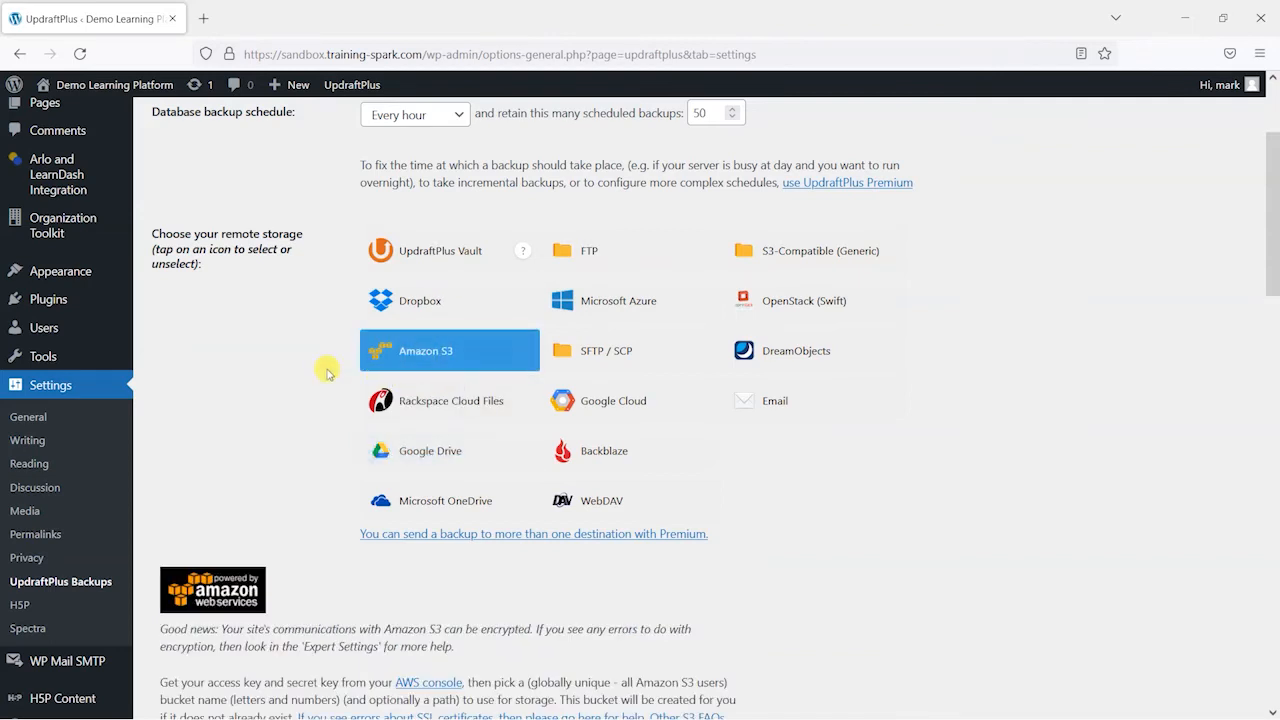
scroll("down", 3)
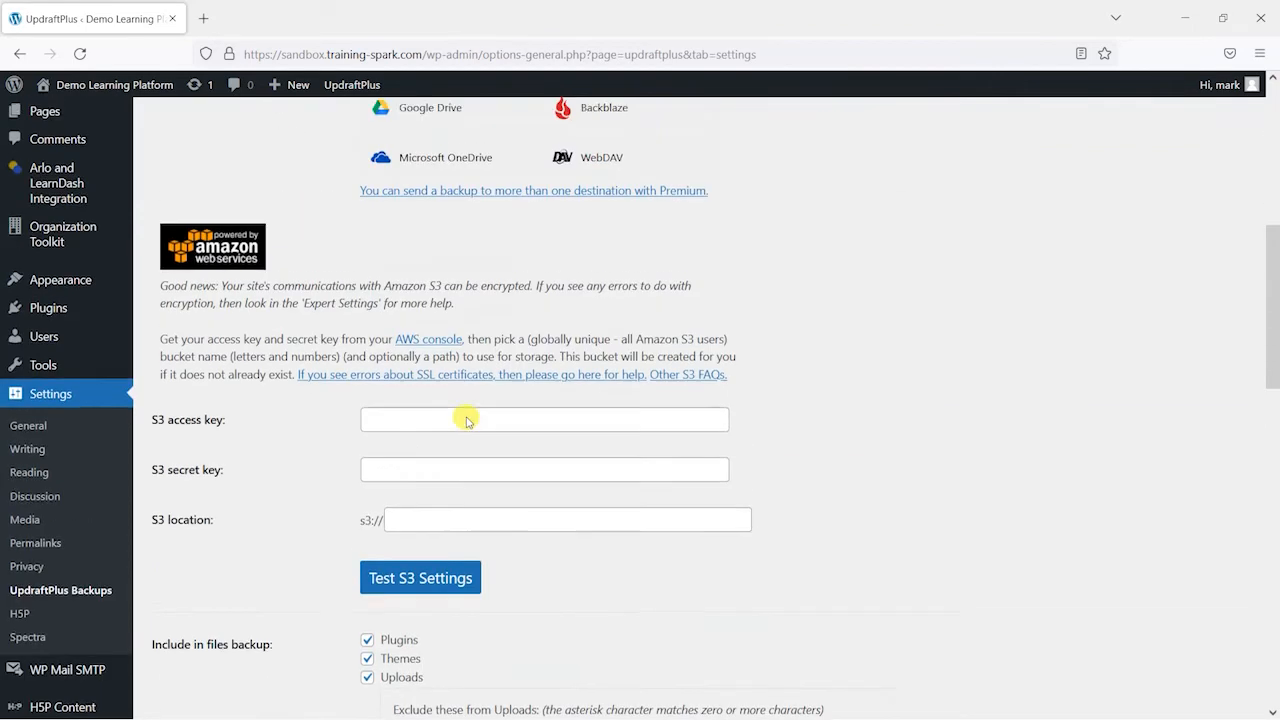
left_click(449, 212)
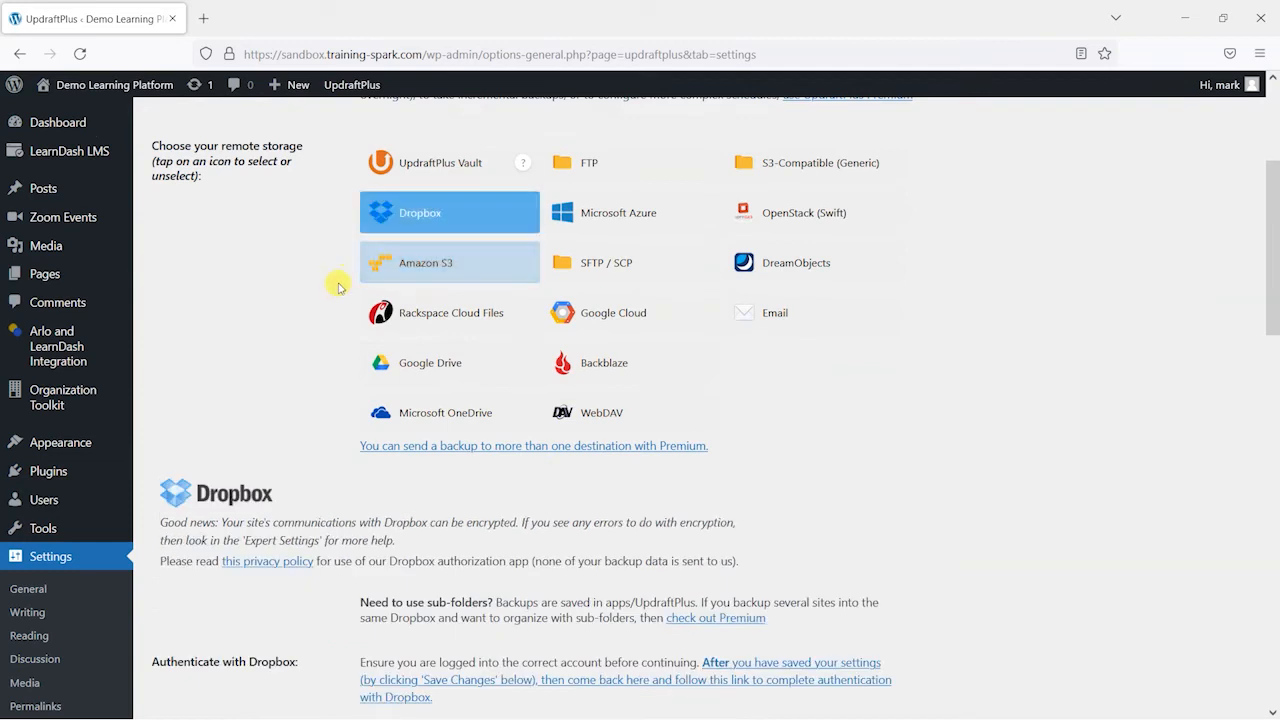
Step: Review the Dropbox options, then deselect Dropbox so no remote storage is selected
scroll("down", 3)
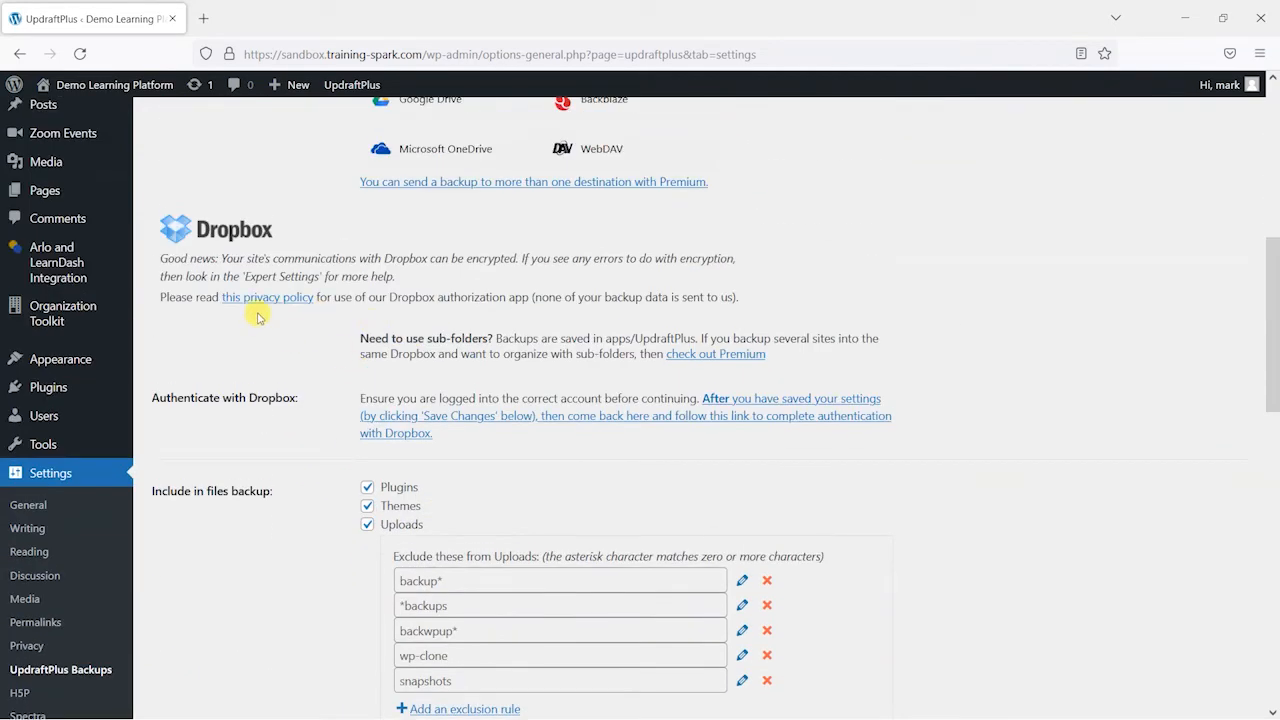
scroll("down", 3)
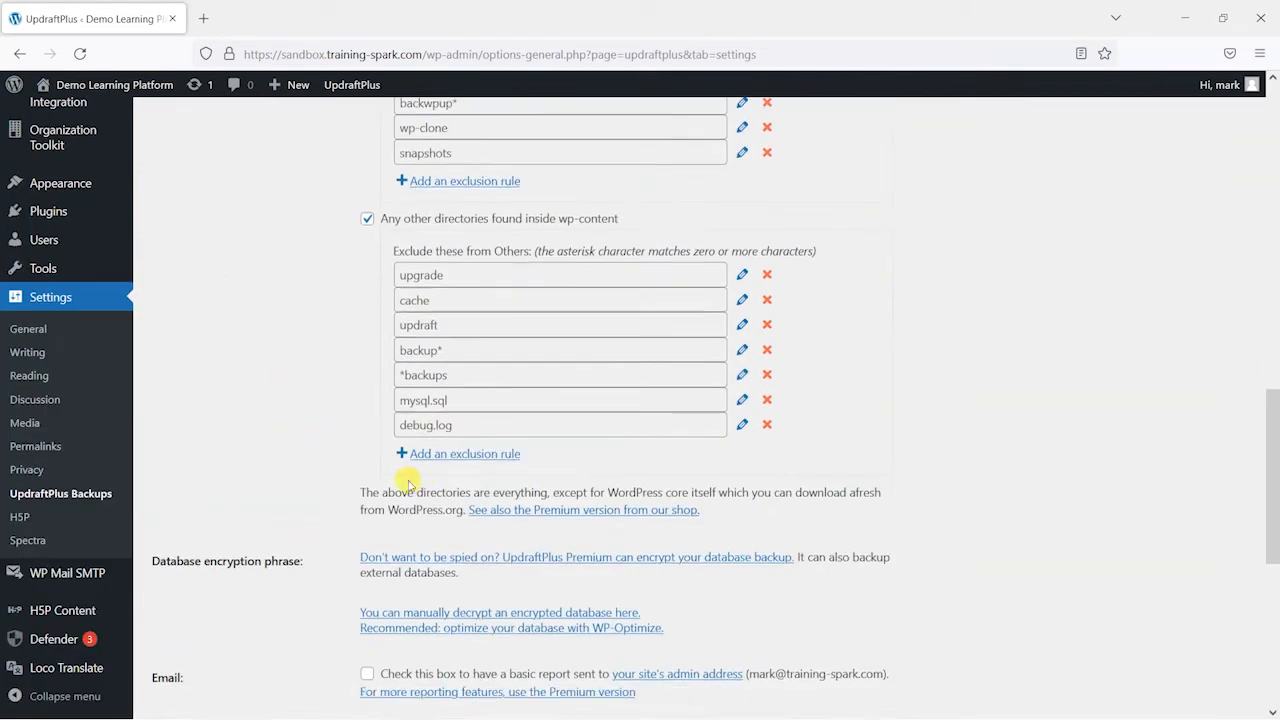
scroll("up", 3)
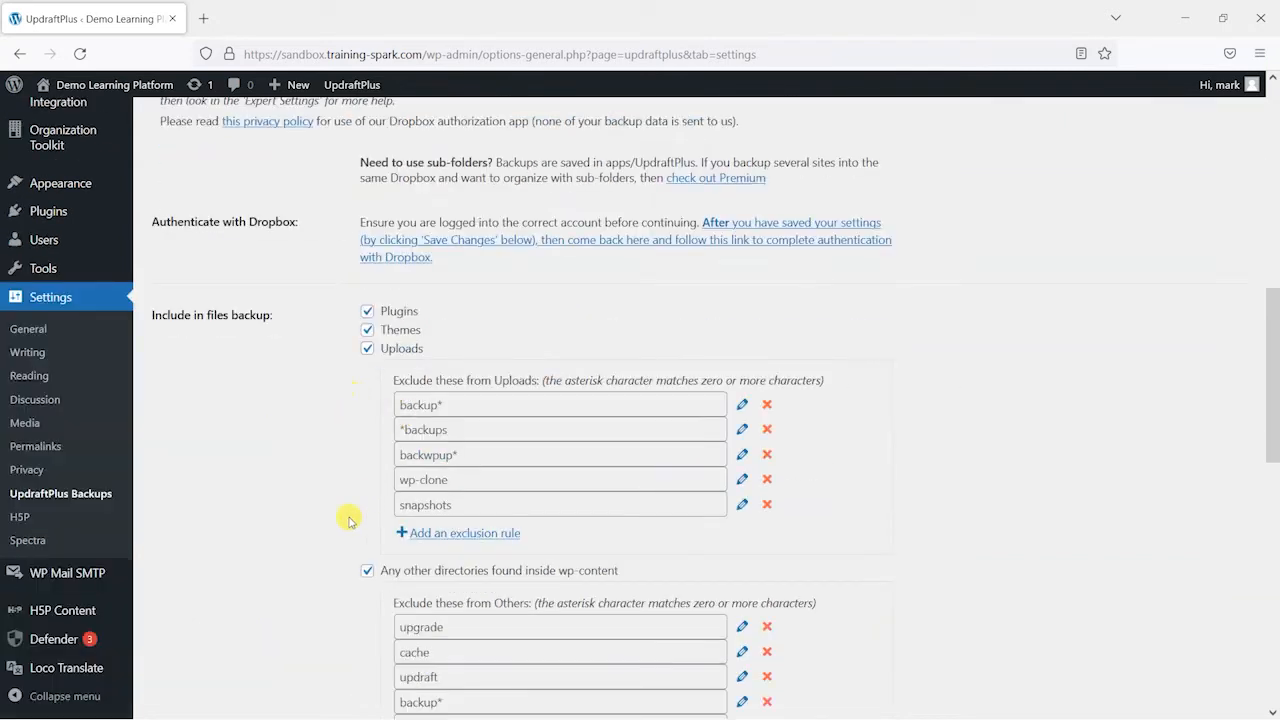
scroll("down", 3)
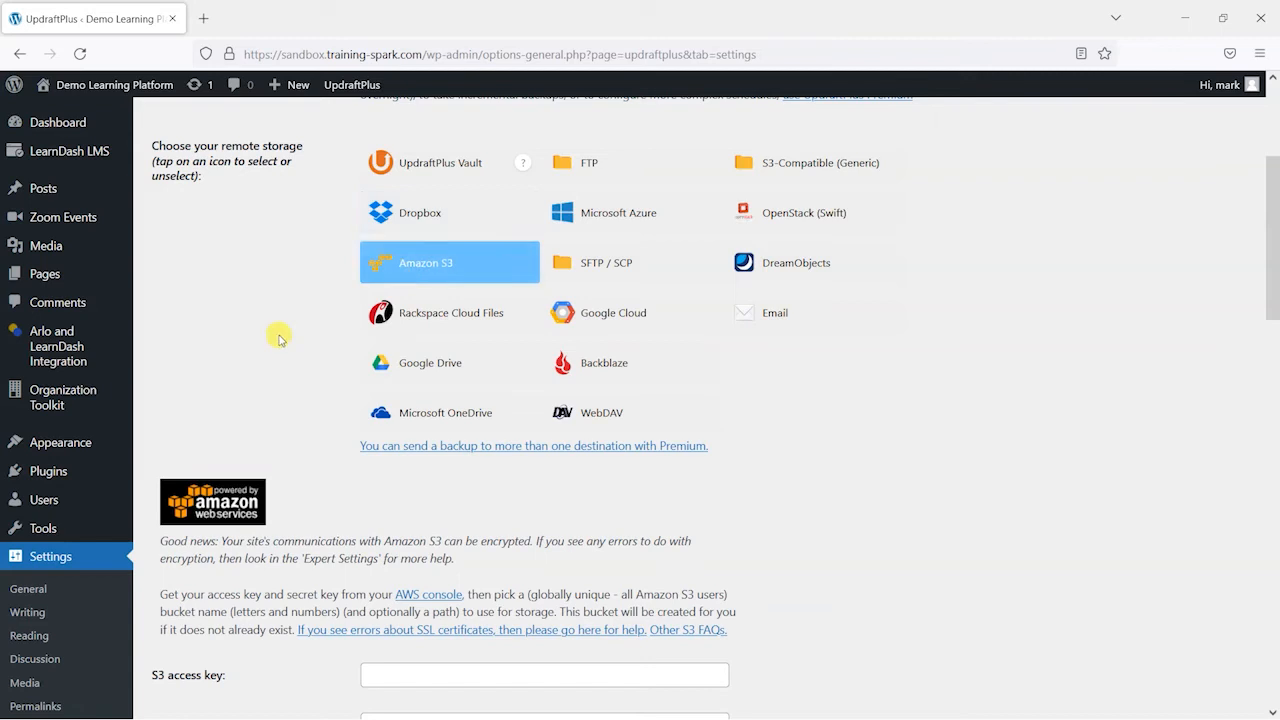
scroll("down", 3)
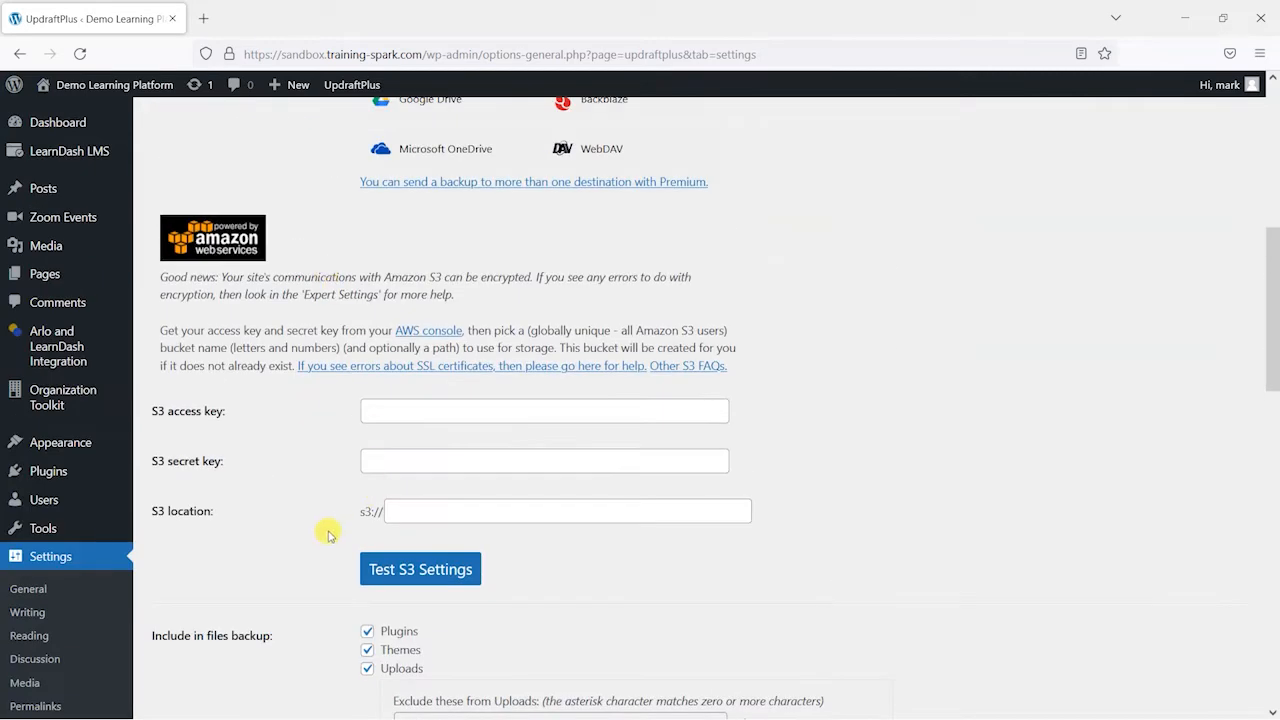
scroll("up", 3)
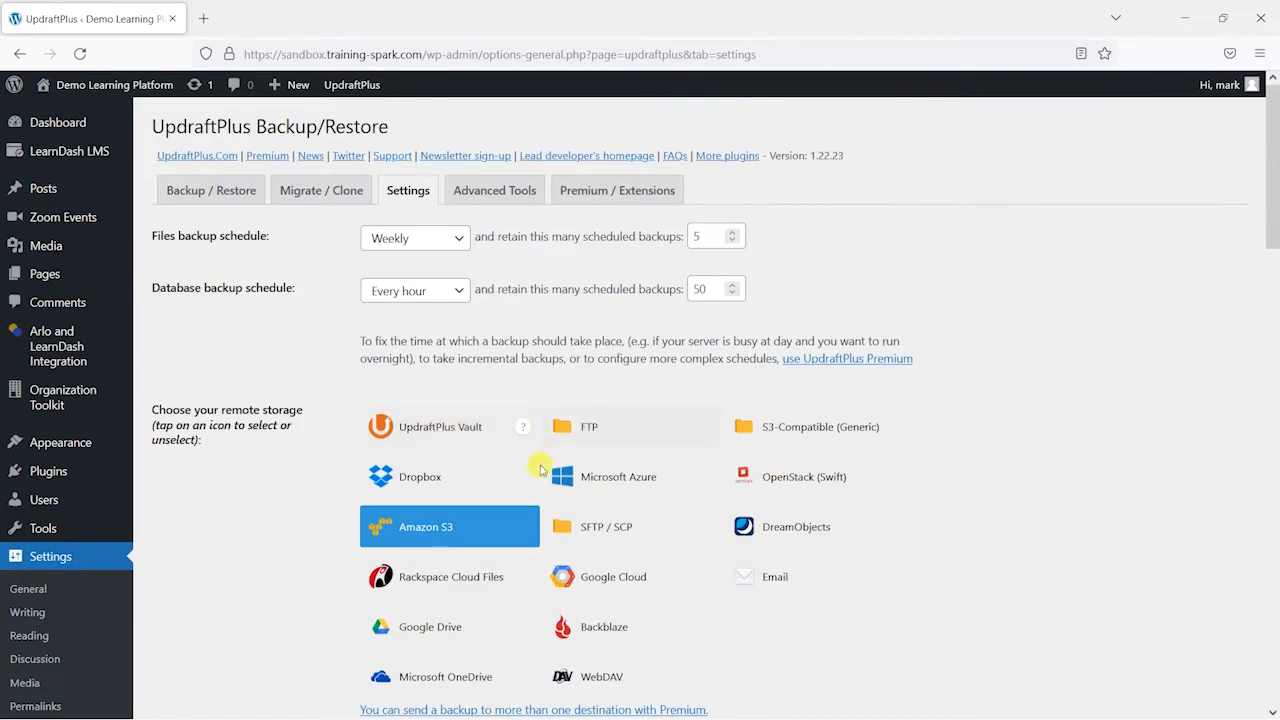
left_click(405, 476)
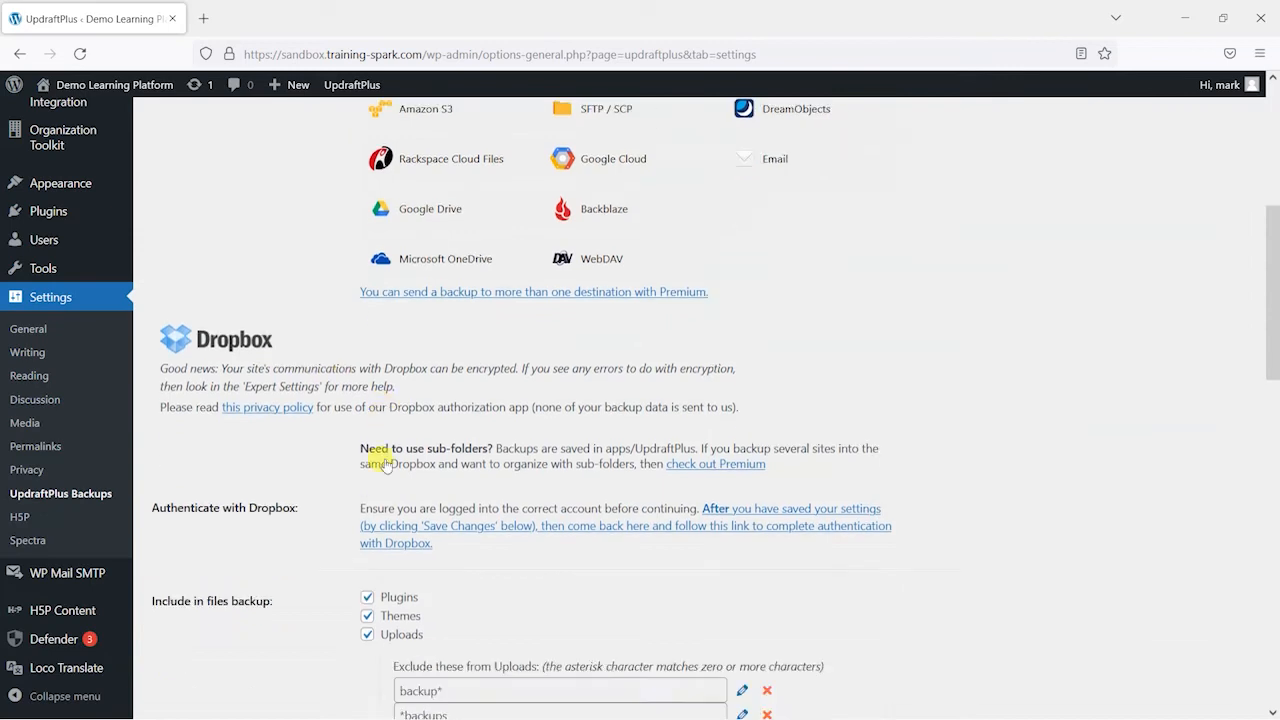
scroll("down", 3)
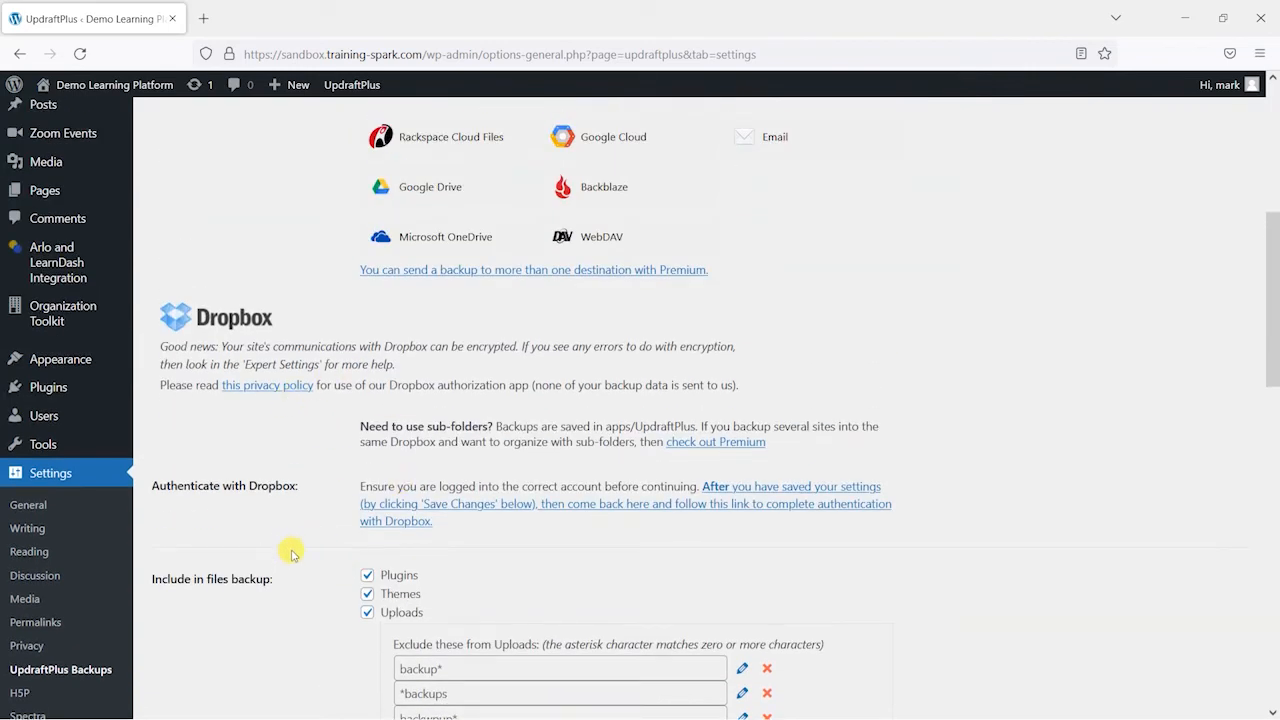
scroll("up", 3)
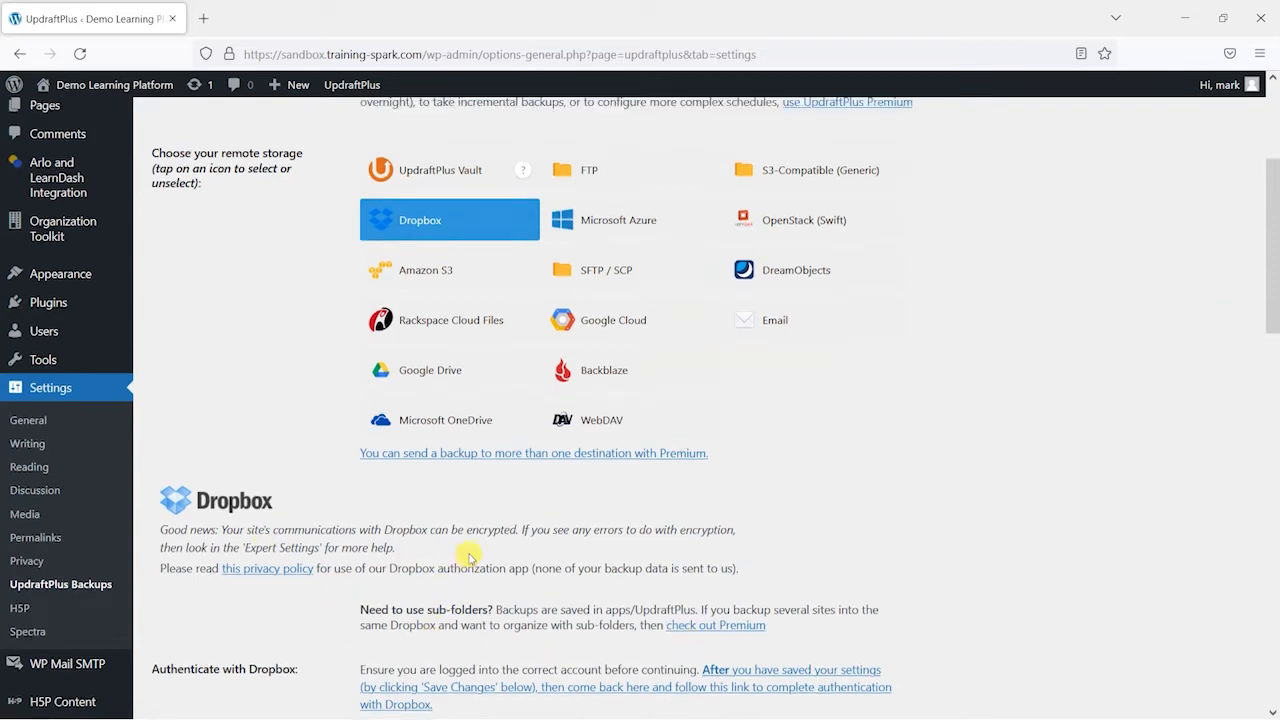
scroll("up", 3)
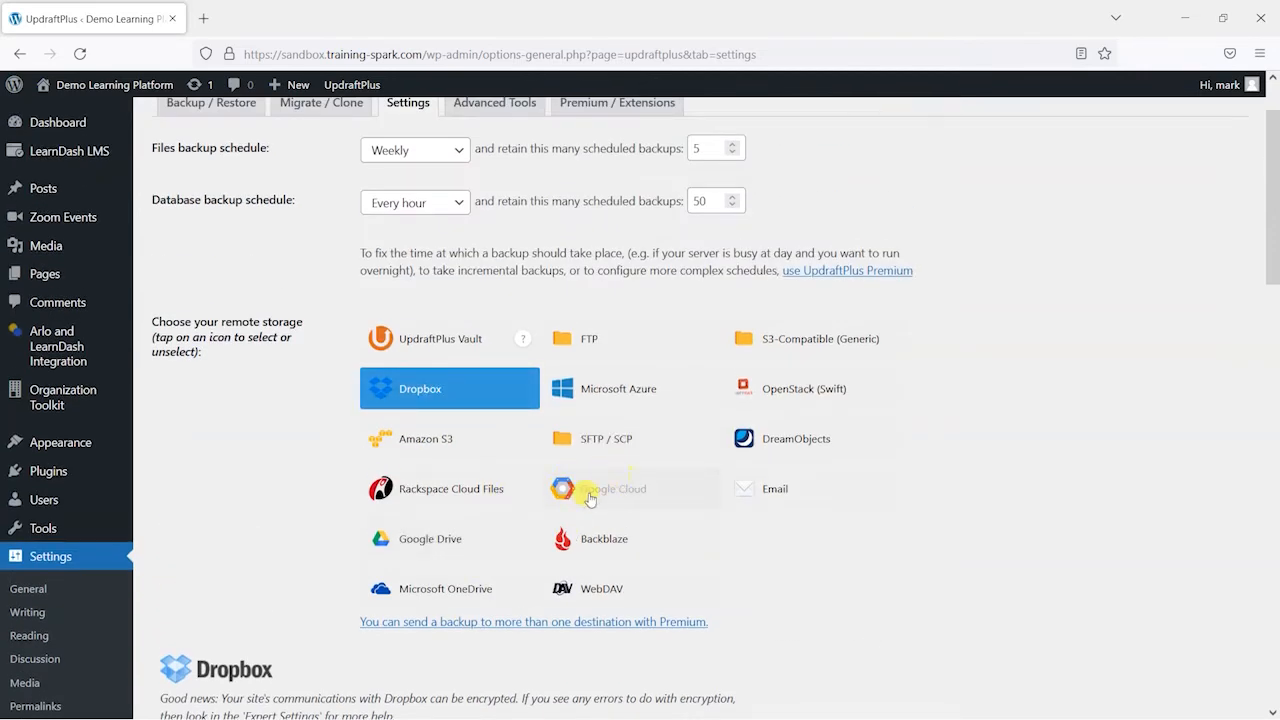
left_click(448, 388)
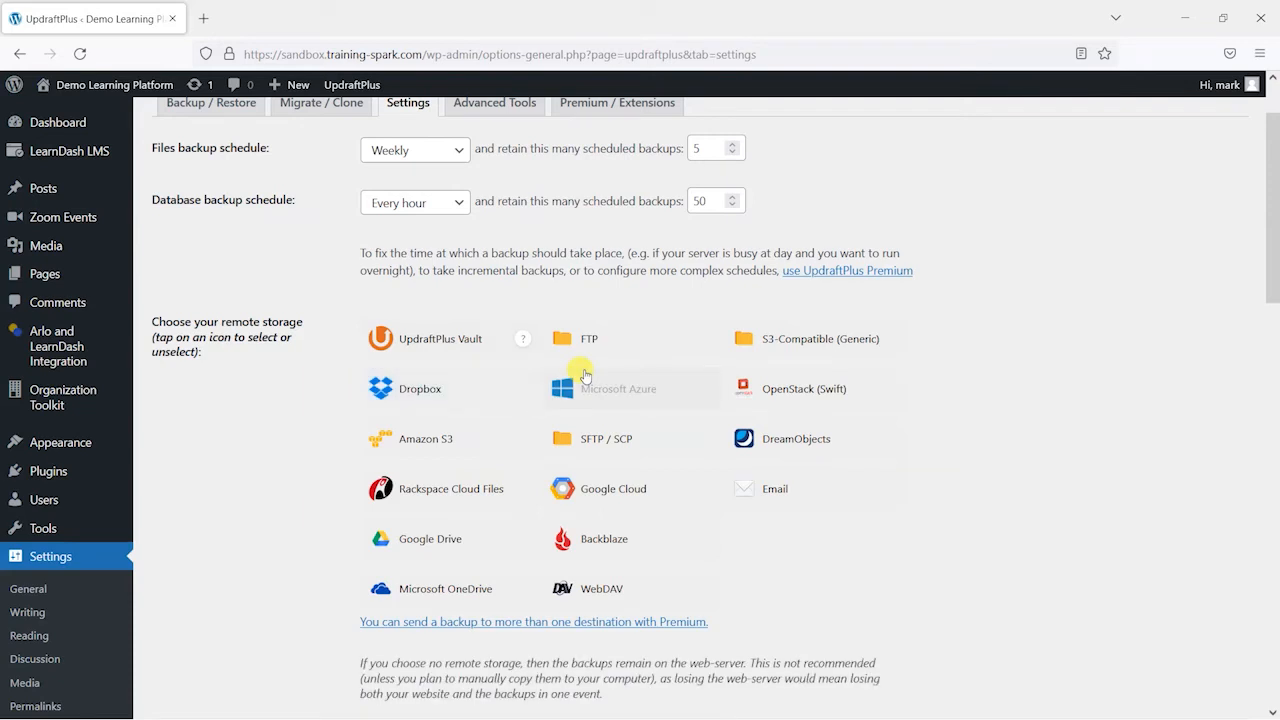
mouse_move(343, 665)
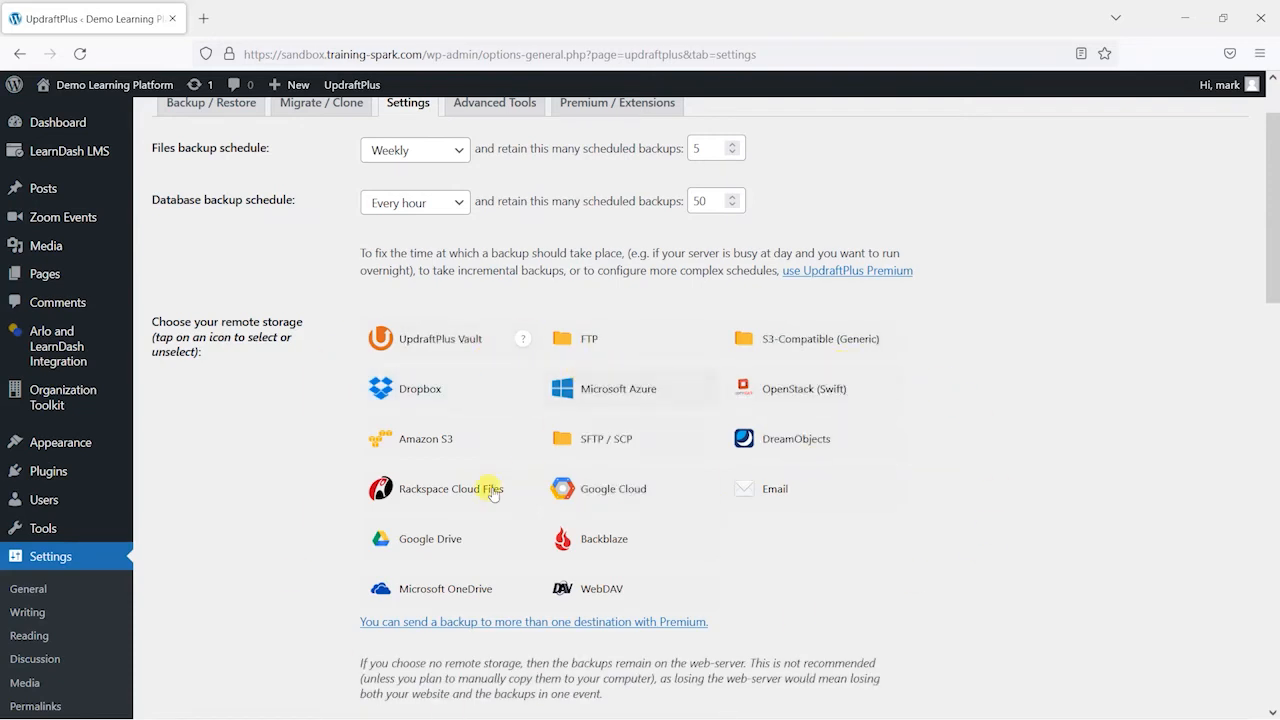
mouse_move(965, 521)
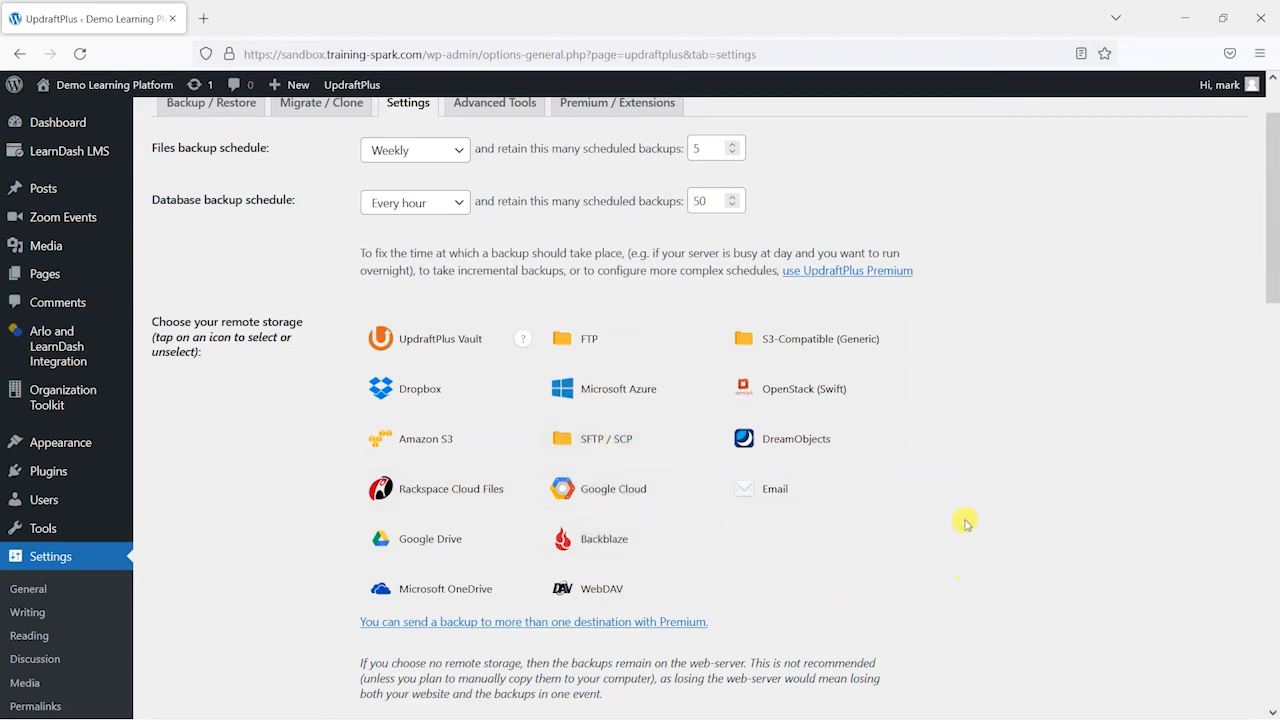
Step: Save the UpdraftPlus settings and confirm the saved notice appears
scroll("down", 3)
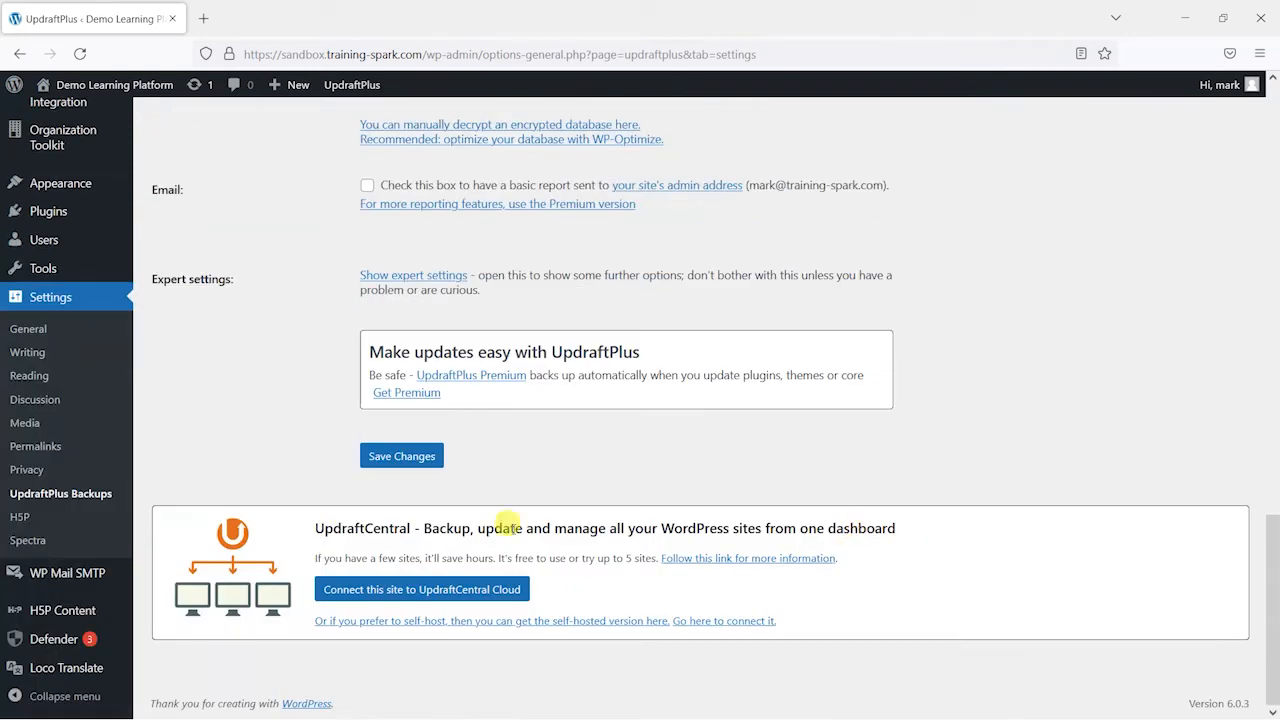
left_click(401, 455)
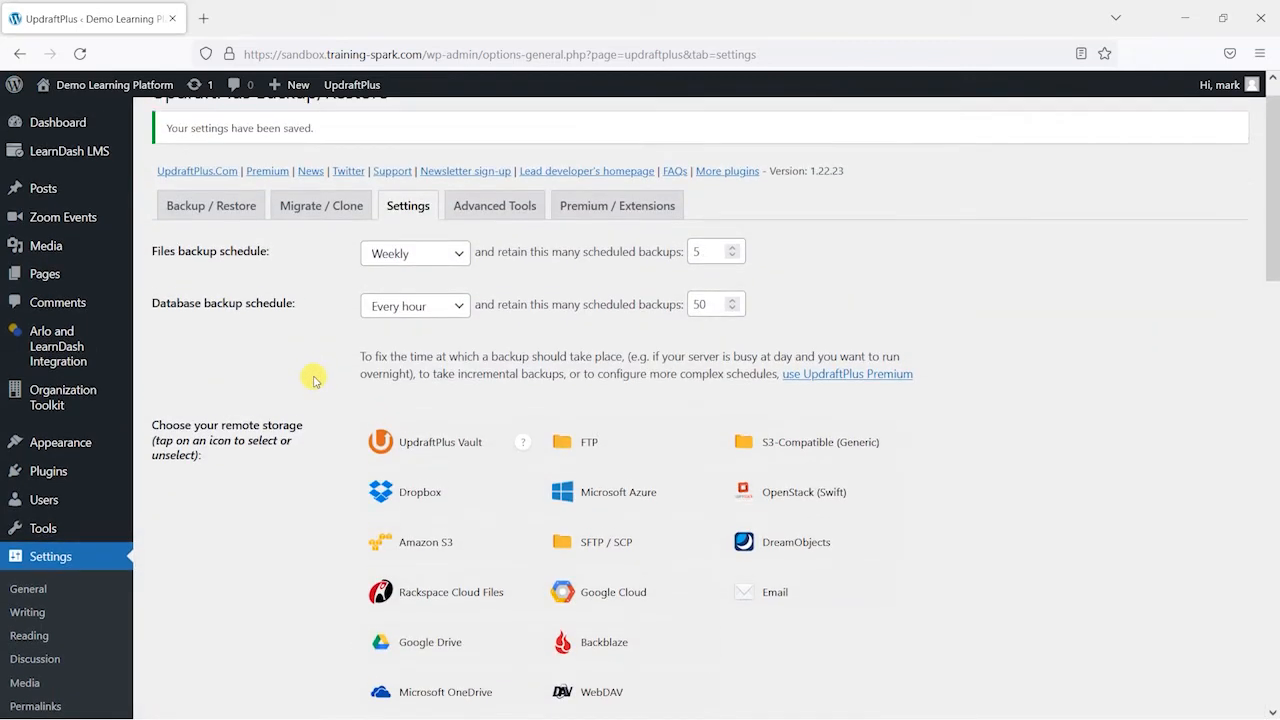
mouse_move(1041, 389)
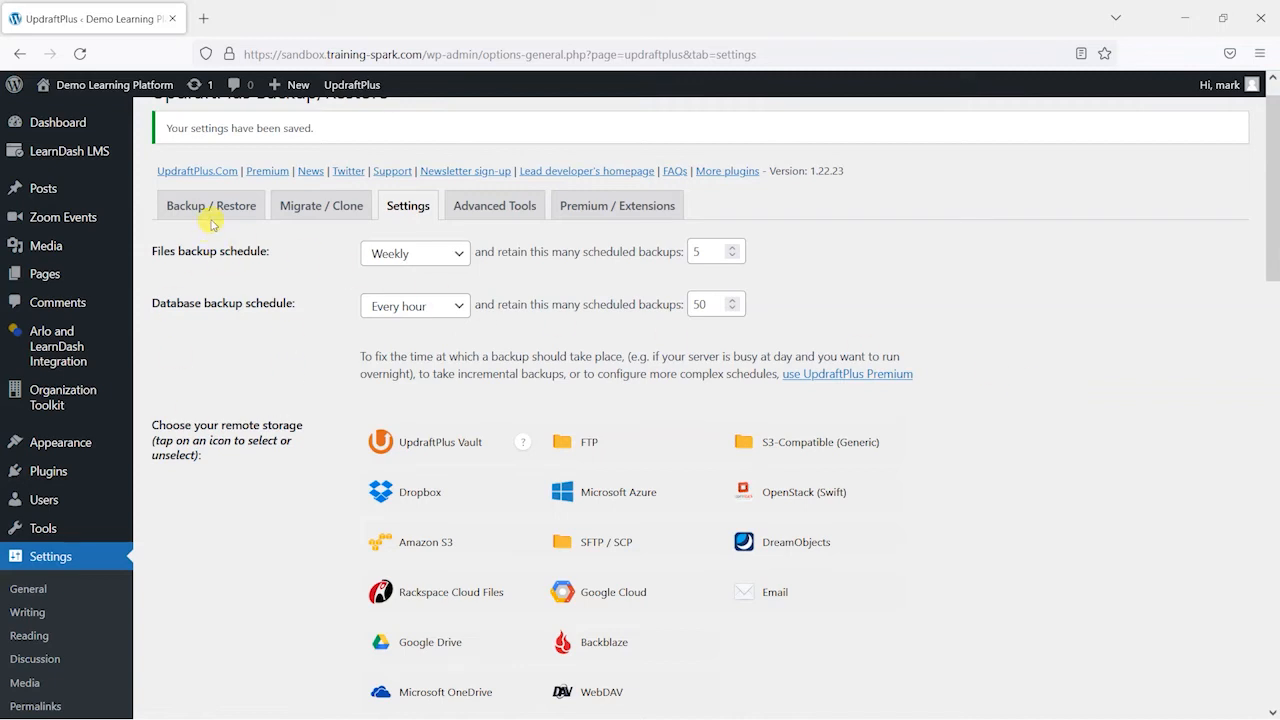
scroll("down", 3)
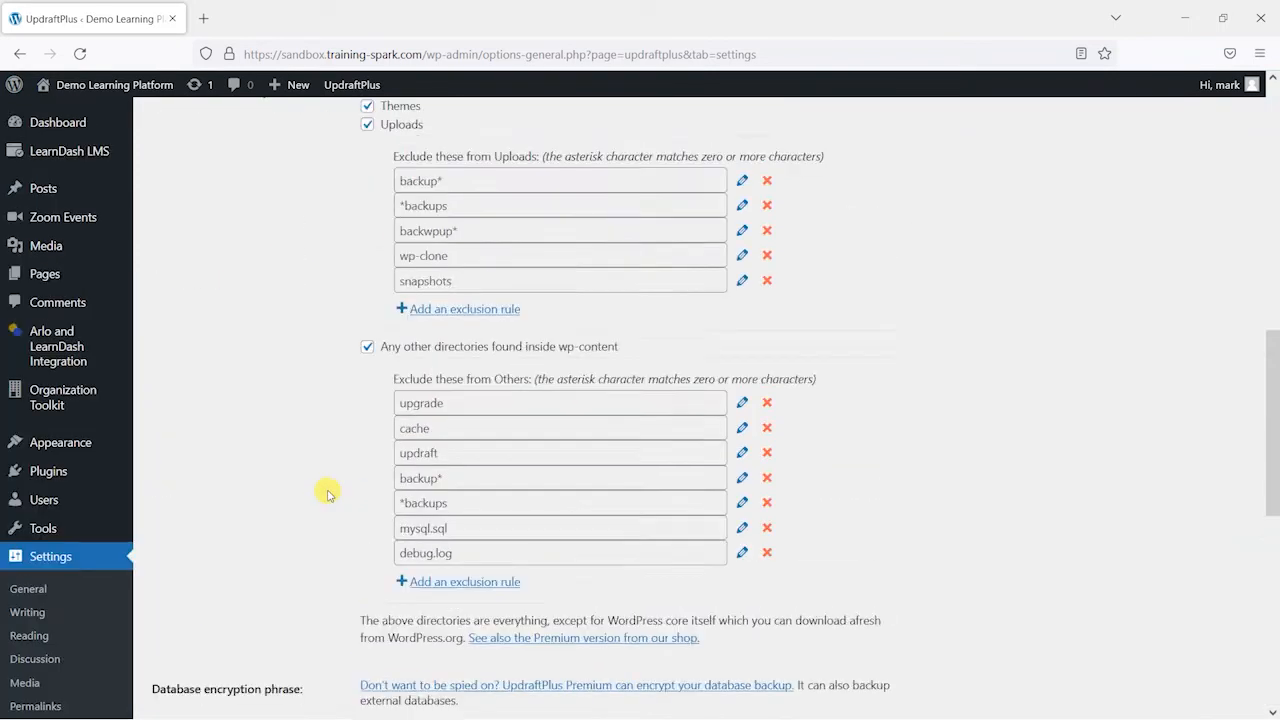
scroll("up", 3)
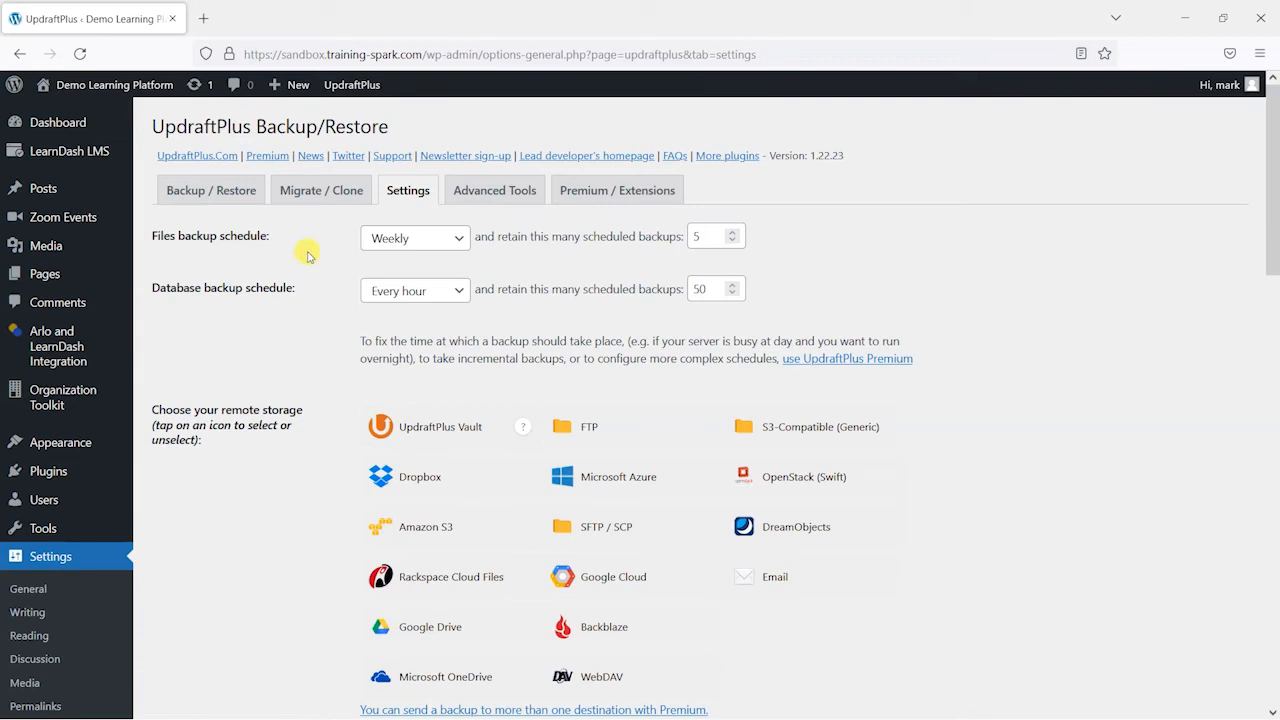
mouse_move(205, 195)
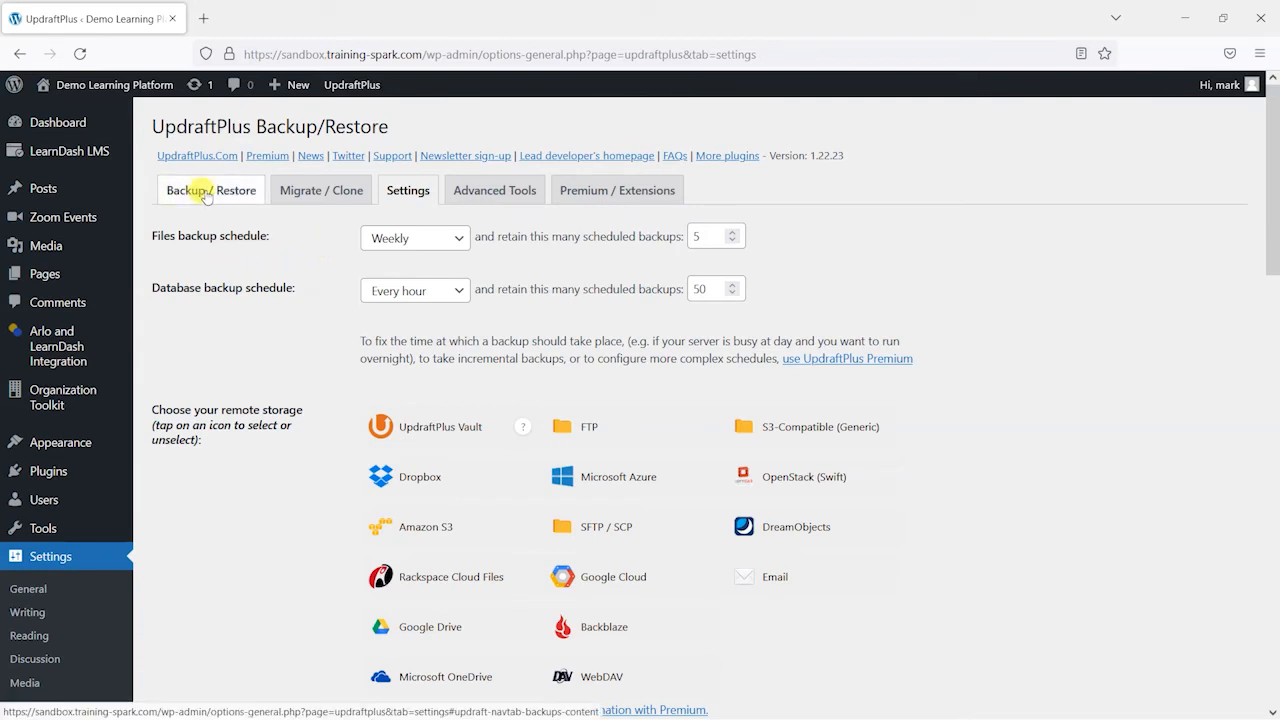
Step: Open the Backup / Restore tab, check there are no existing backups, and start Backup Now
left_click(210, 190)
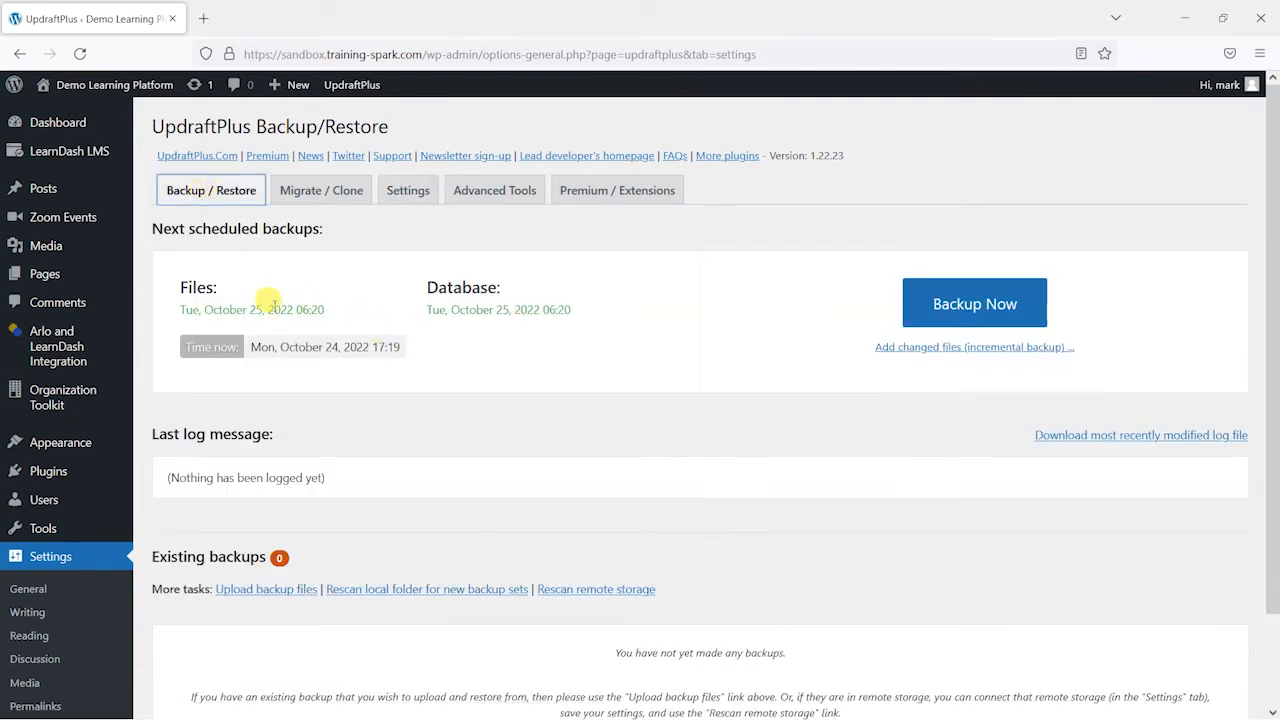
mouse_move(155, 300)
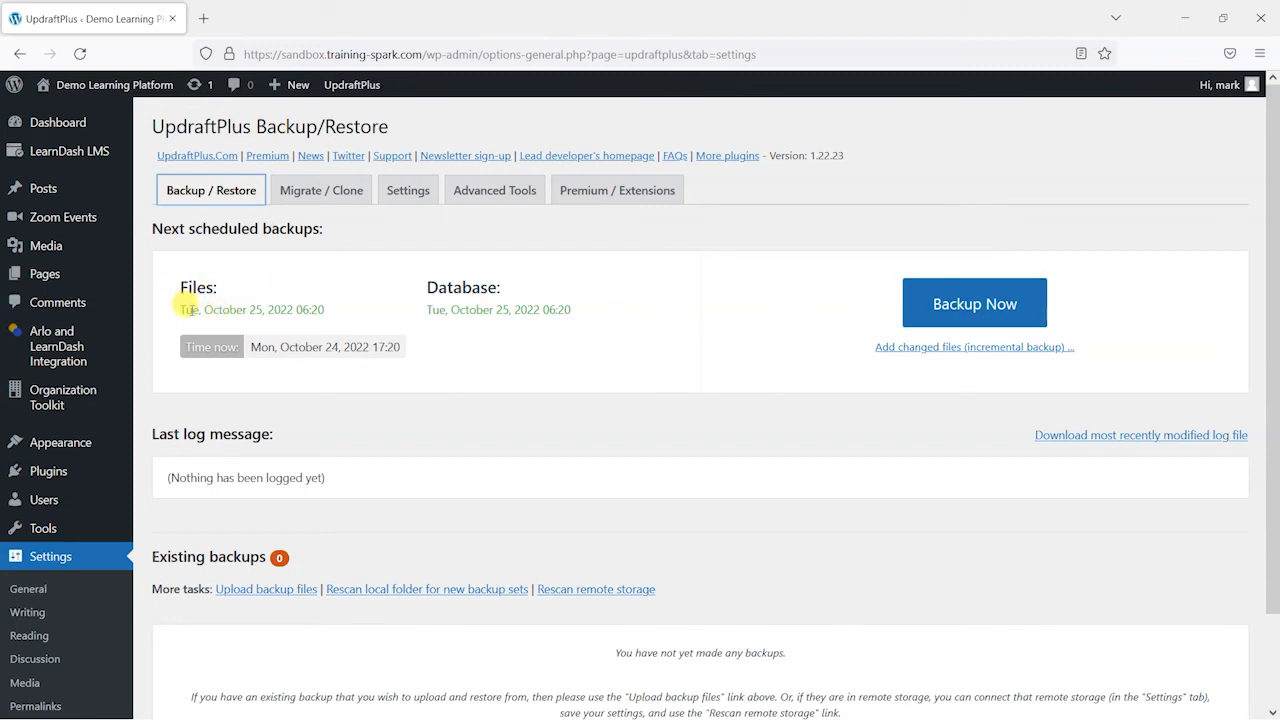
mouse_move(188, 308)
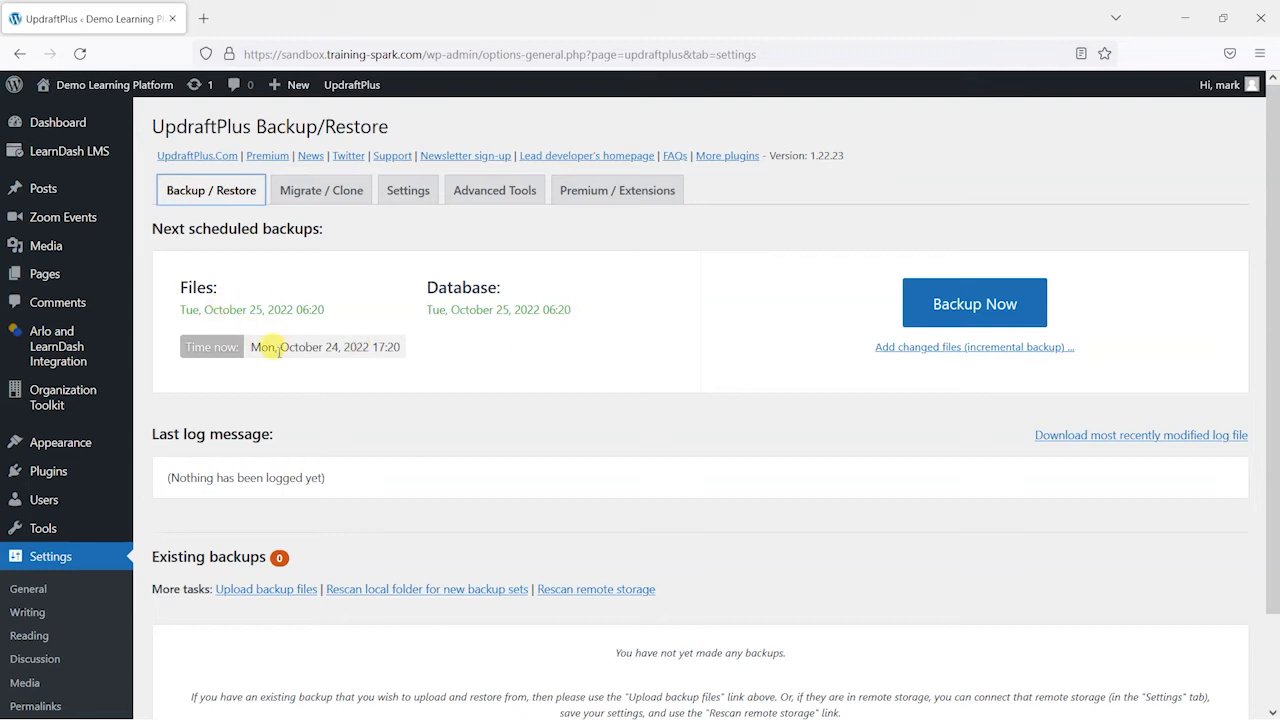
mouse_move(196, 287)
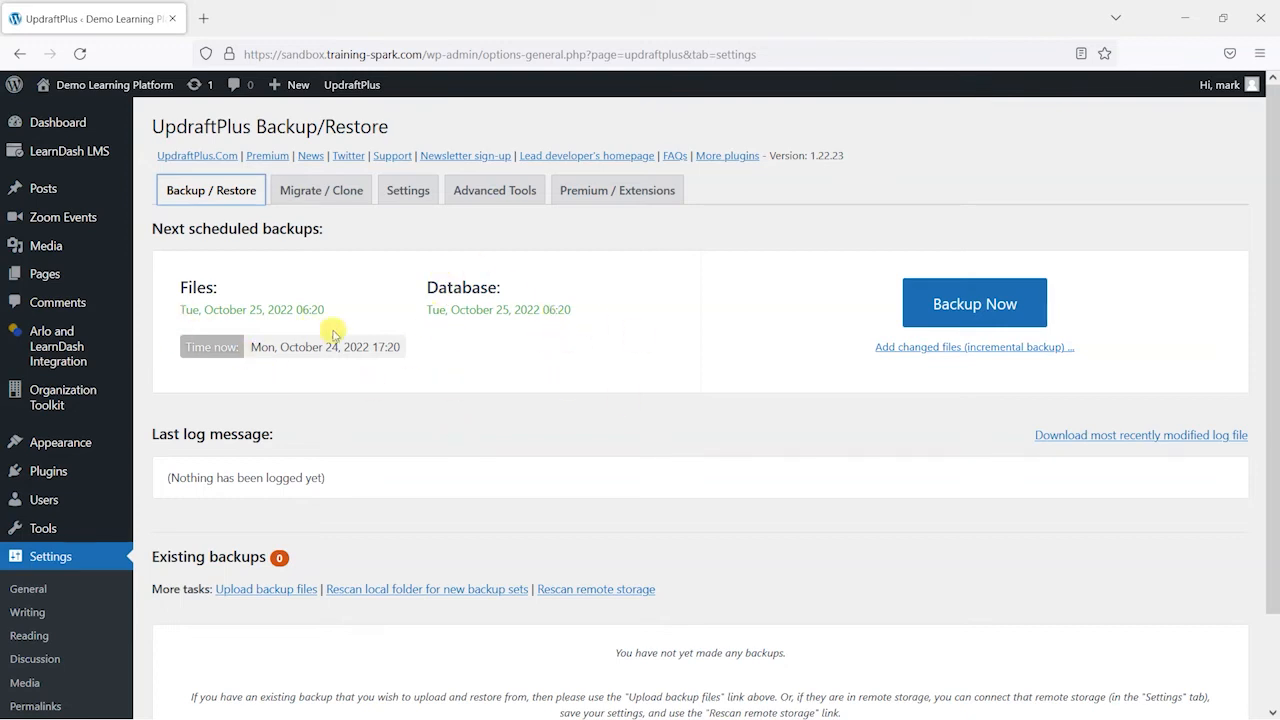
scroll("down", 3)
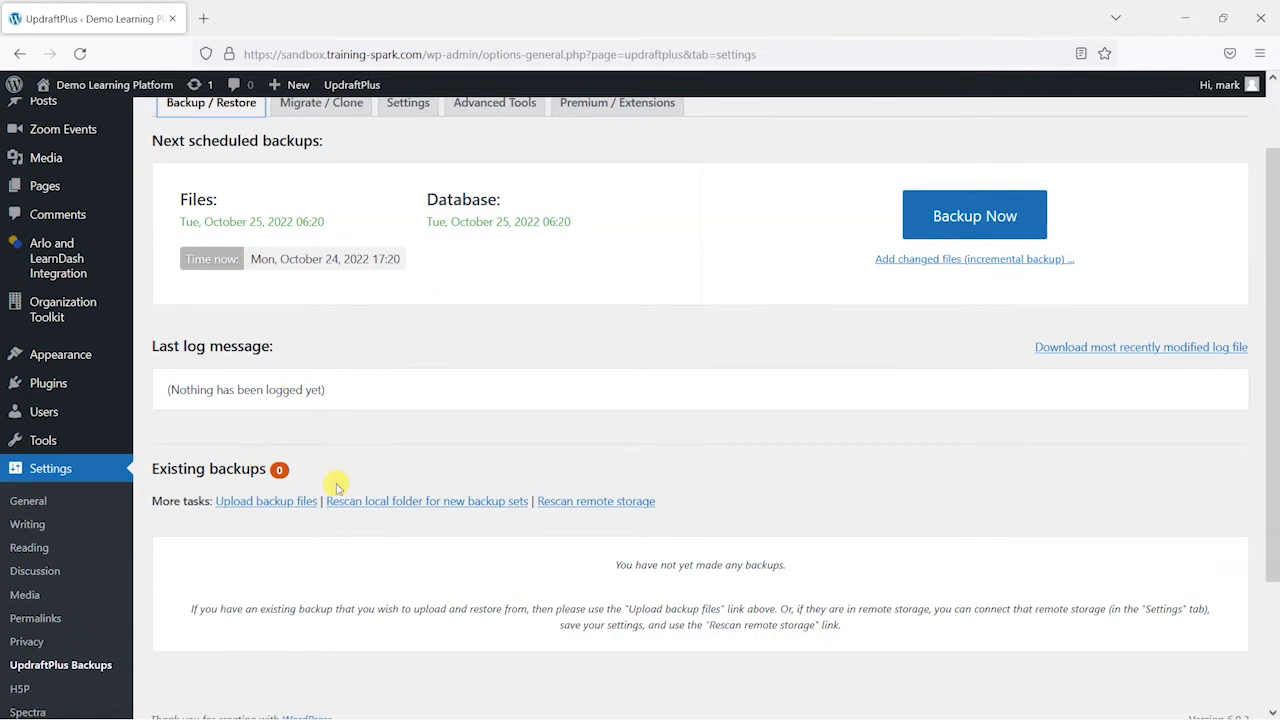
scroll("down", 3)
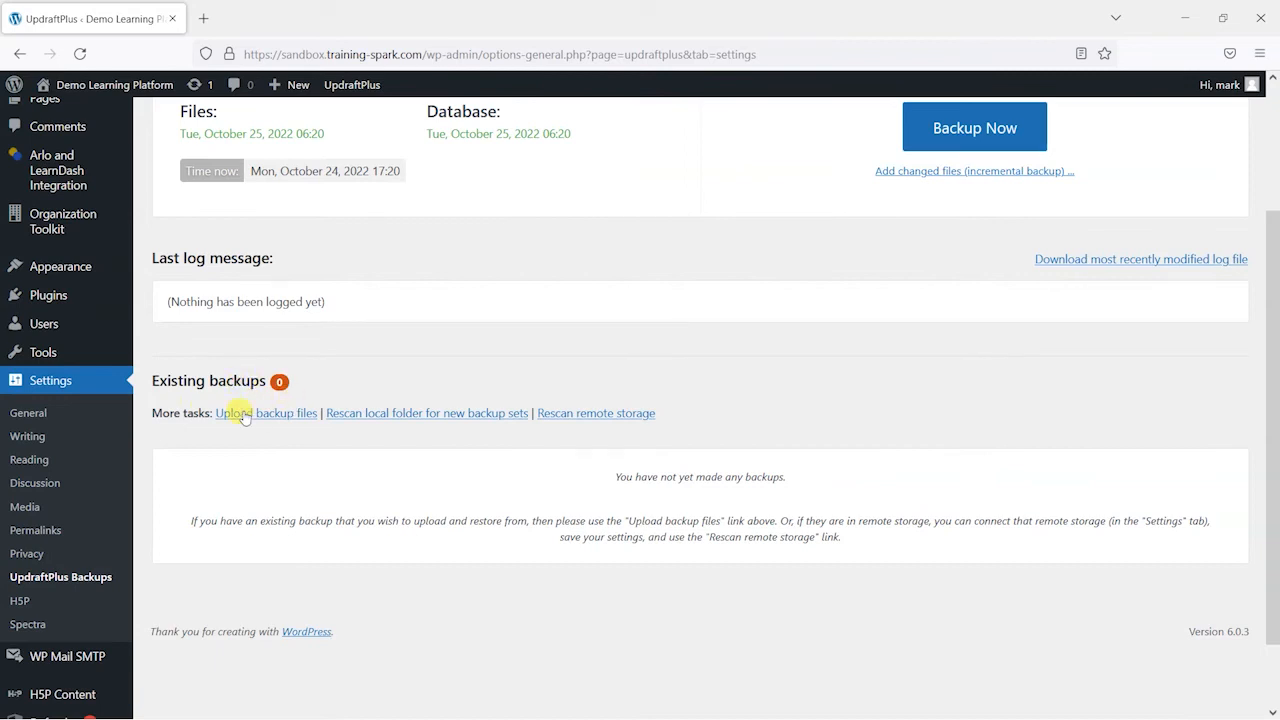
scroll("up", 3)
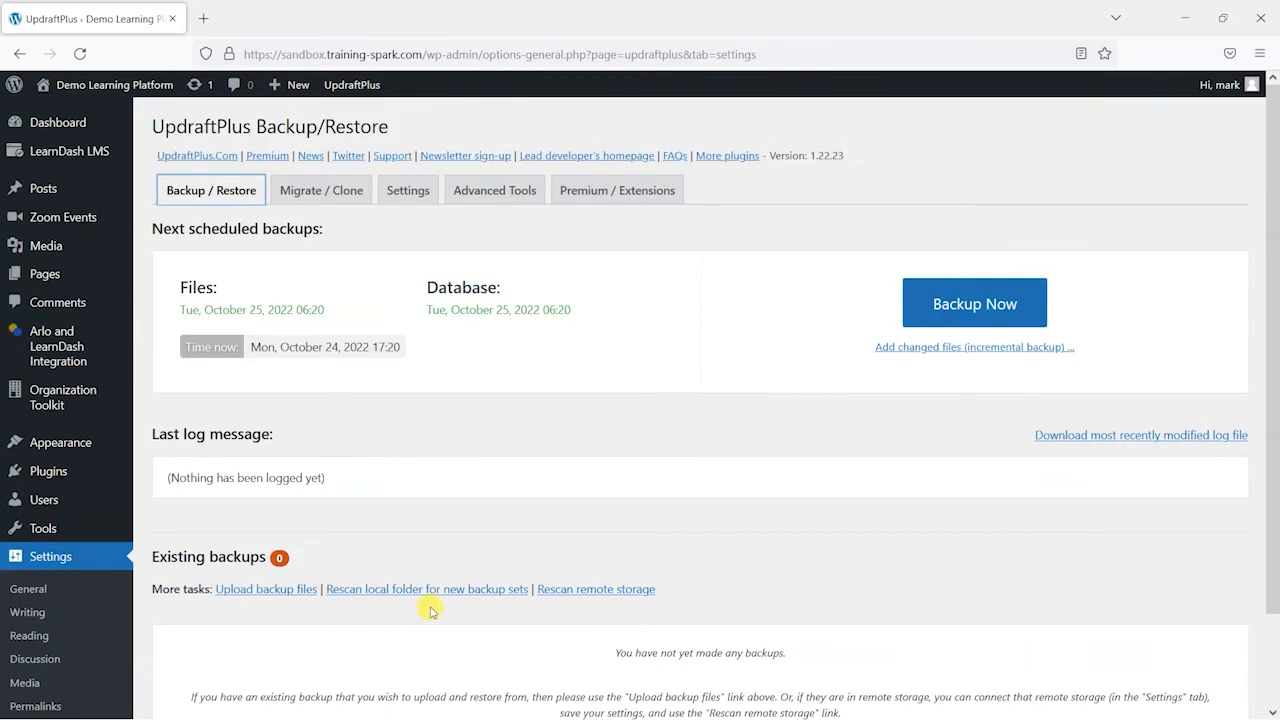
mouse_move(958, 314)
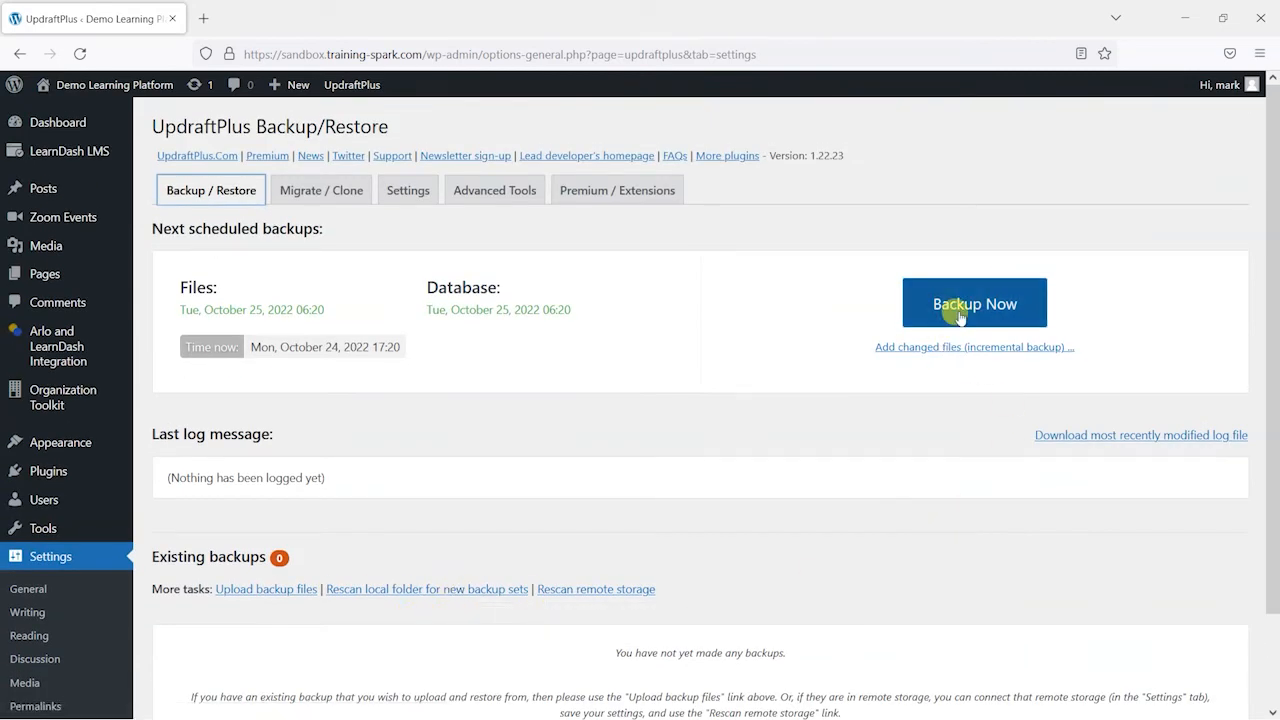
mouse_move(677, 371)
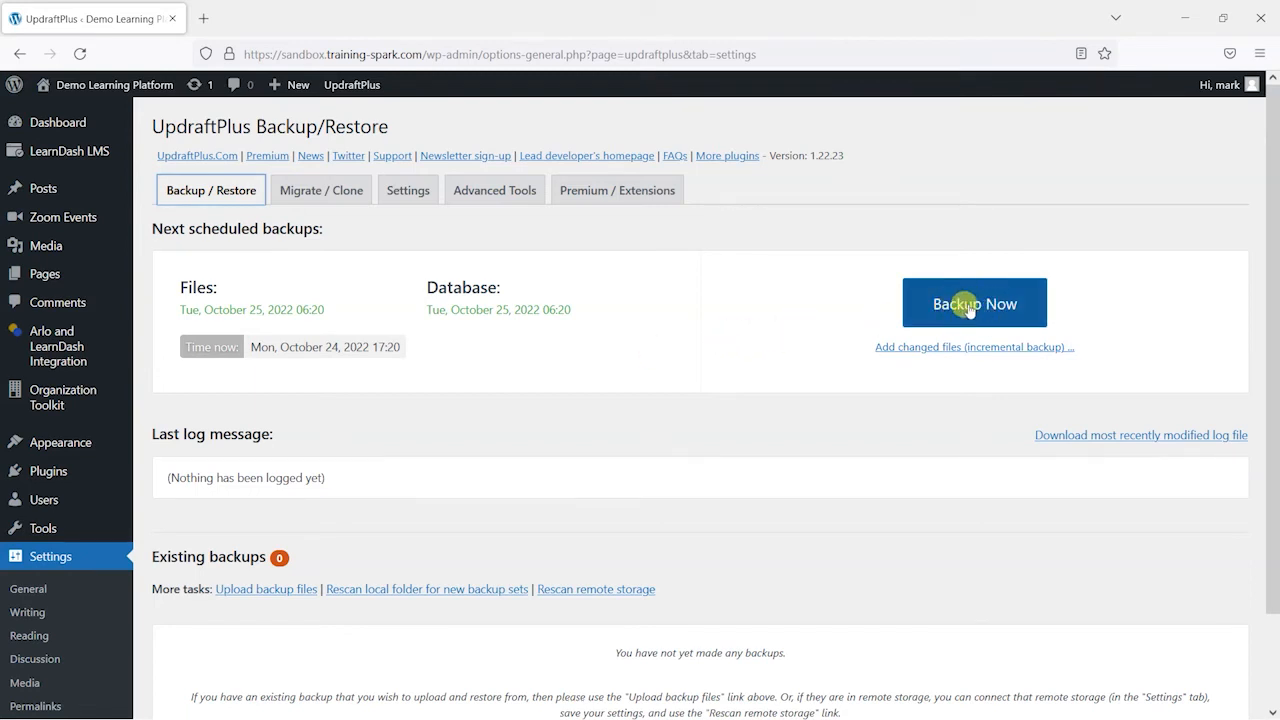
left_click(974, 303)
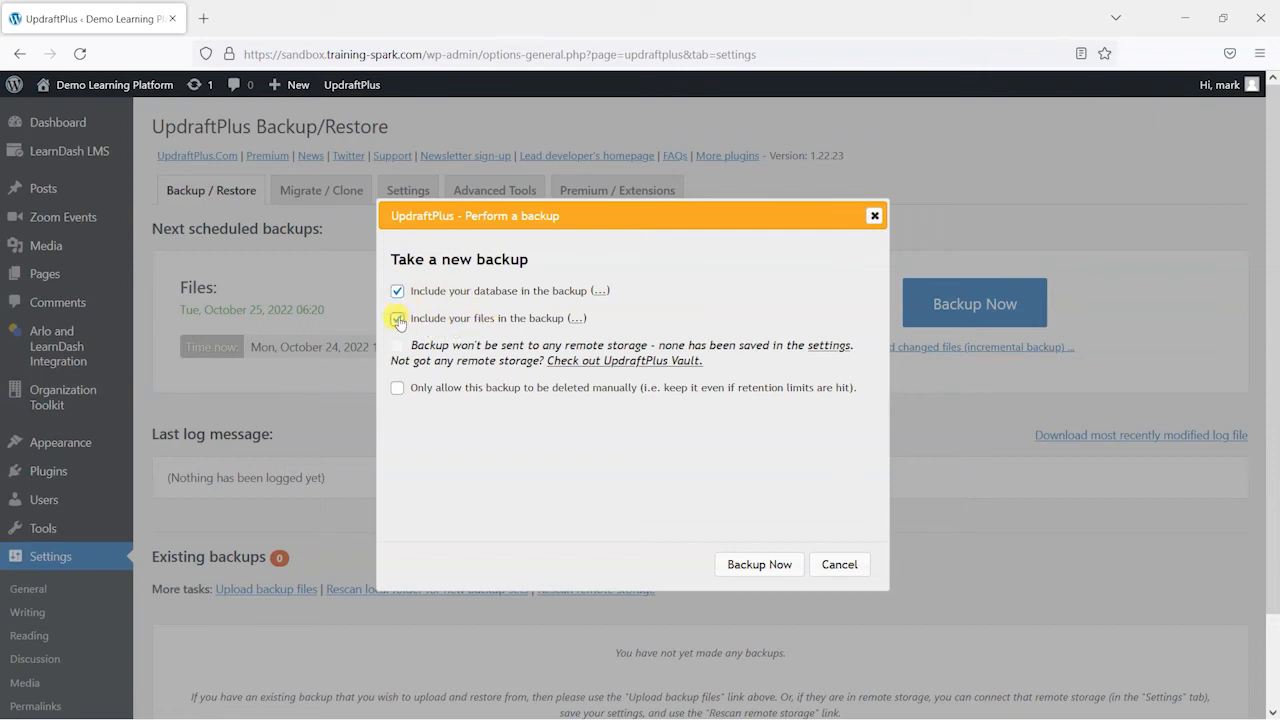
Step: Untick 'Include your files in the backup' and run the database-only backup
left_click(397, 318)
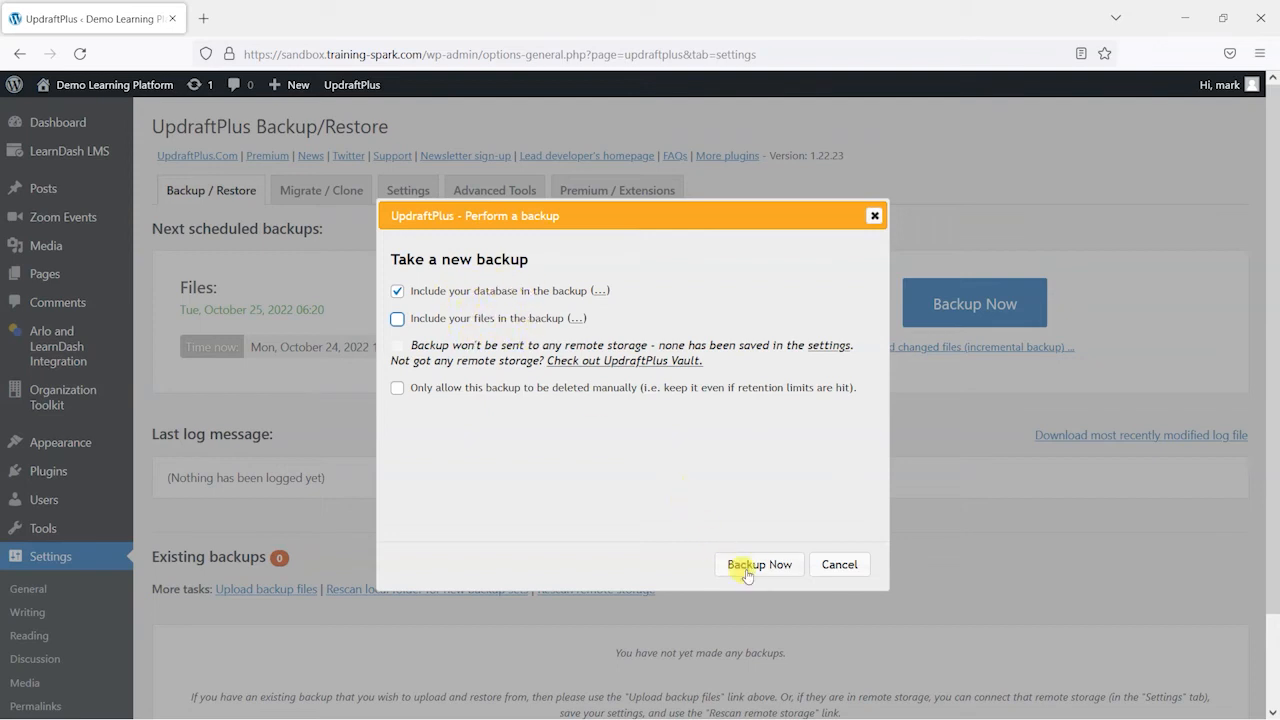
left_click(758, 564)
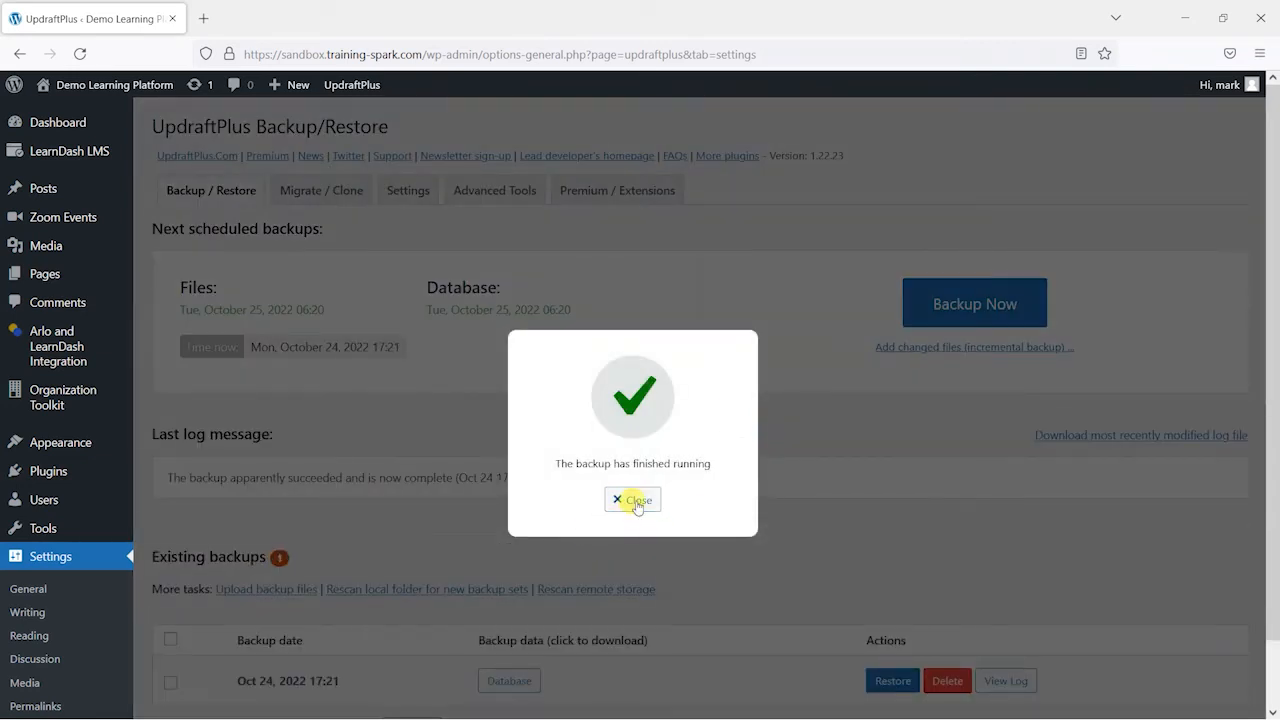
left_click(632, 500)
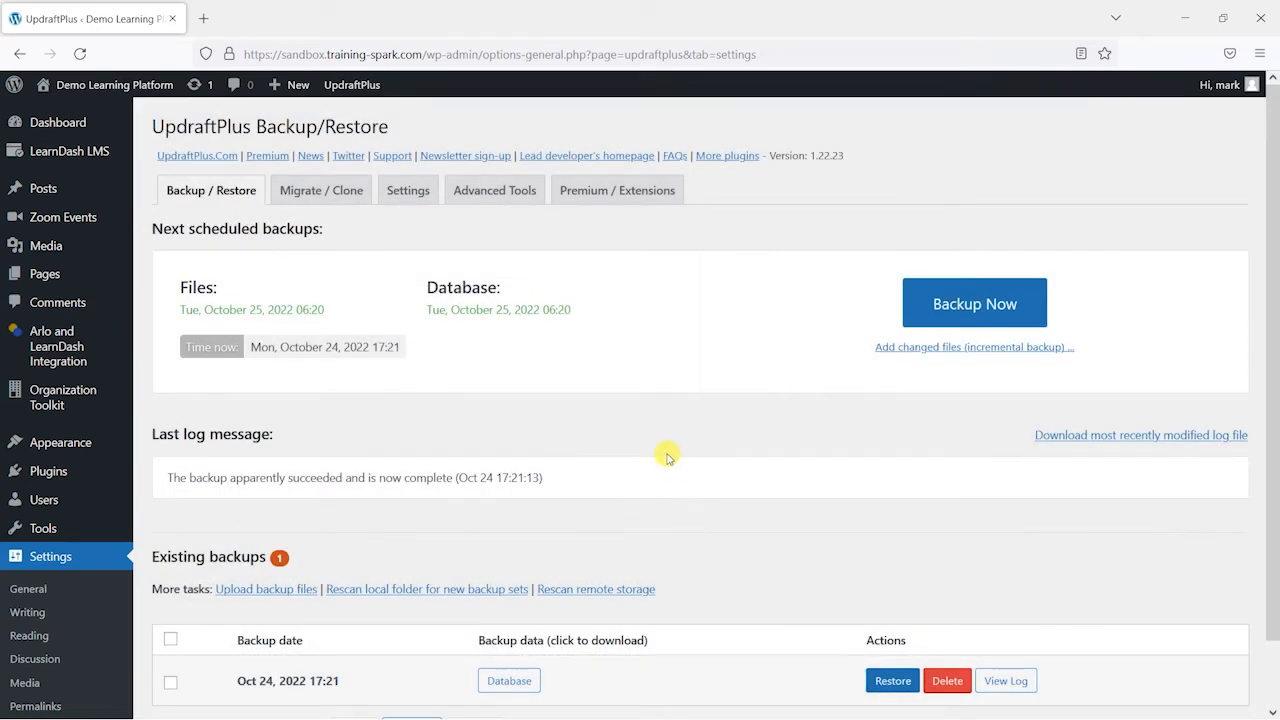
scroll("down", 3)
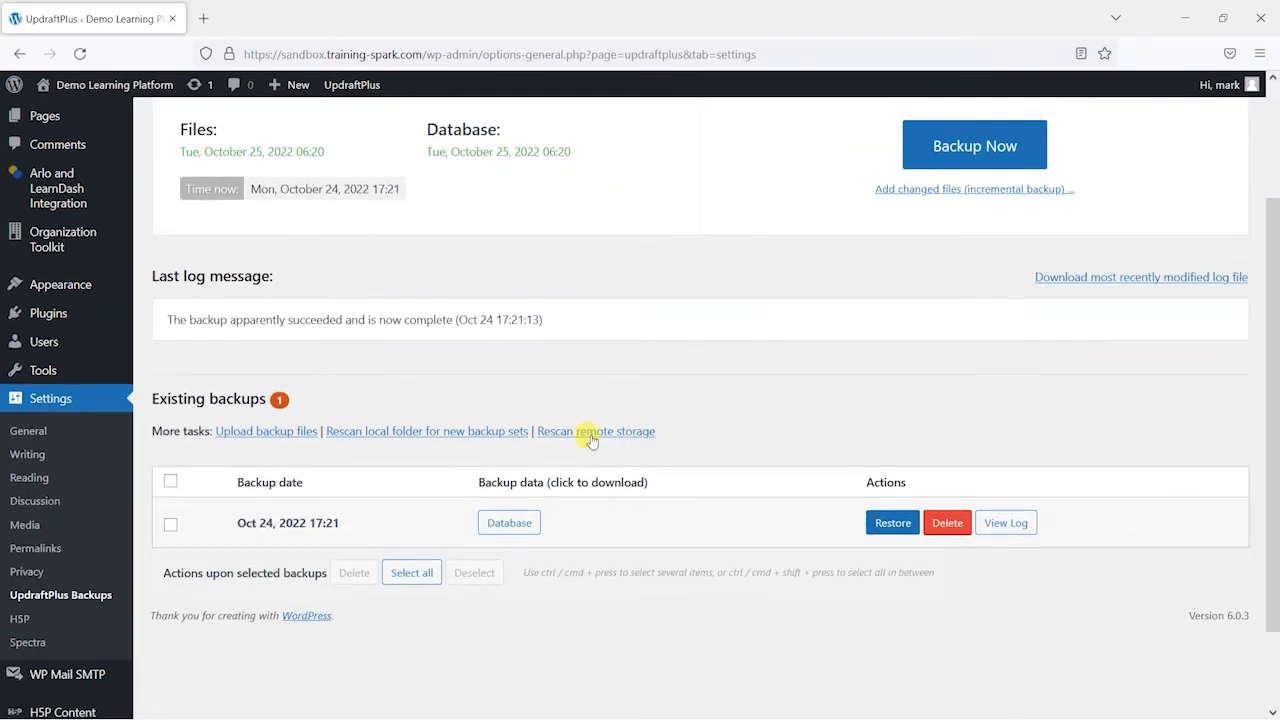
mouse_move(433, 305)
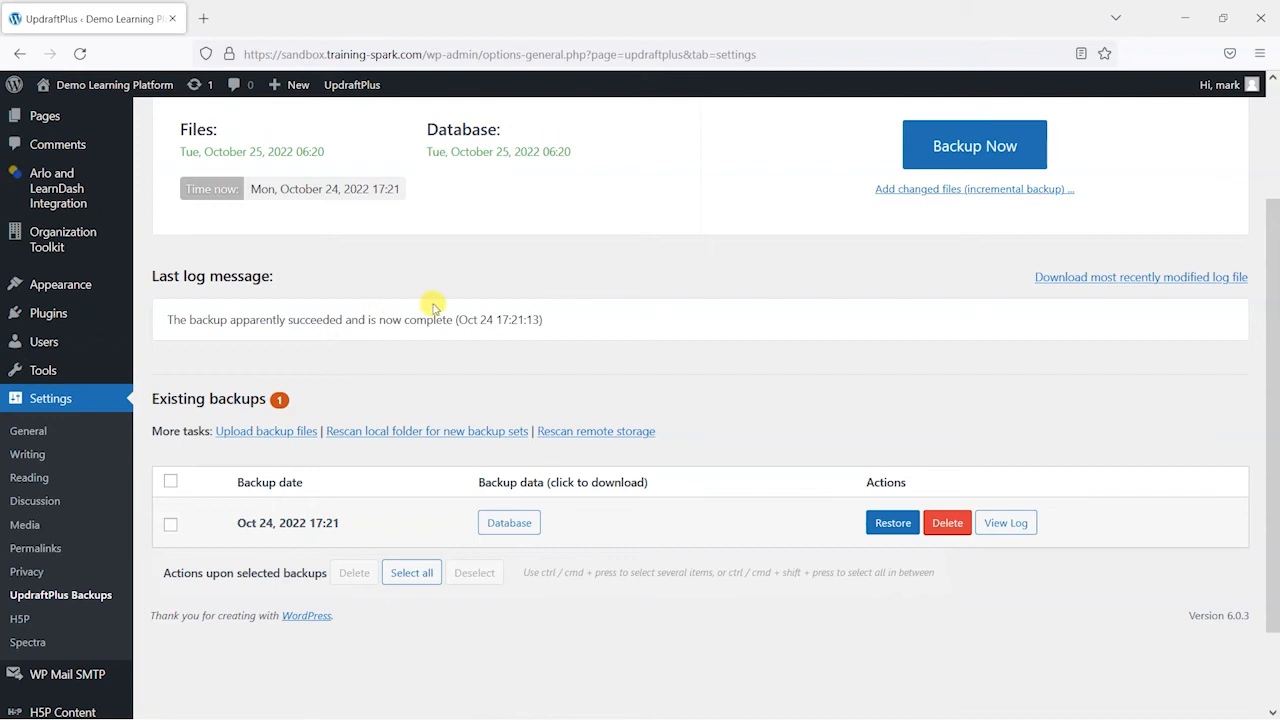
mouse_move(280, 481)
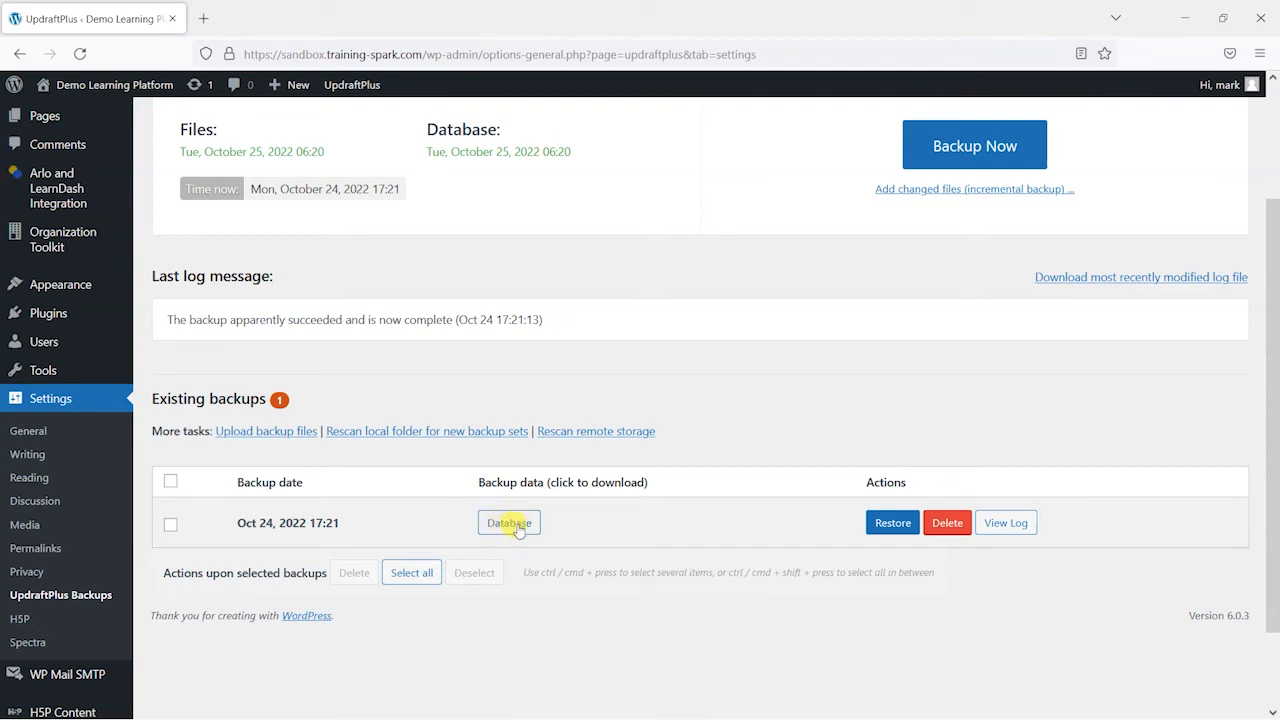
mouse_move(891, 522)
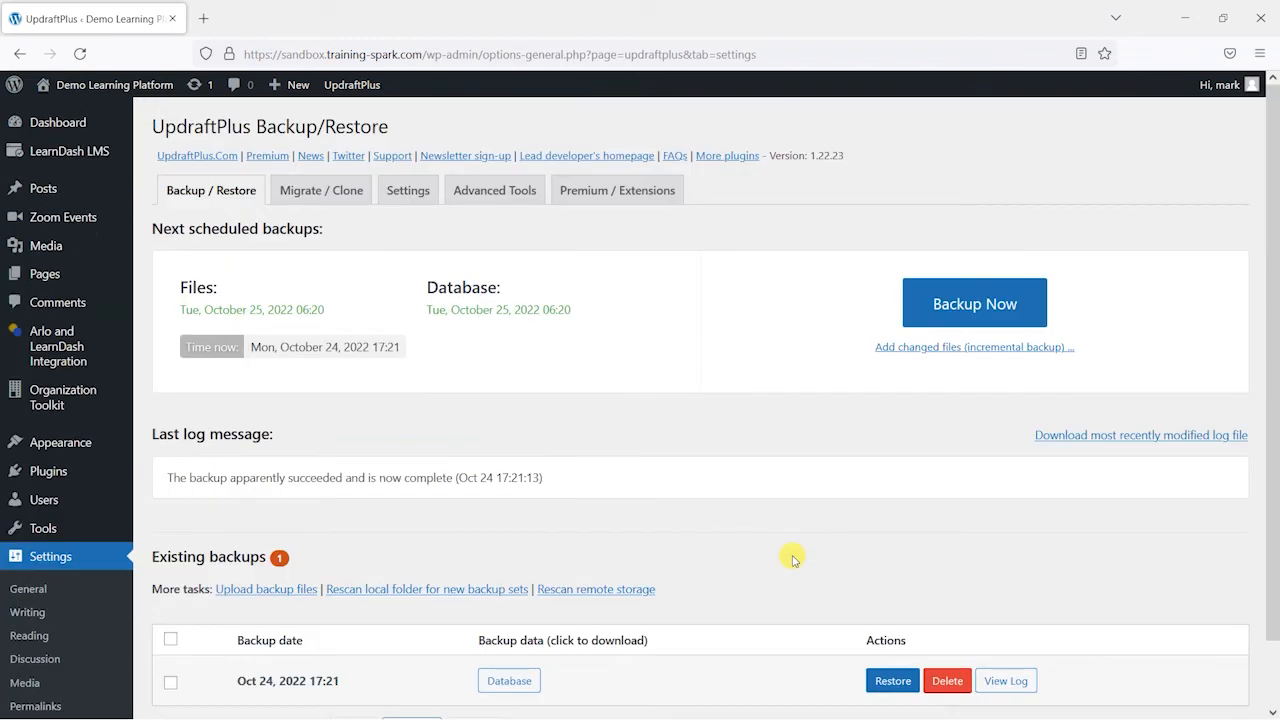
mouse_move(44, 273)
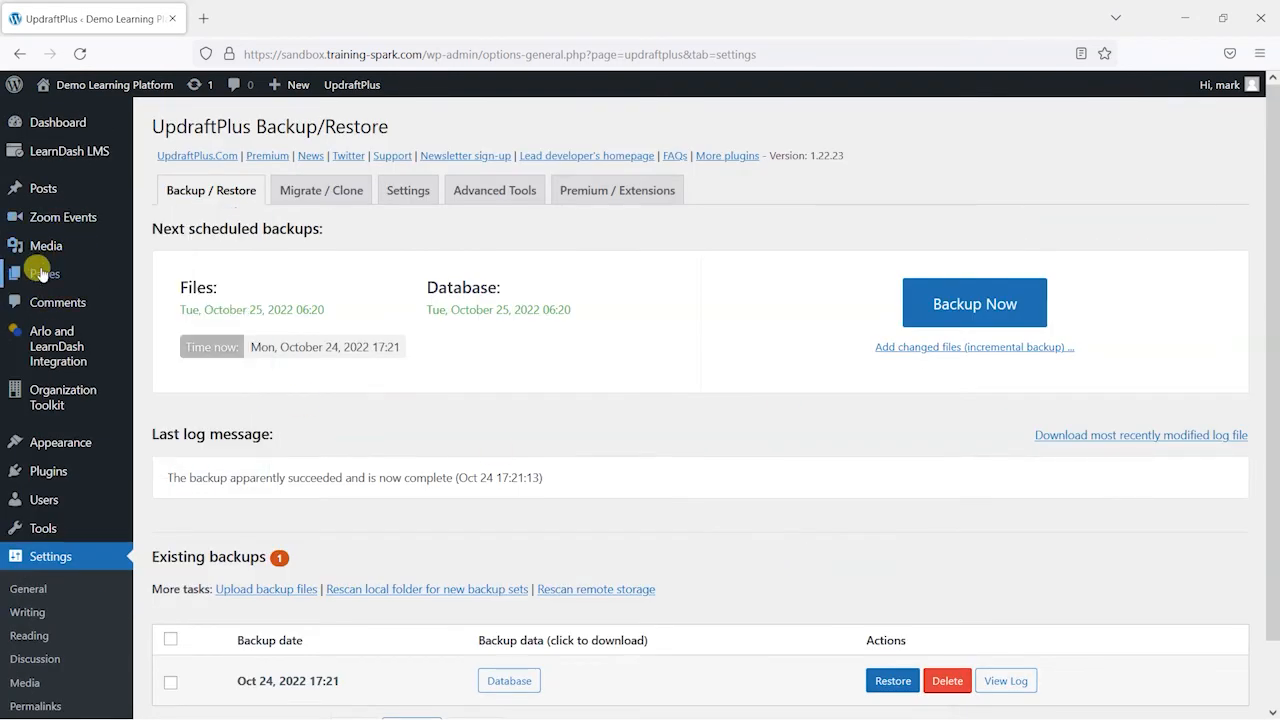
Step: Select all 17 pages, move them to the Bin, then empty the Bin
left_click(44, 273)
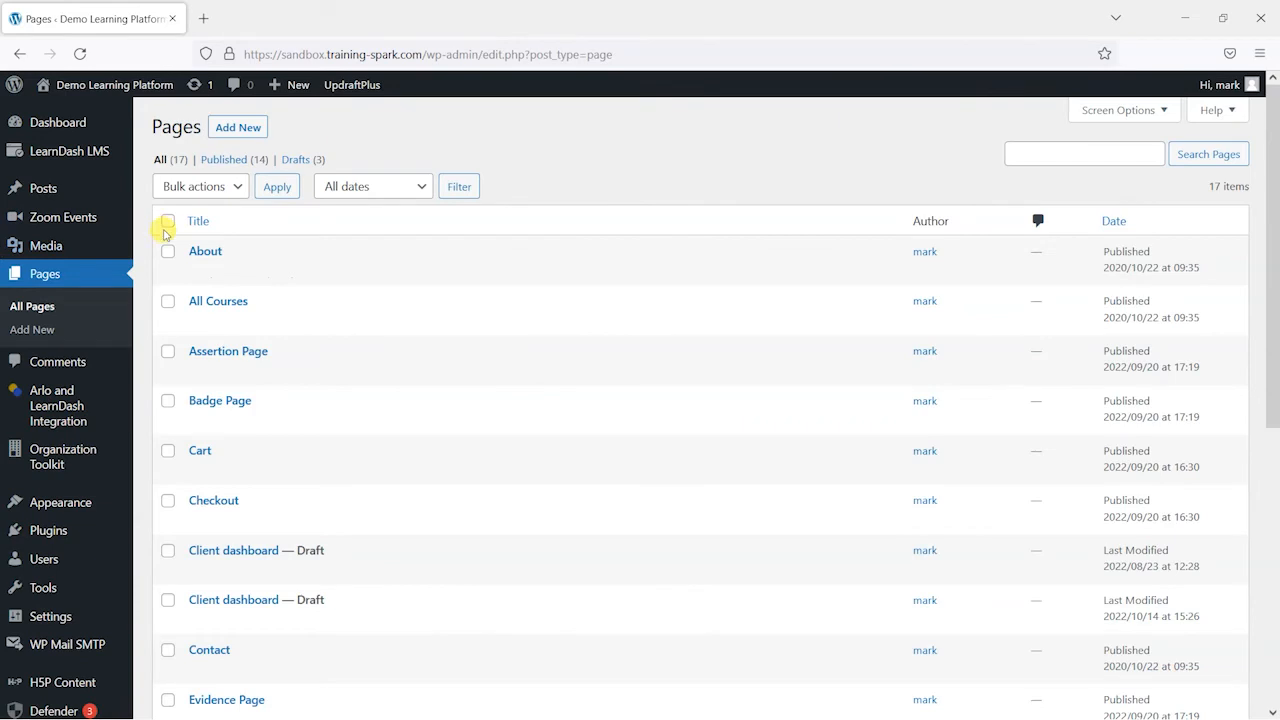
left_click(167, 221)
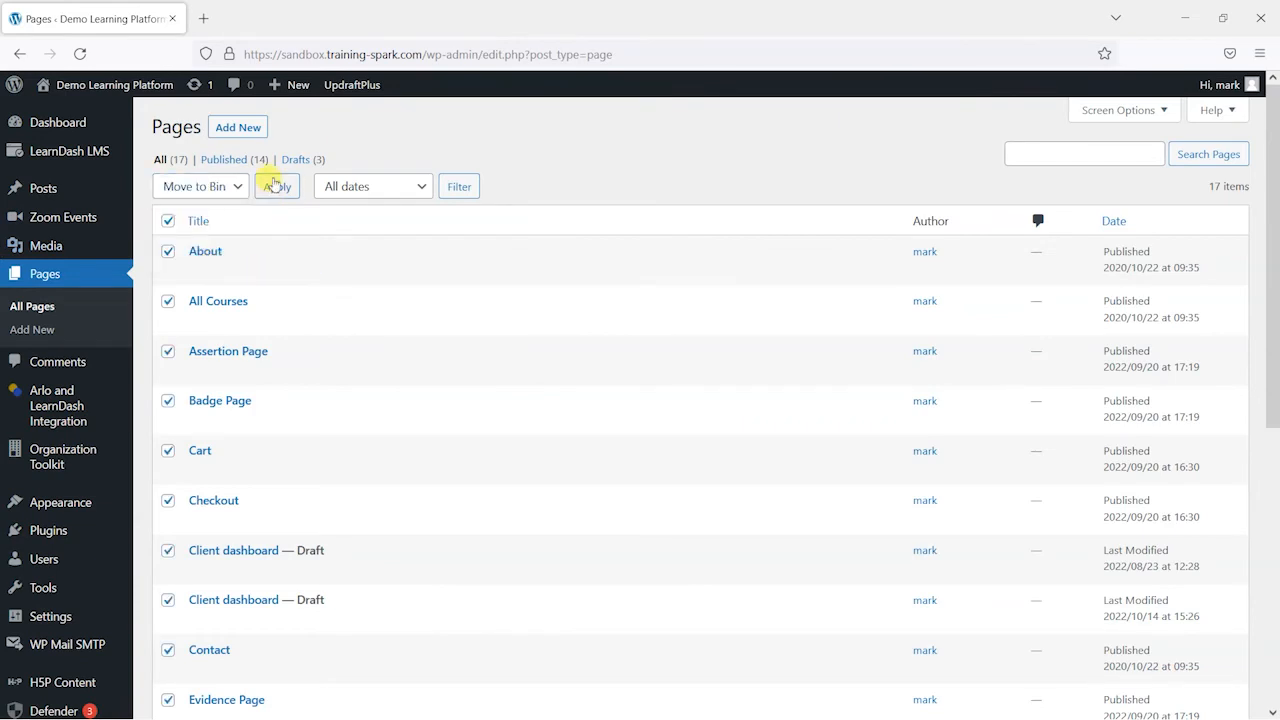
left_click(277, 186)
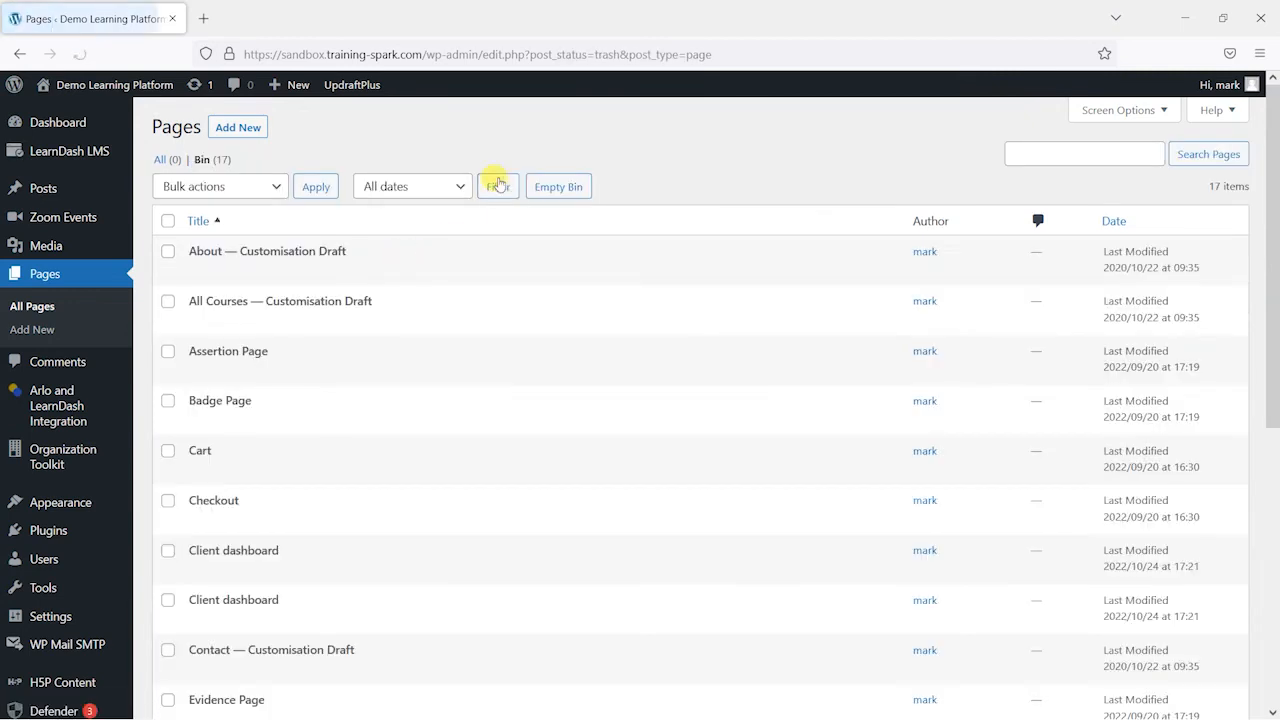
left_click(558, 186)
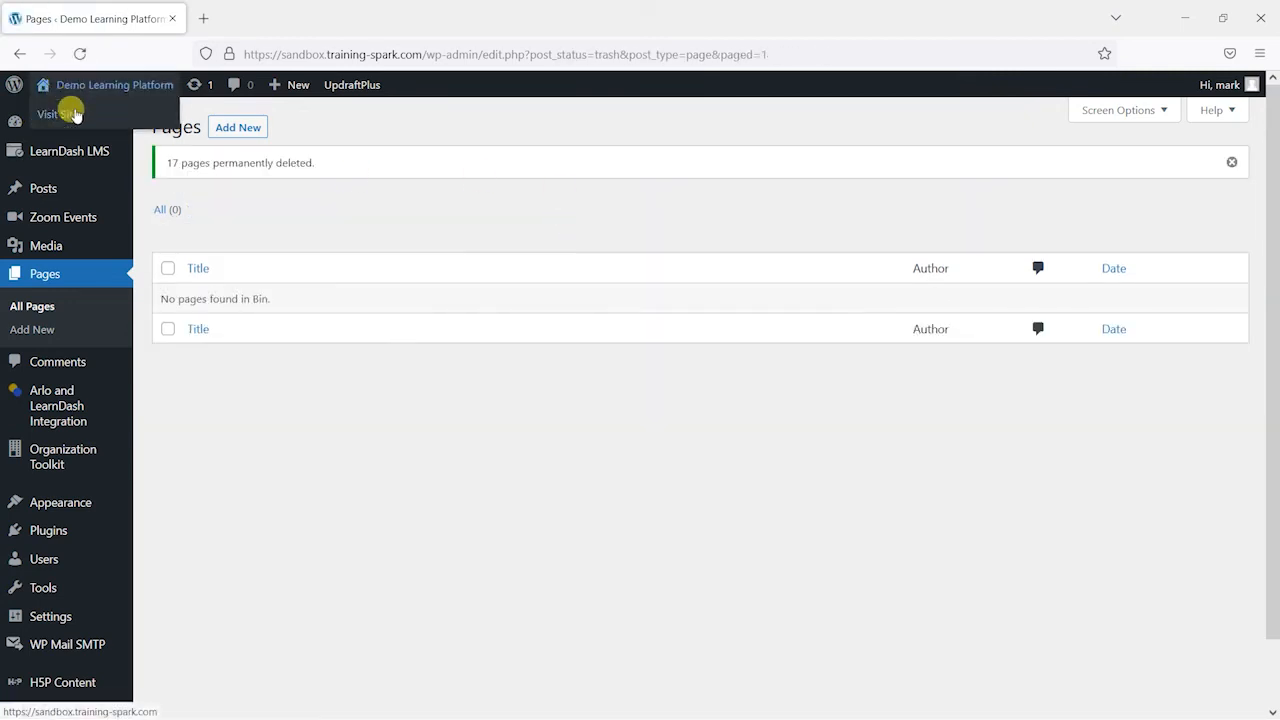
Step: View the public site after the page deletion, then go back to the Dashboard
left_click(46, 113)
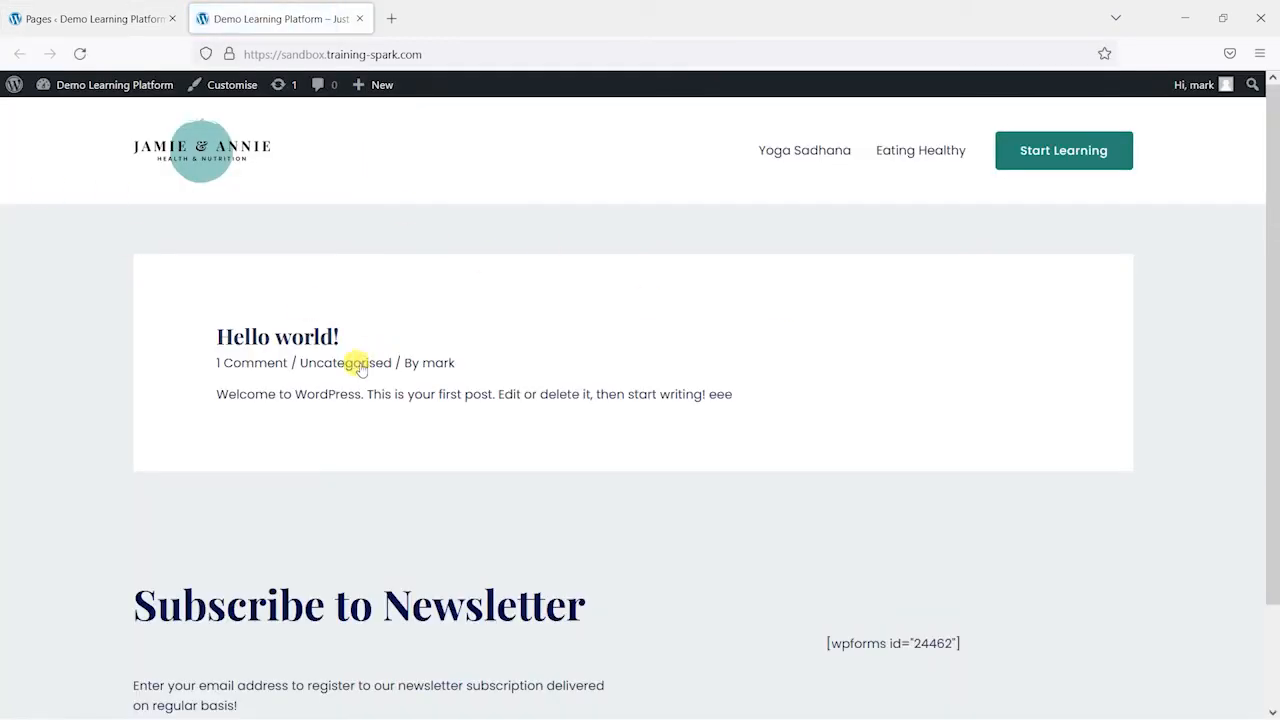
mouse_move(104, 84)
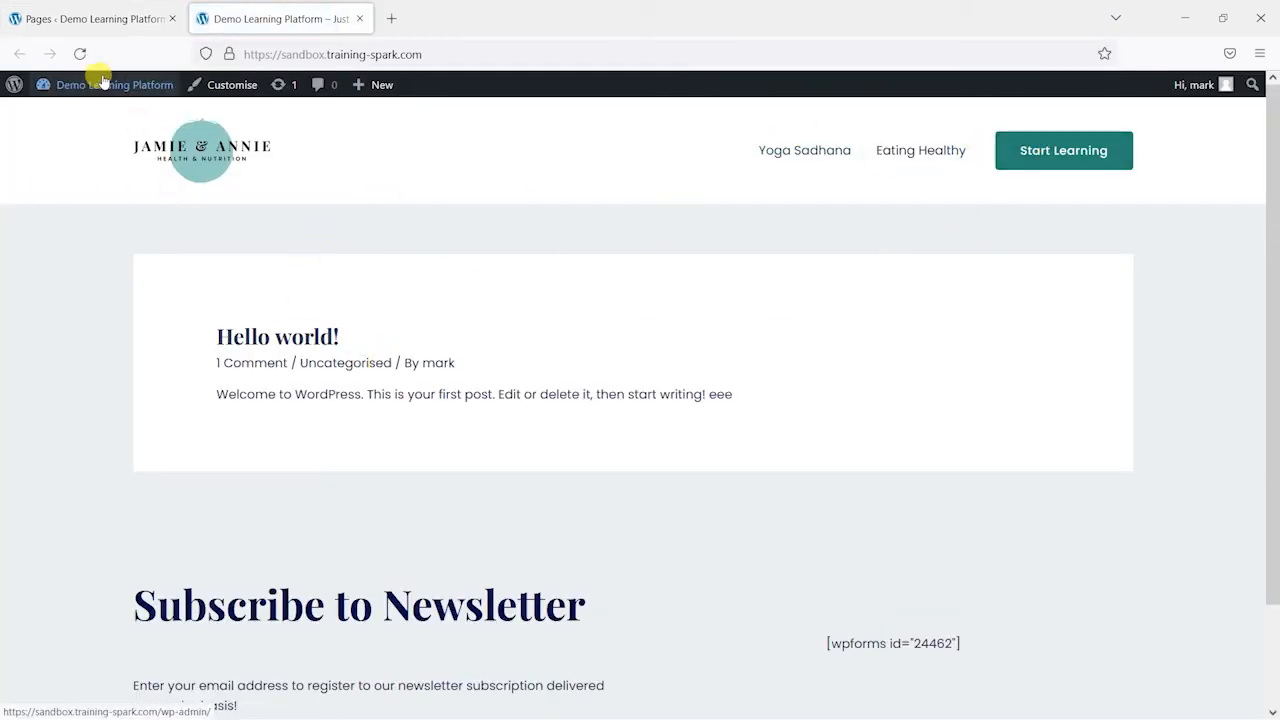
left_click(114, 84)
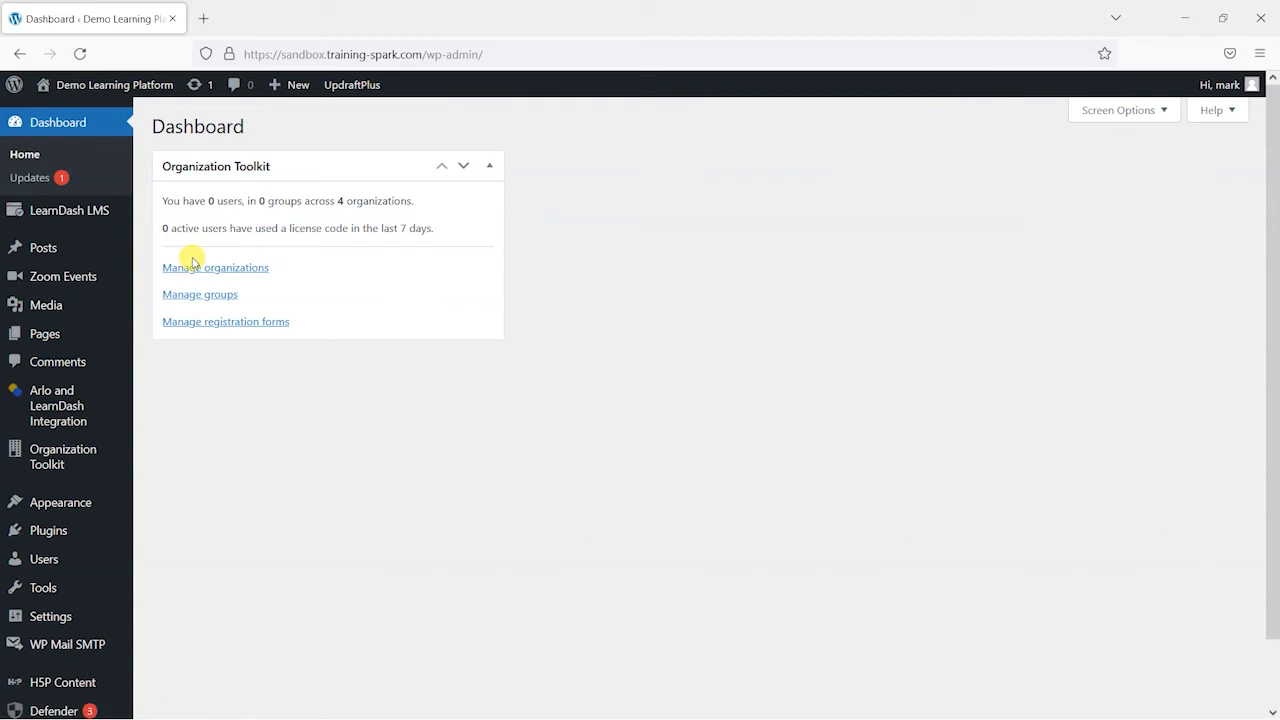
mouse_move(352, 85)
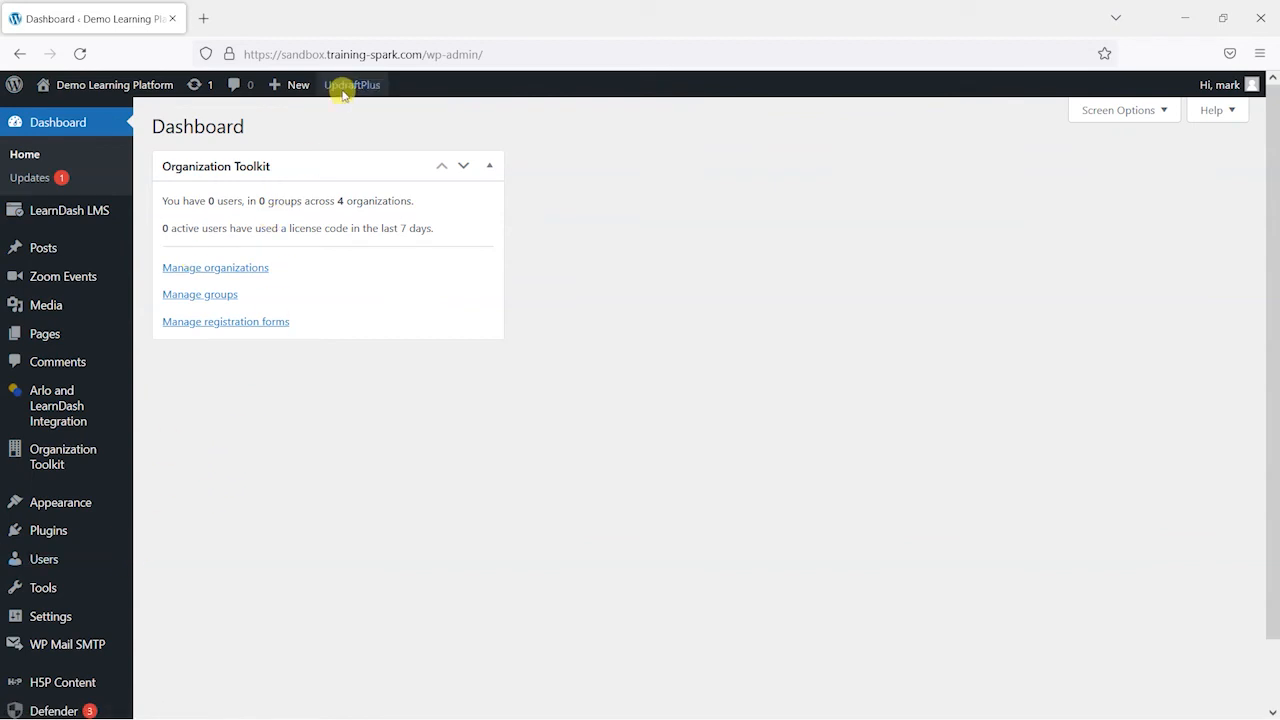
Step: Start restoring the Oct 24 UpdraftPlus backup with the Database component selected
left_click(352, 84)
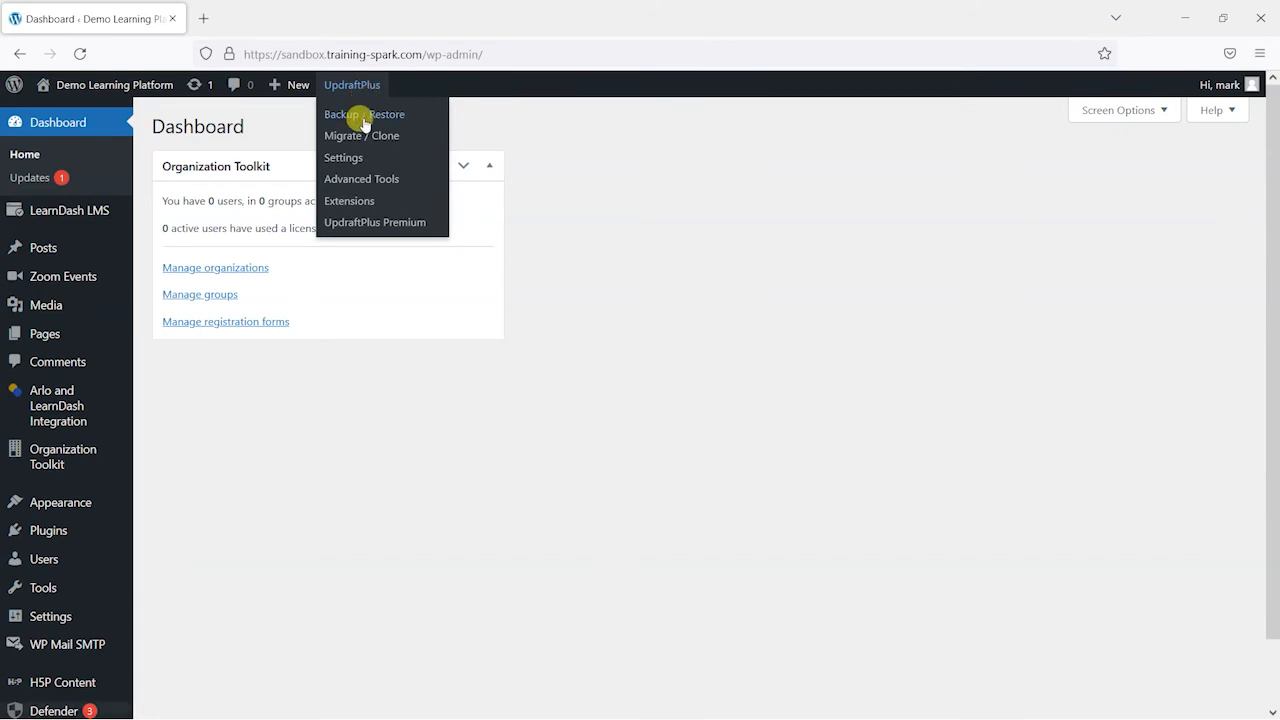
left_click(363, 114)
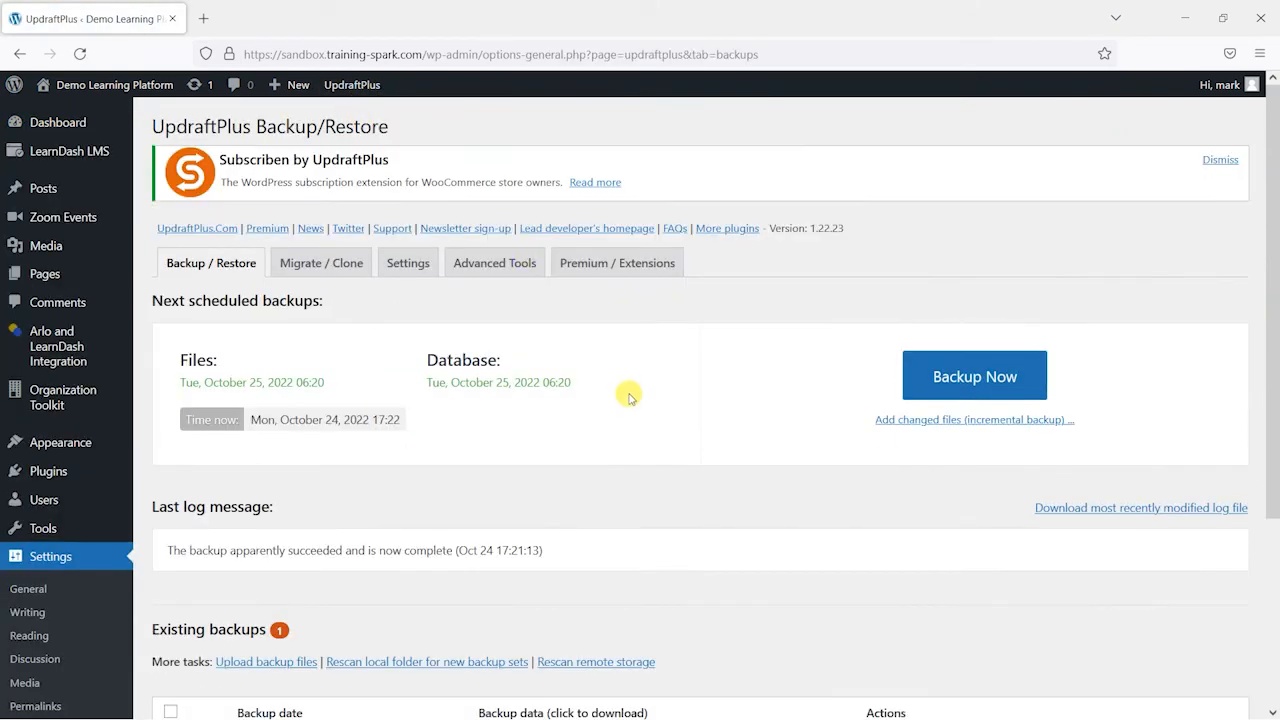
scroll("down", 3)
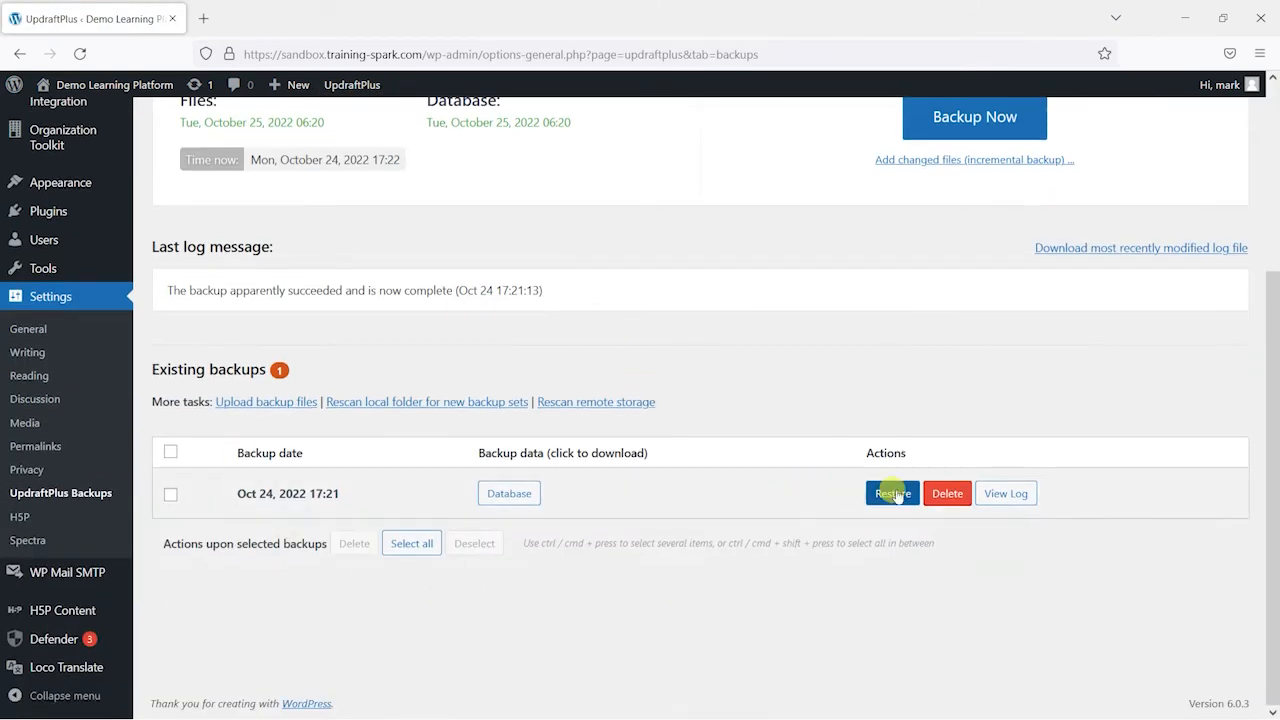
left_click(891, 493)
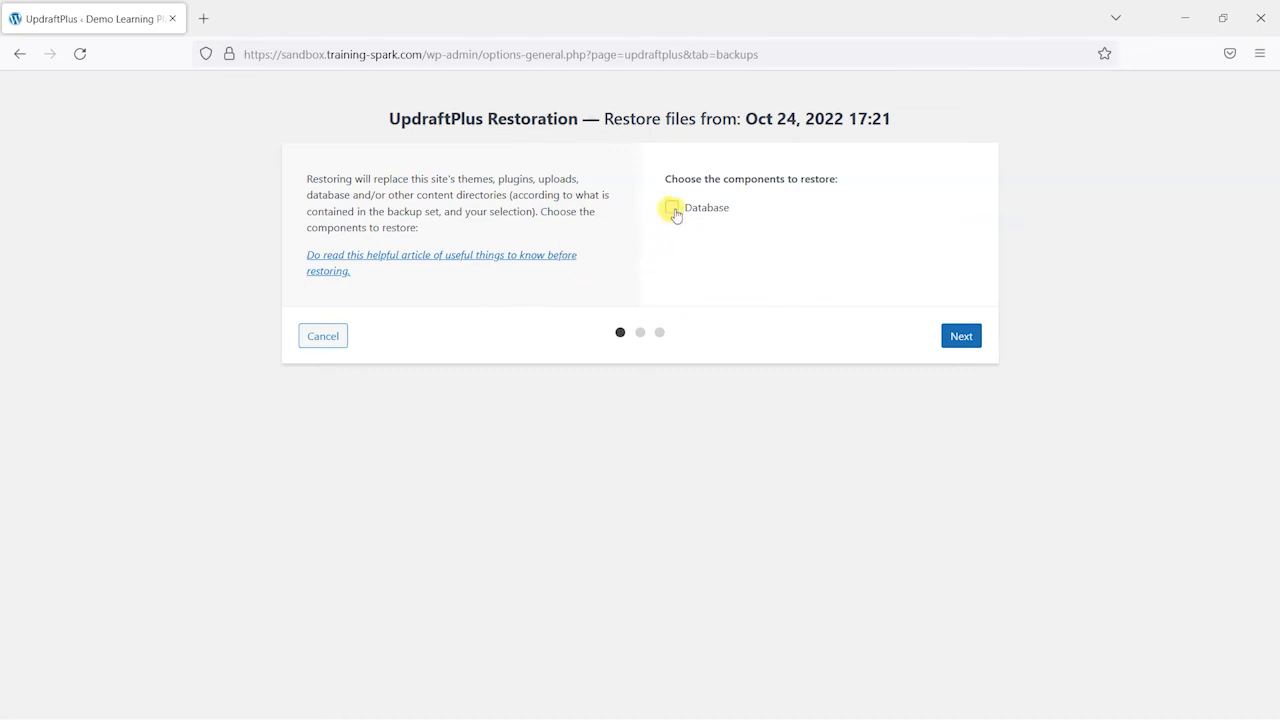
left_click(671, 207)
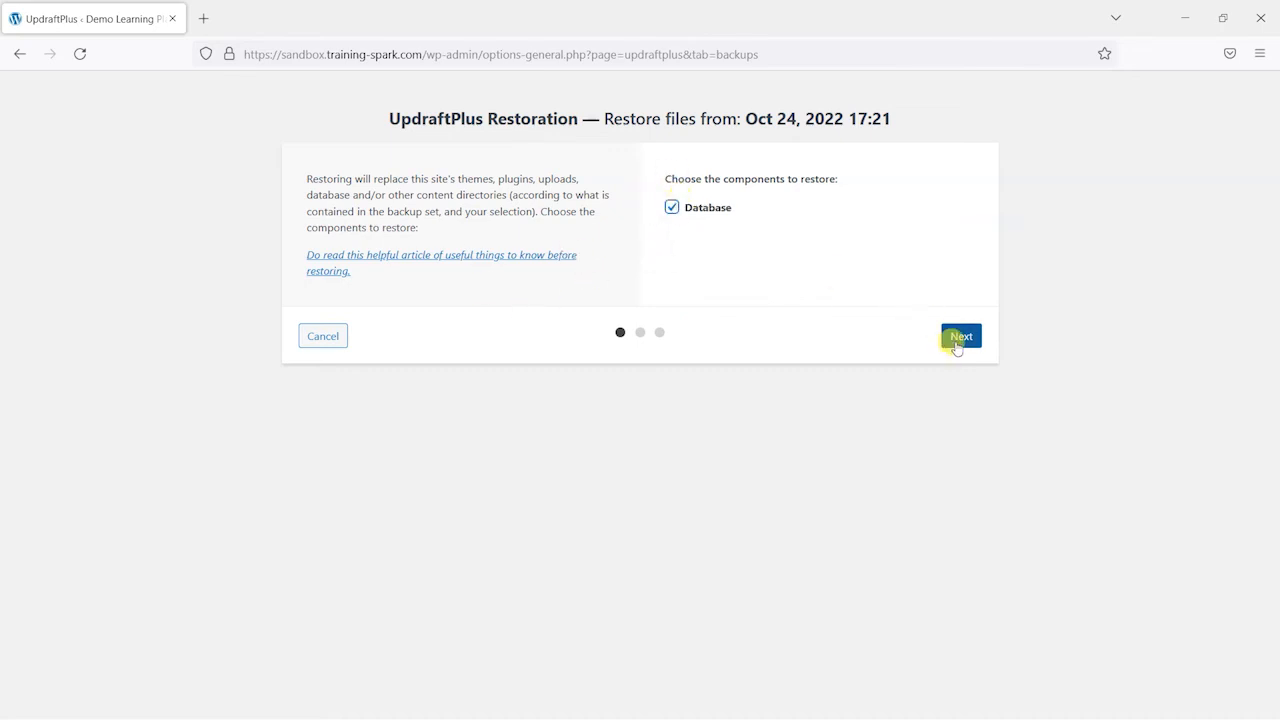
left_click(960, 335)
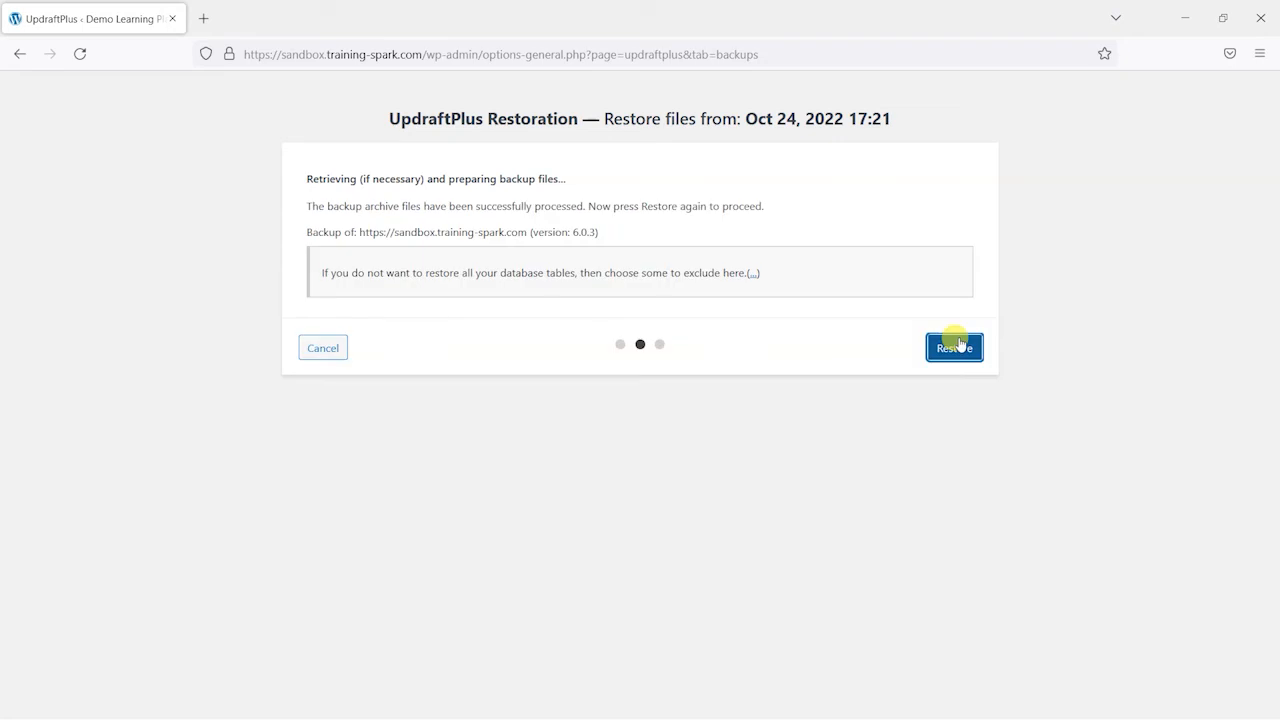
Step: Run the Oct 24 database restore and return to UpdraftPlus configuration
left_click(953, 347)
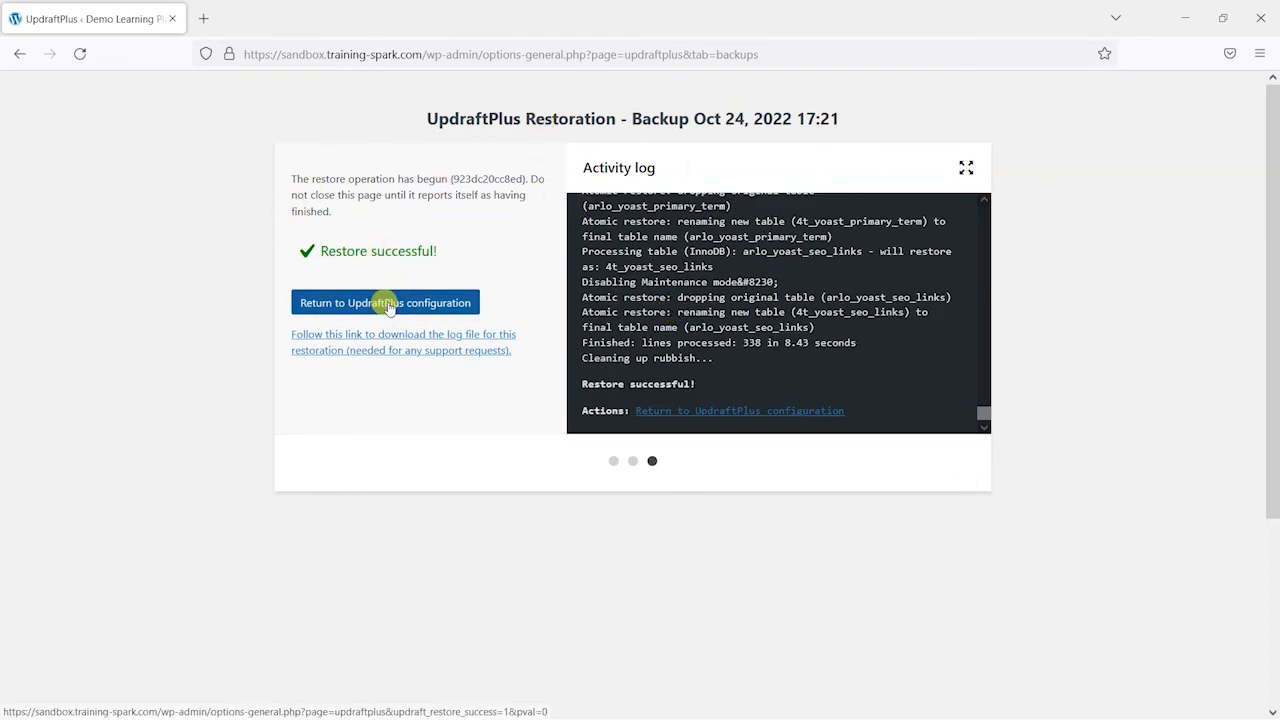
left_click(385, 302)
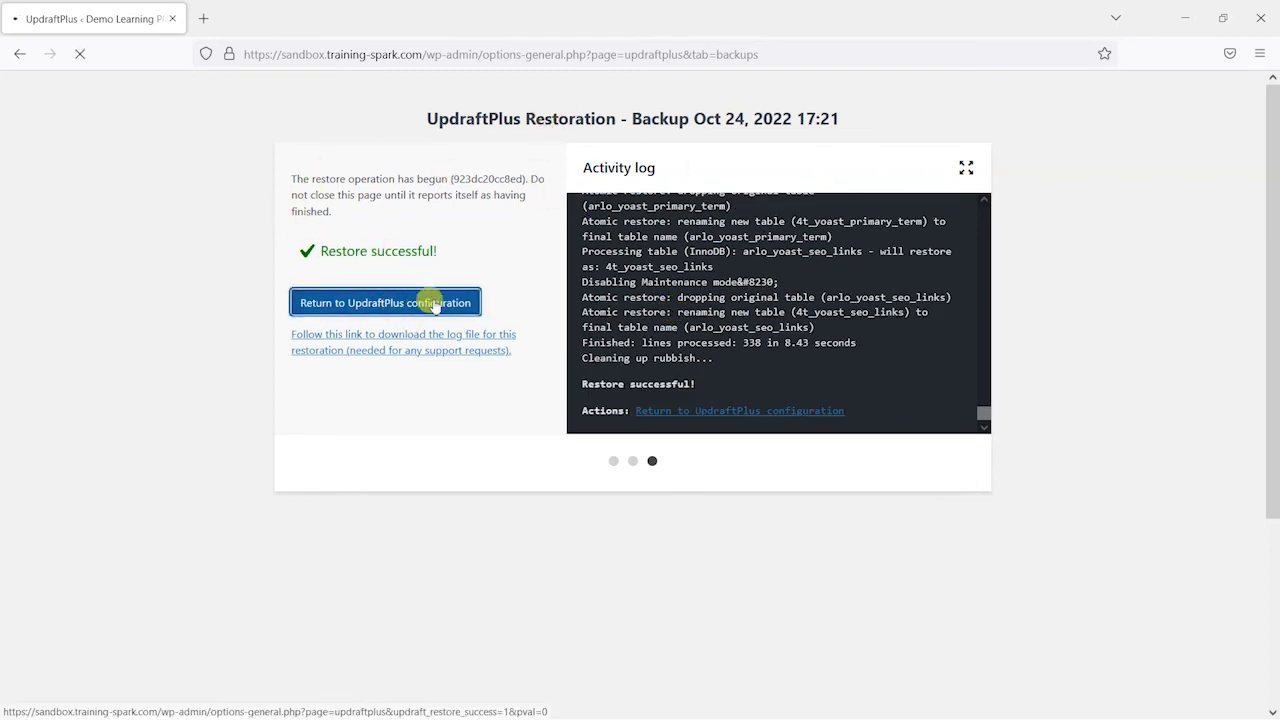
left_click(385, 302)
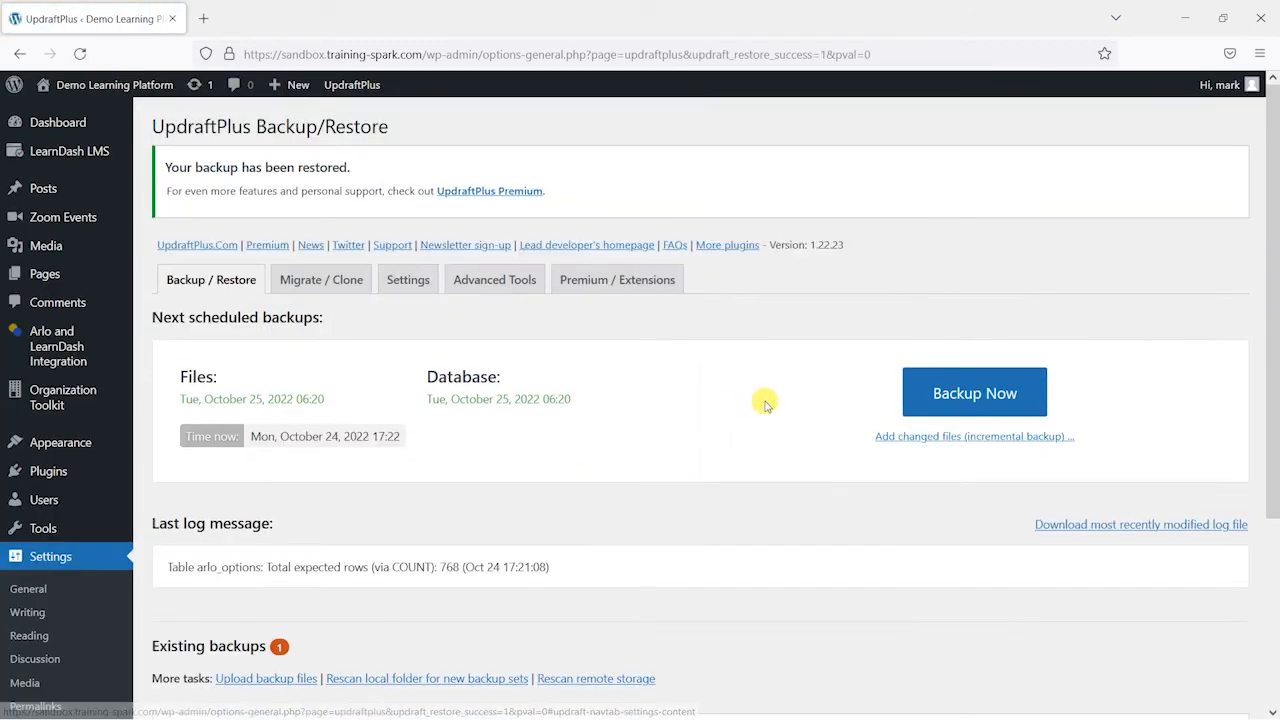
mouse_move(45, 274)
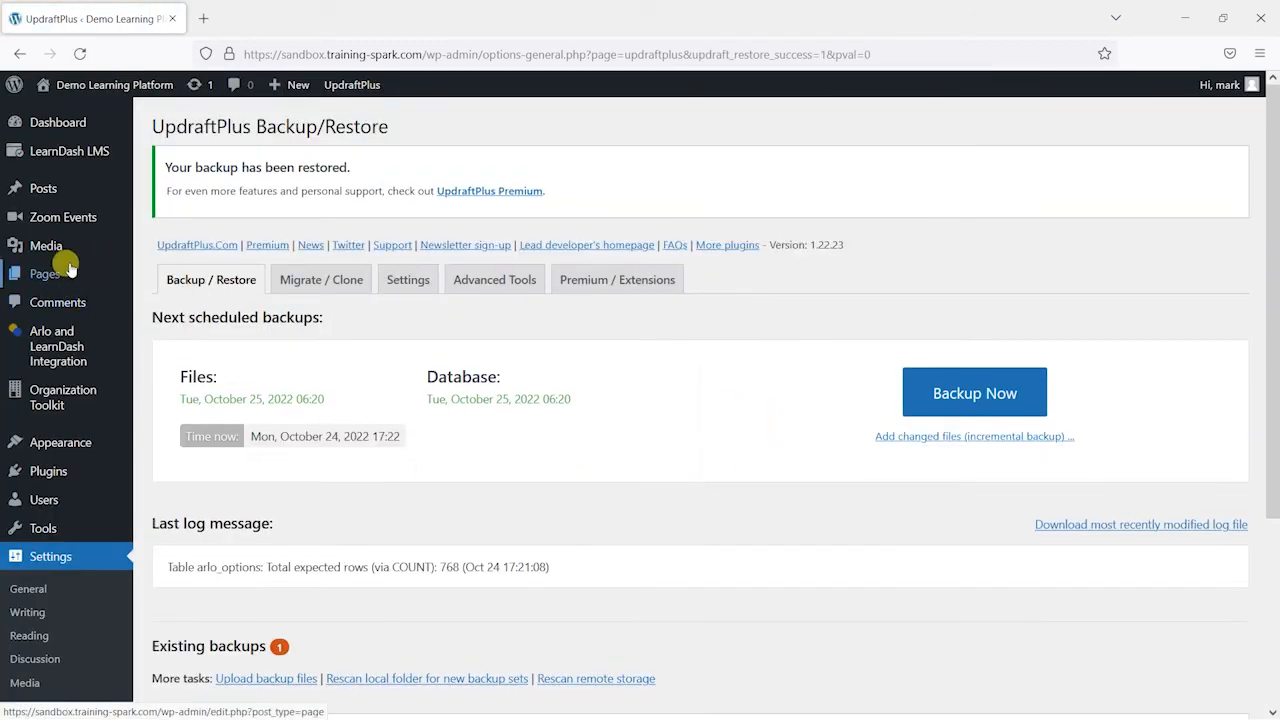
Step: Open All Pages to confirm the 17 pages are back
left_click(45, 273)
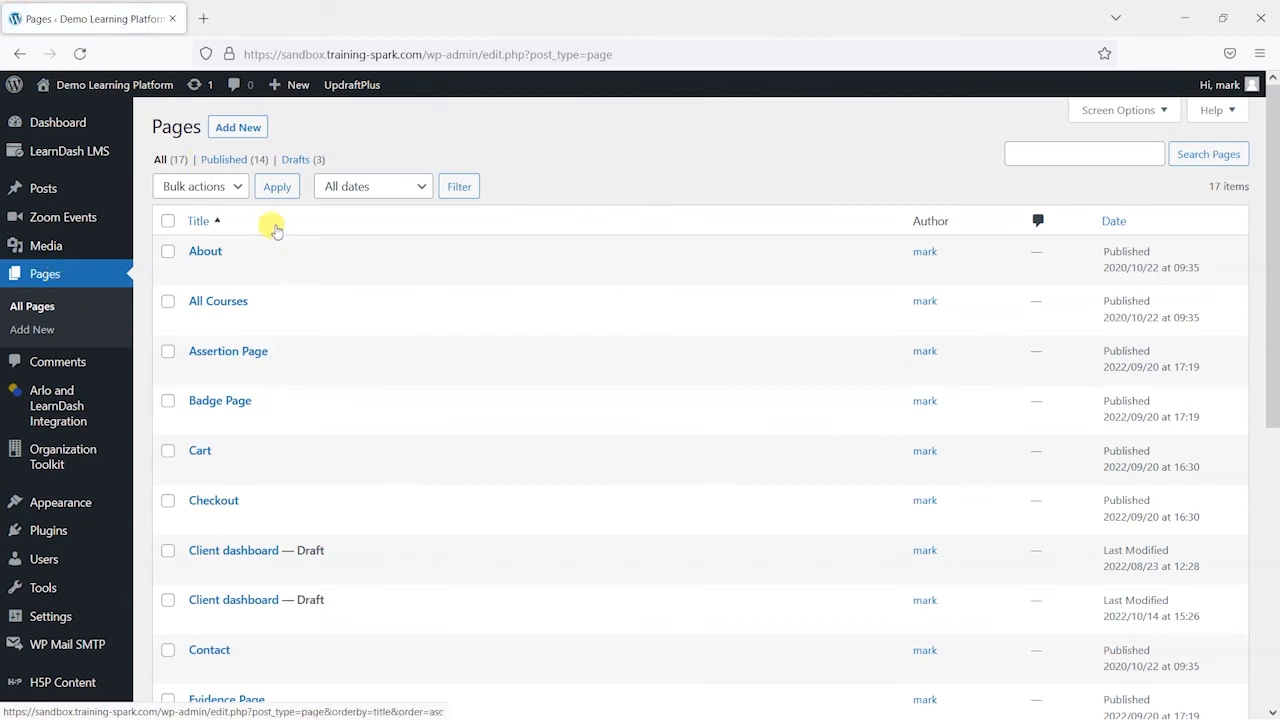
mouse_move(90, 150)
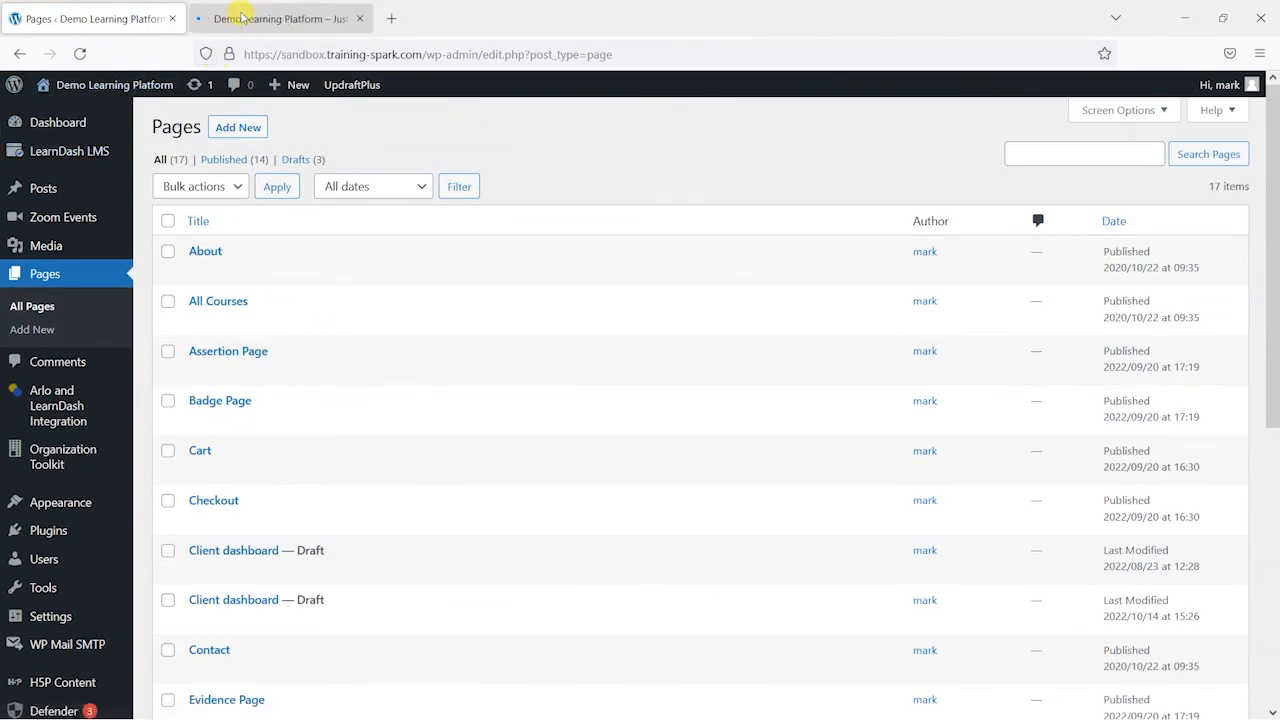
mouse_move(315, 250)
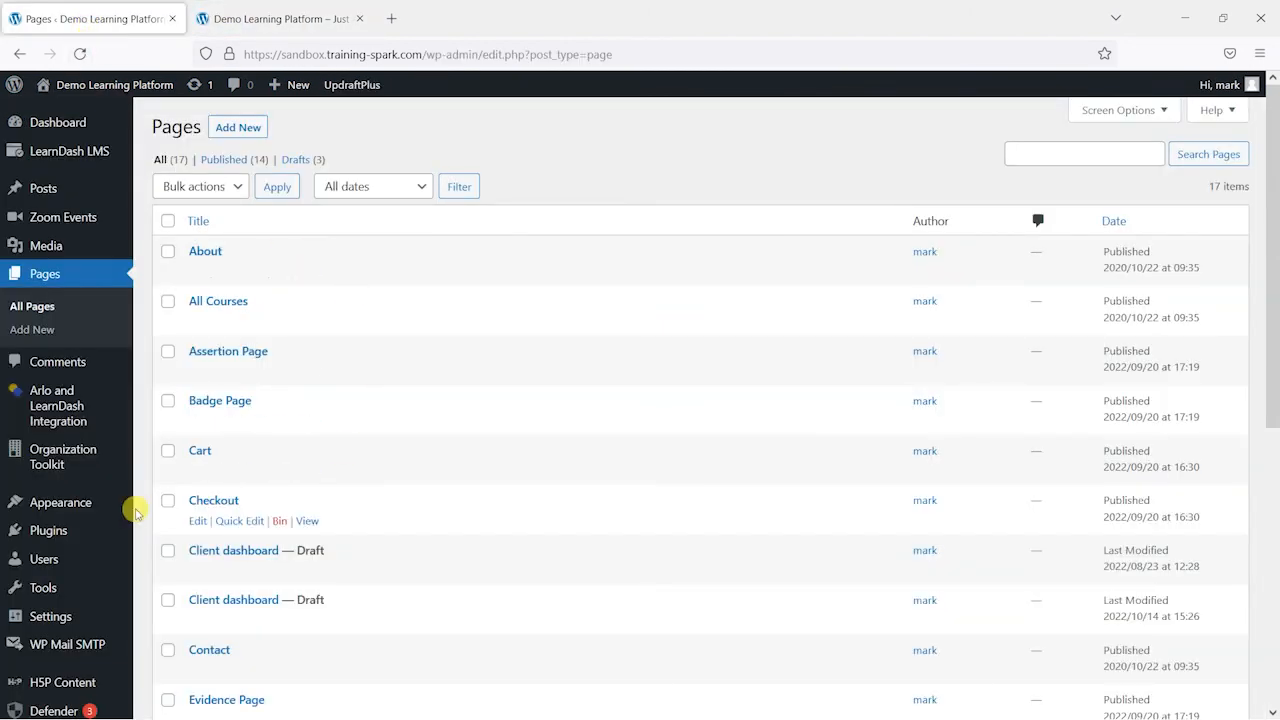
Step: Reopen UpdraftPlus Backup / Restore and dismiss the multiple-sites promotional banner
left_click(352, 84)
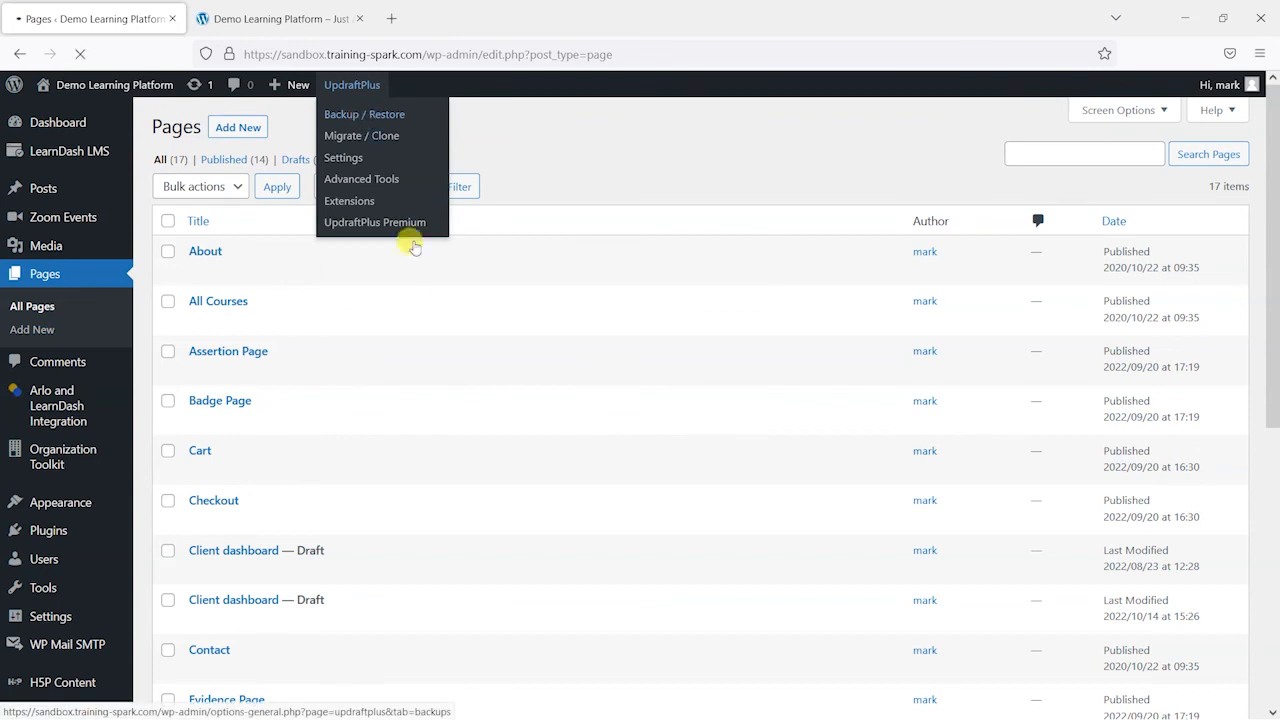
left_click(364, 113)
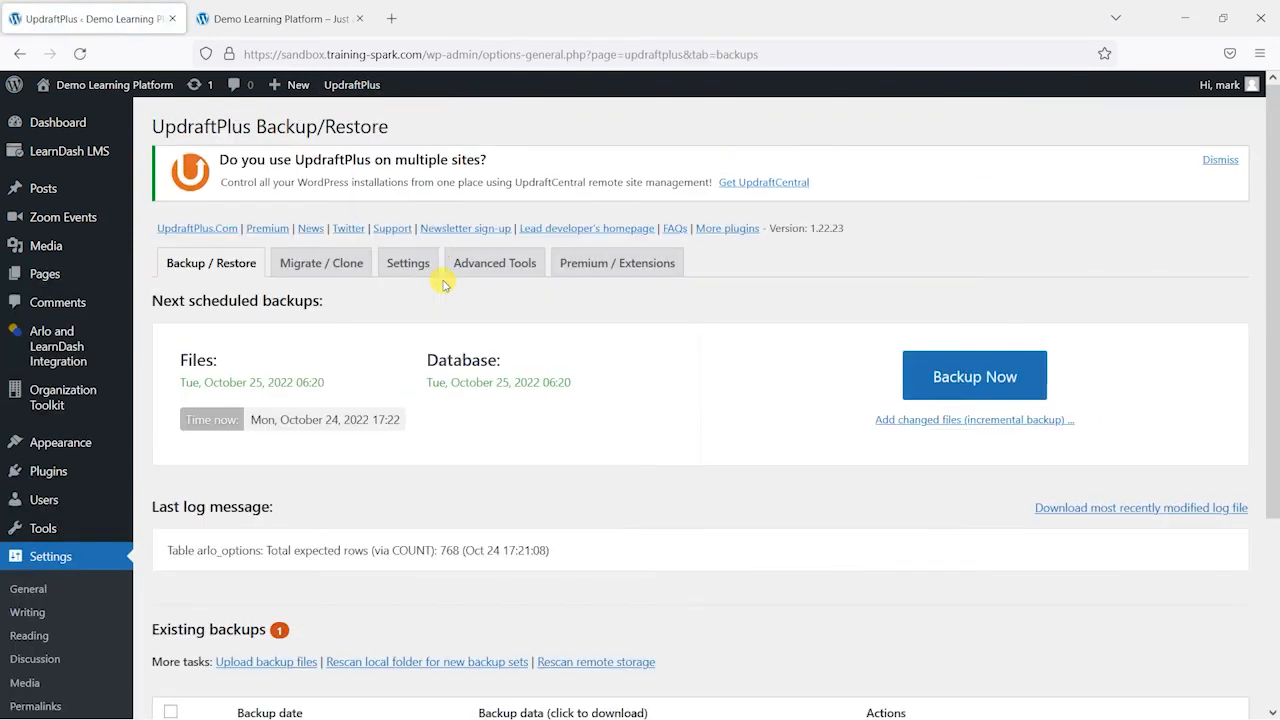
mouse_move(622, 435)
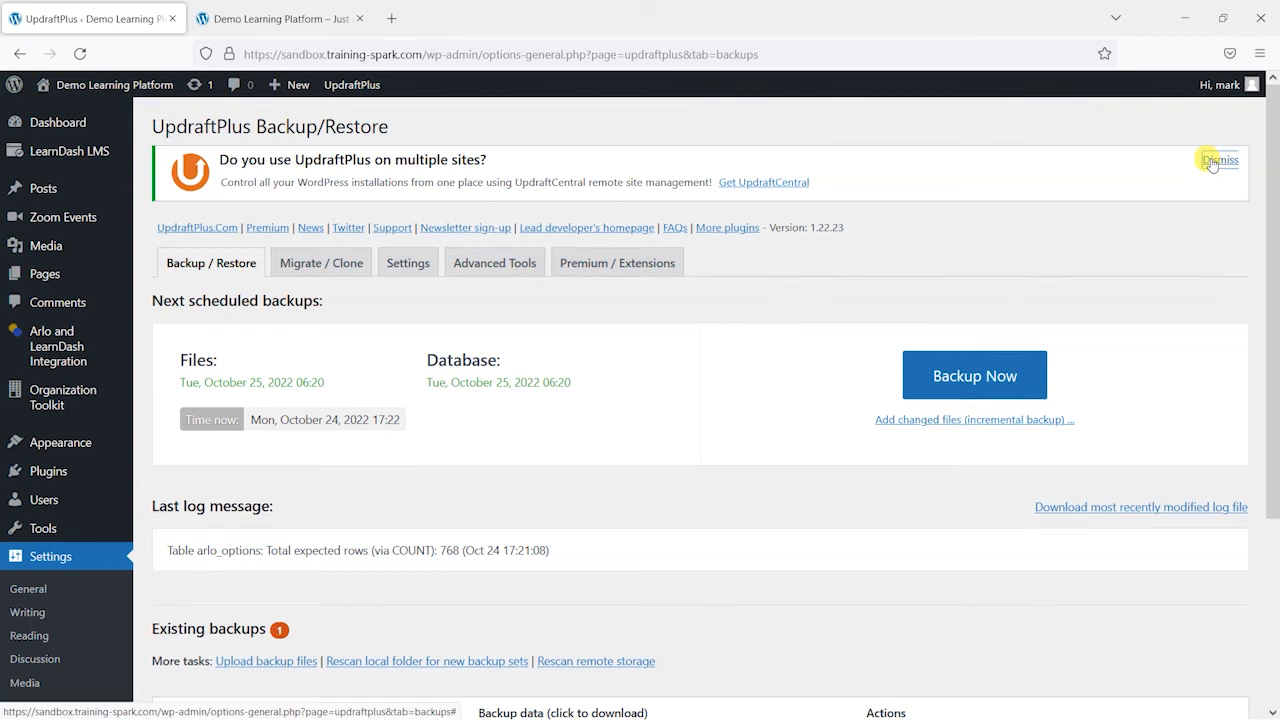
left_click(1219, 160)
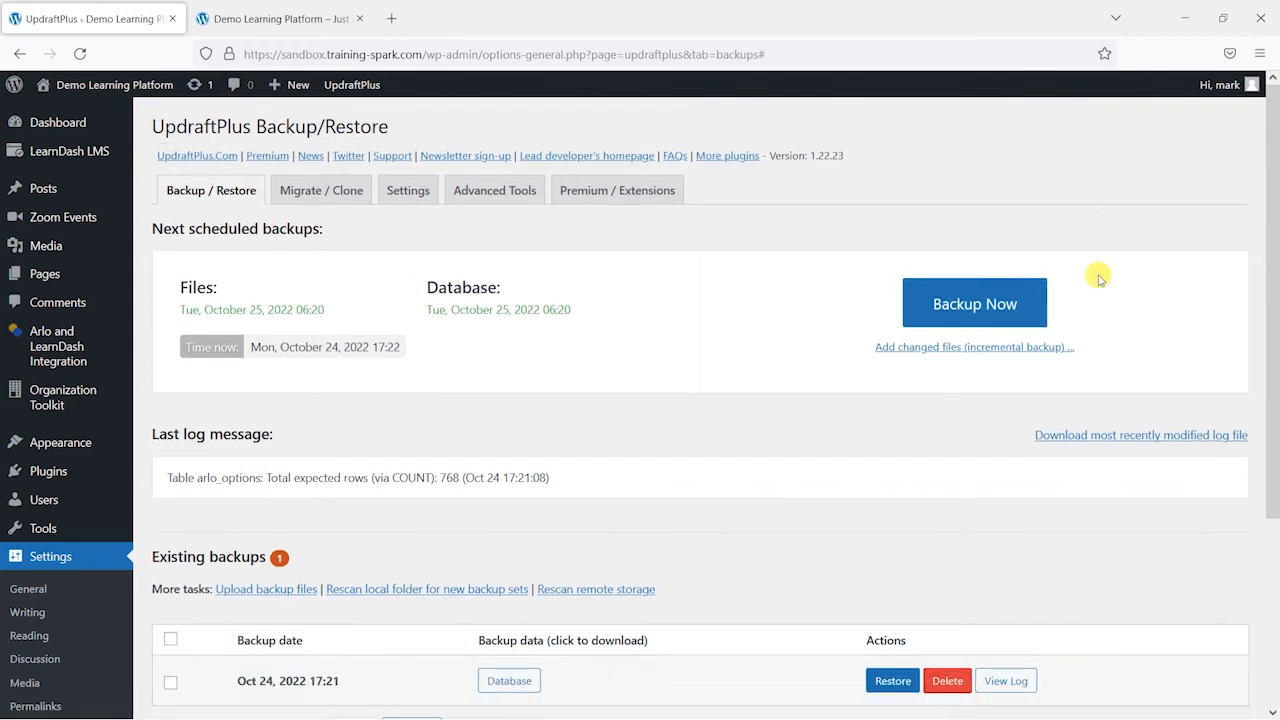